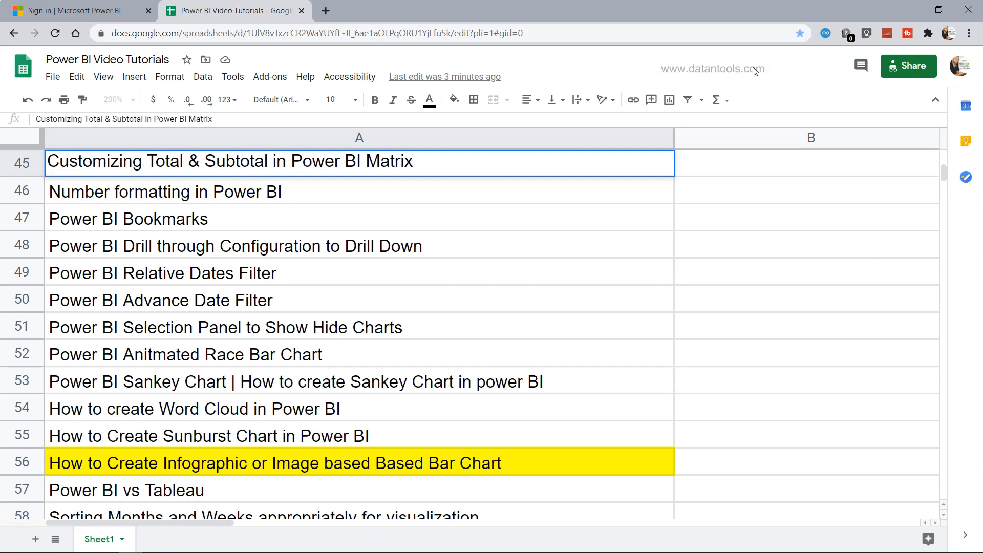
pyautogui.moveTo(456, 406)
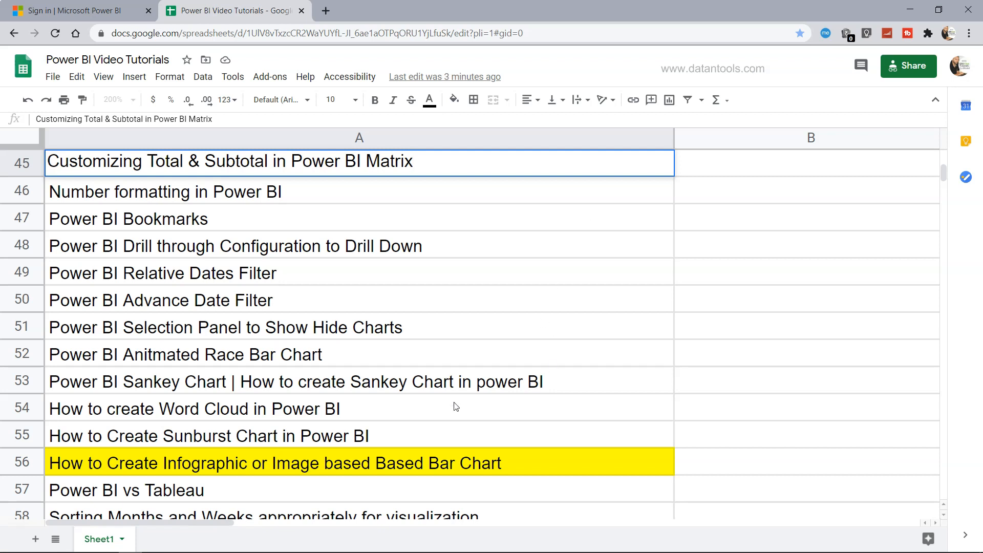
# Step: Pick the infographic tutorial entry, then open the Visualizations pane's ellipsis menu
pyautogui.click(285, 463)
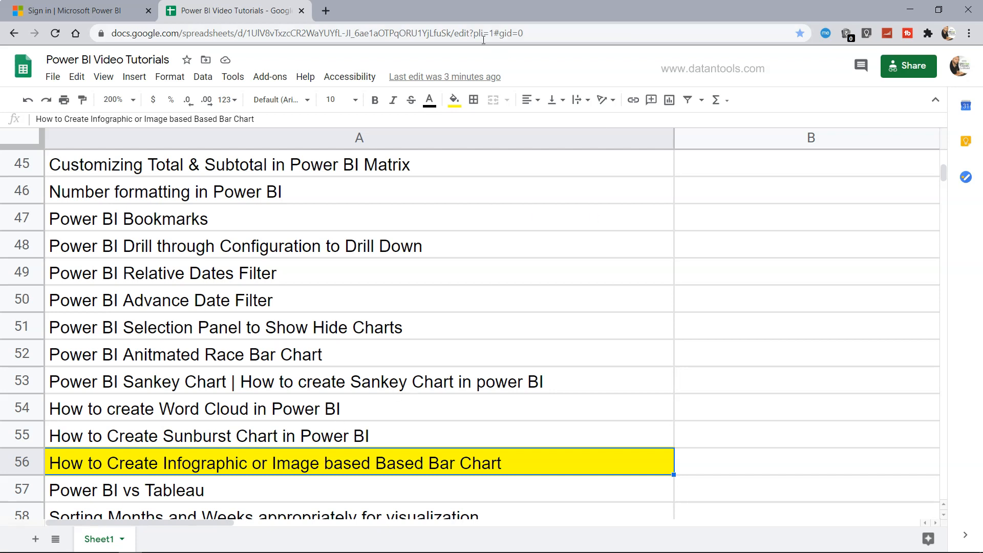
pyautogui.scroll(3)
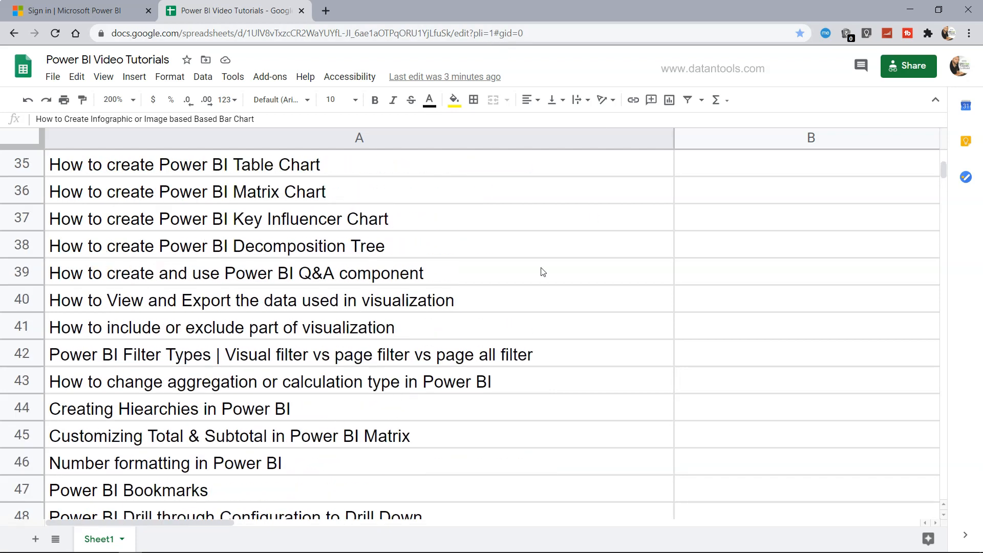
pyautogui.scroll(3)
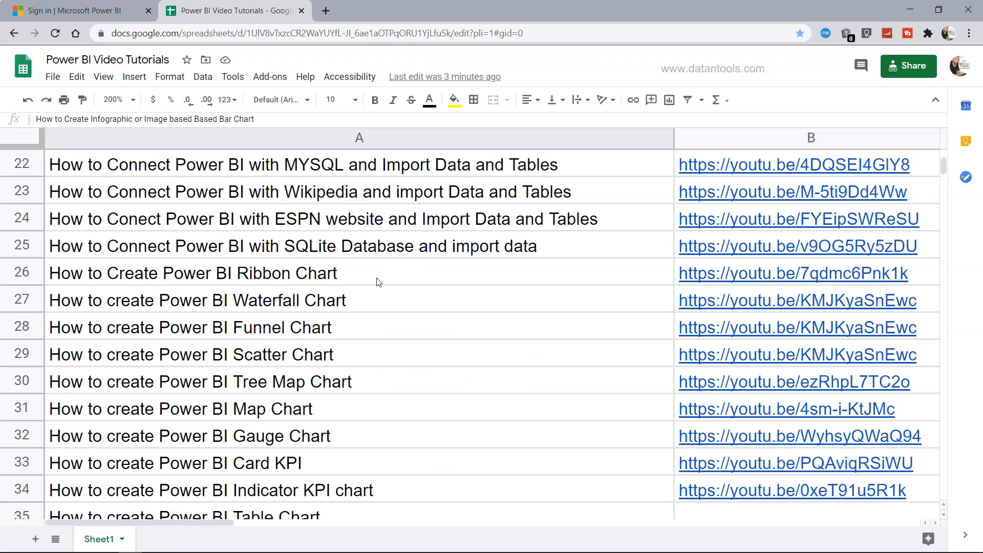
pyautogui.moveTo(305, 282)
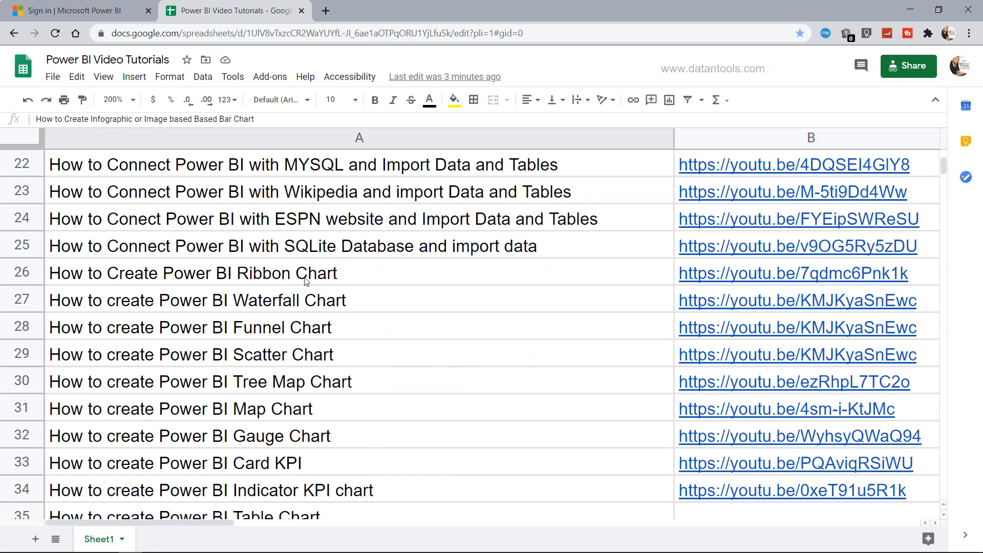
pyautogui.scroll(3)
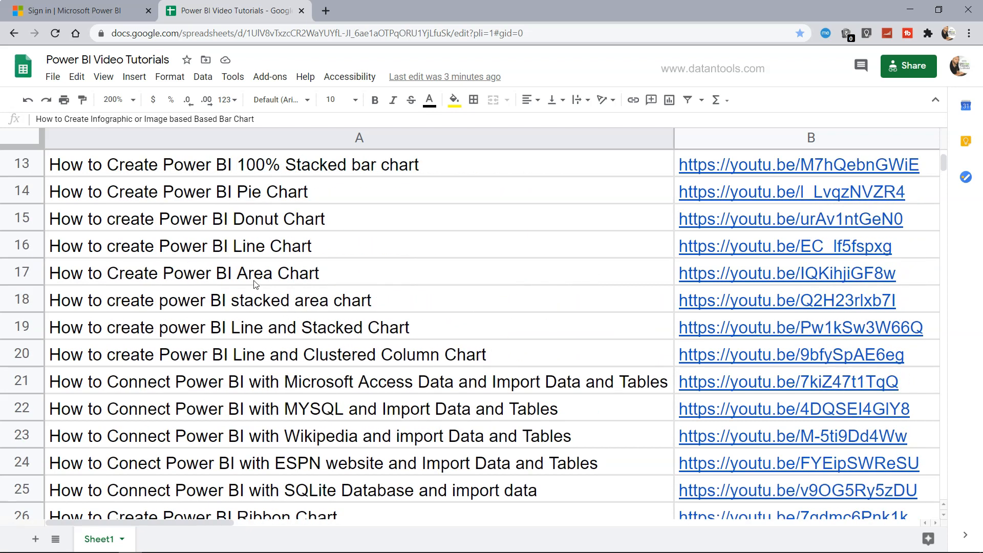
pyautogui.moveTo(536, 291)
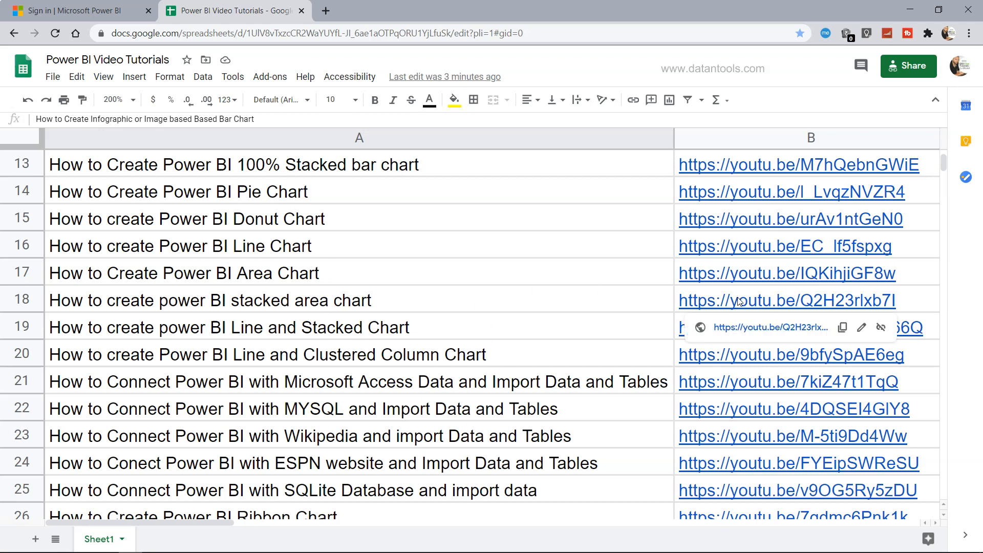
pyautogui.scroll(-3)
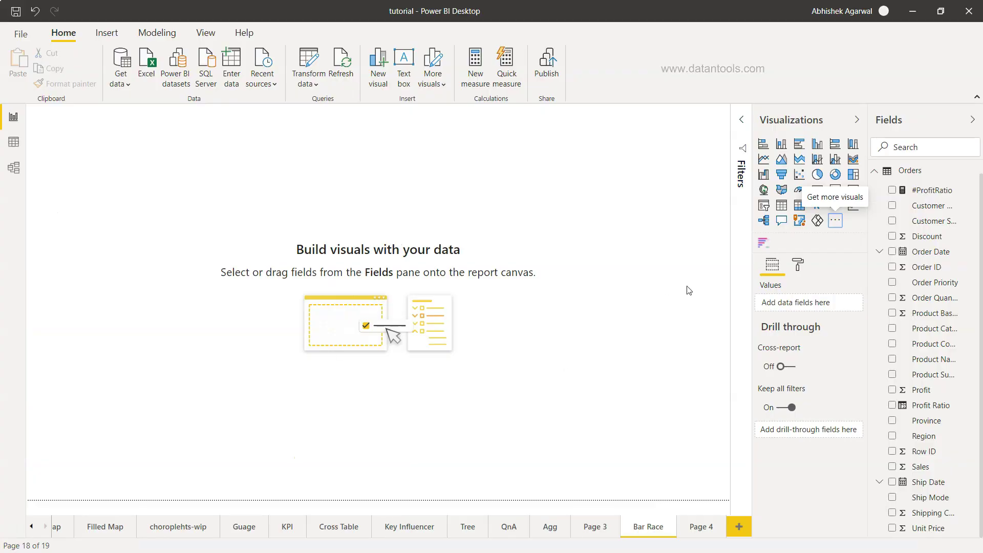
pyautogui.click(835, 220)
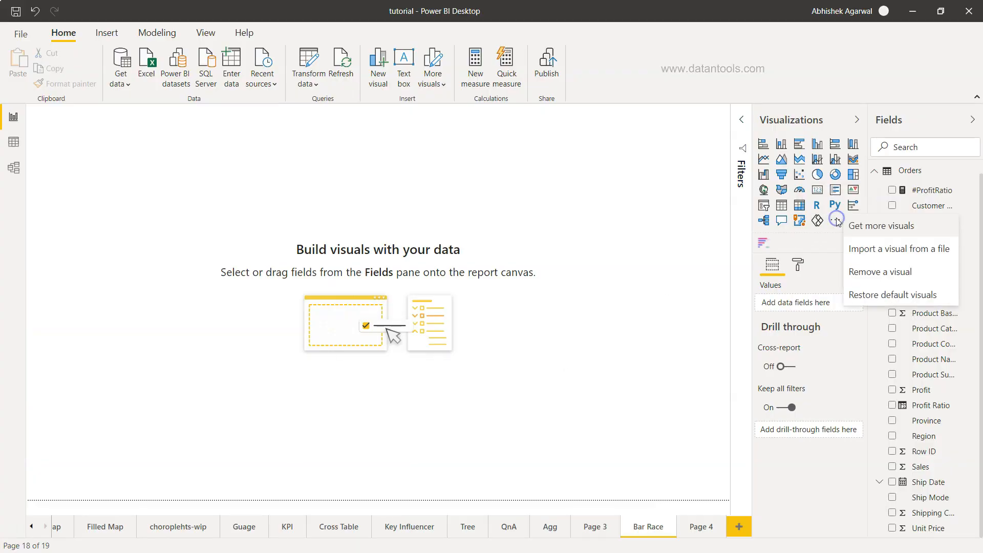
pyautogui.moveTo(867, 232)
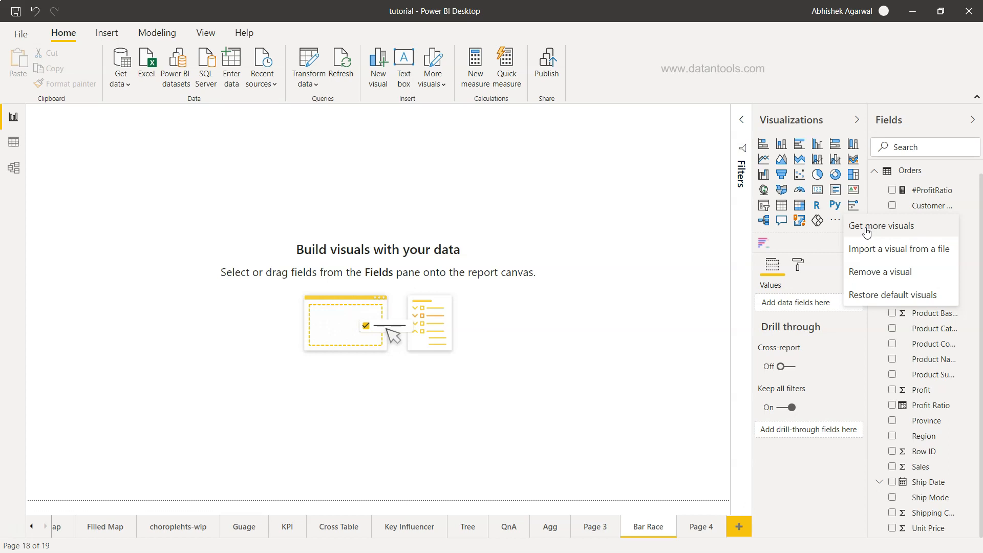
pyautogui.moveTo(860, 17)
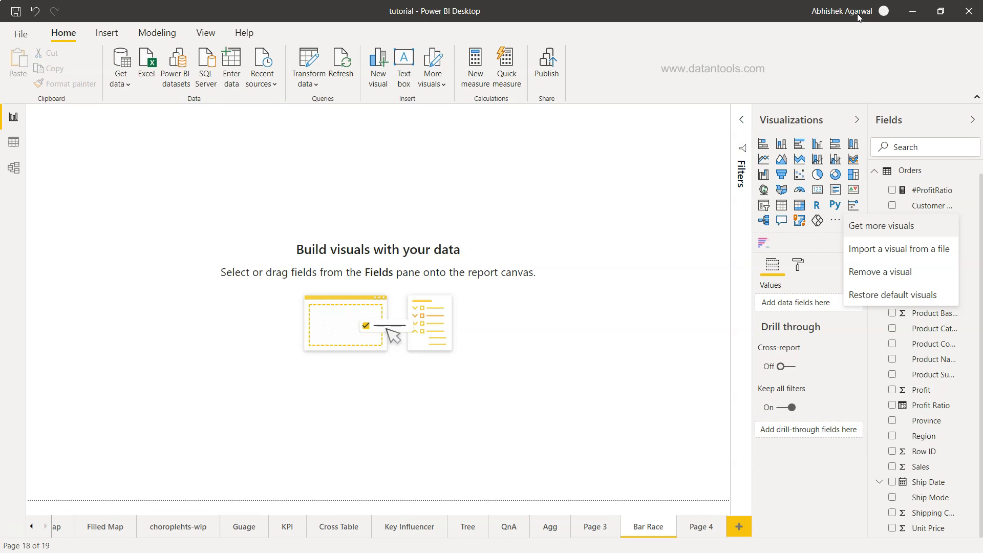
pyautogui.moveTo(832, 228)
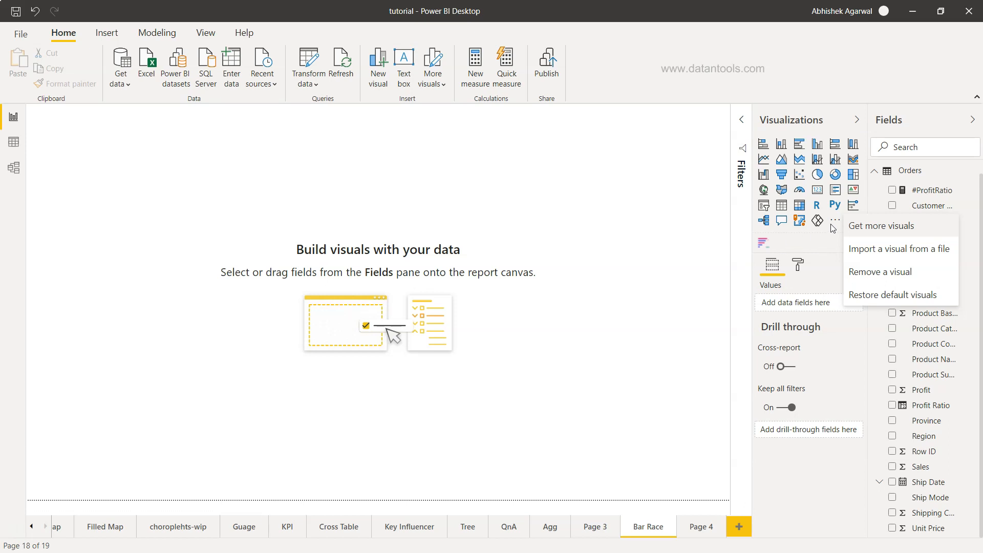
pyautogui.moveTo(863, 231)
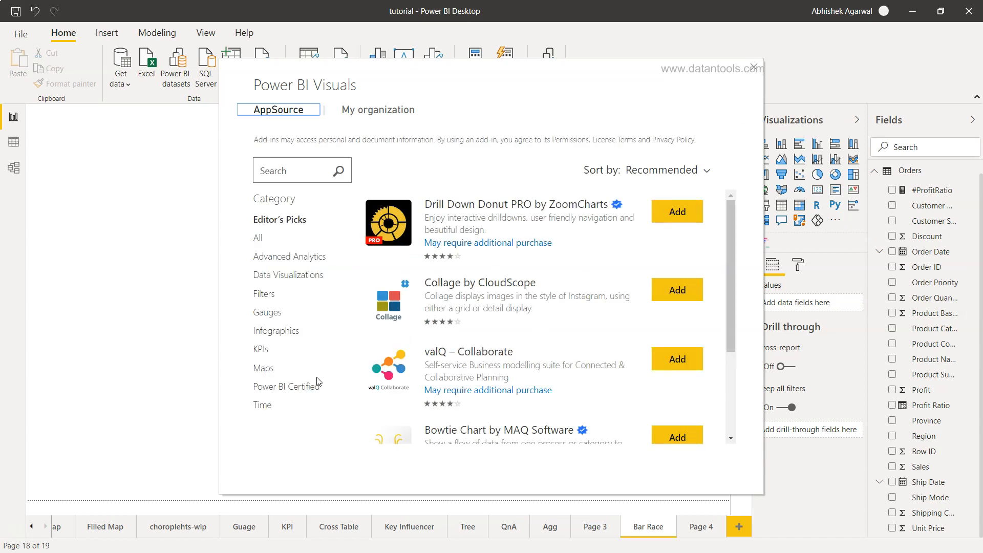
pyautogui.moveTo(305, 394)
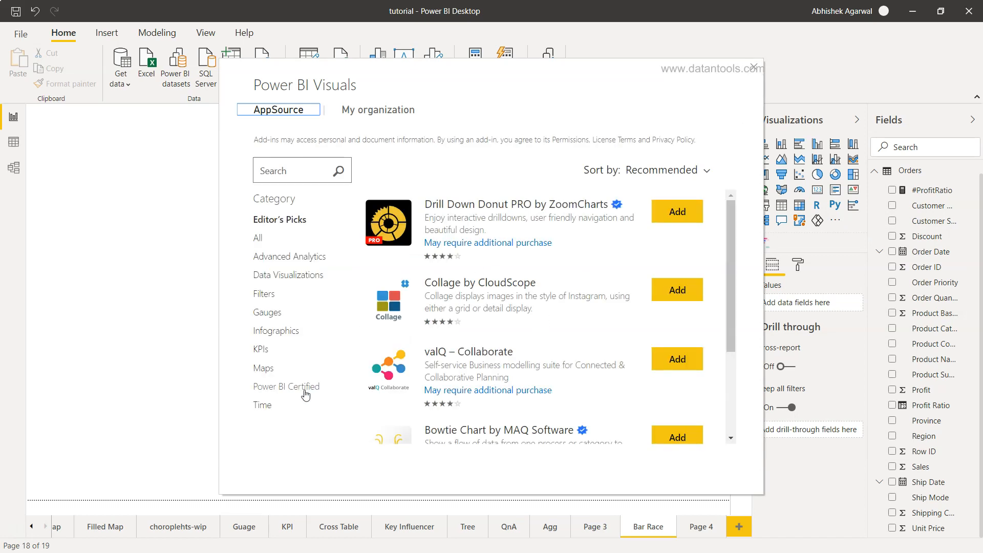
# Step: Filter to Power BI Certified, preview Infographic Designer, and add it to the report
pyautogui.click(286, 386)
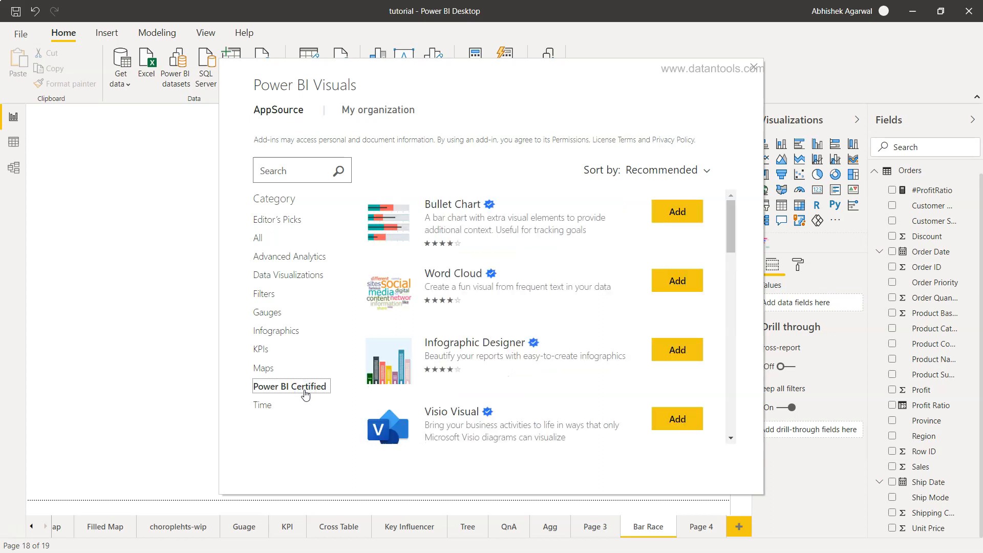
pyautogui.moveTo(464, 355)
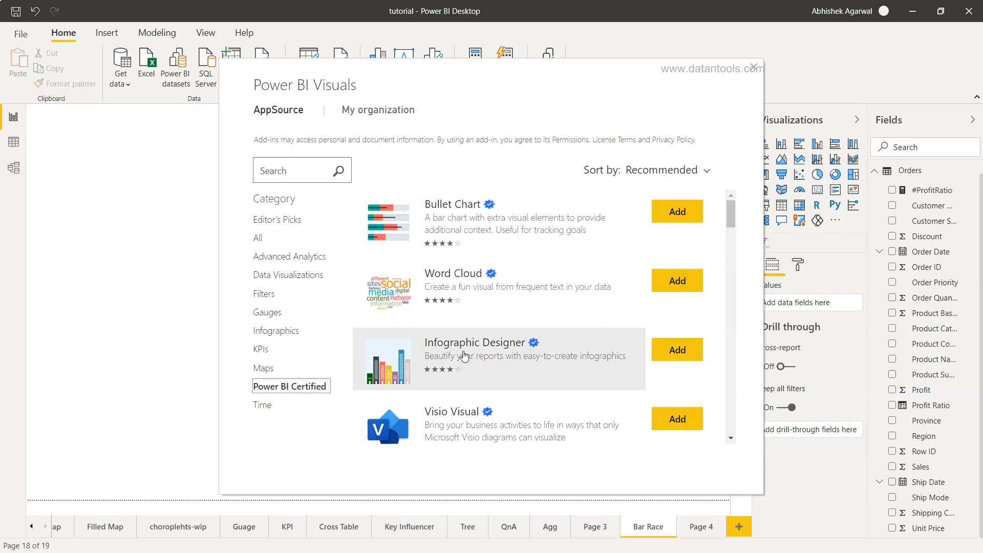
pyautogui.click(477, 343)
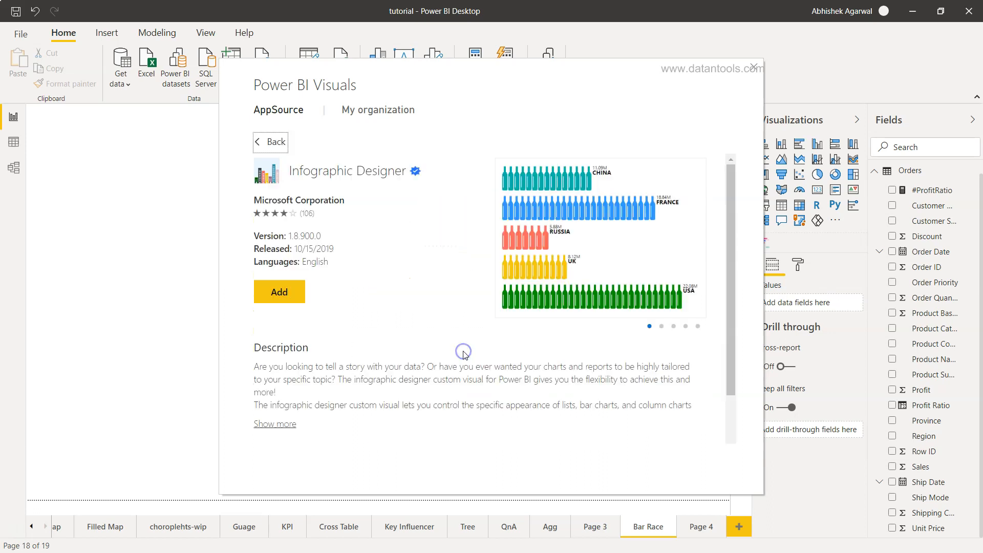
pyautogui.moveTo(338, 184)
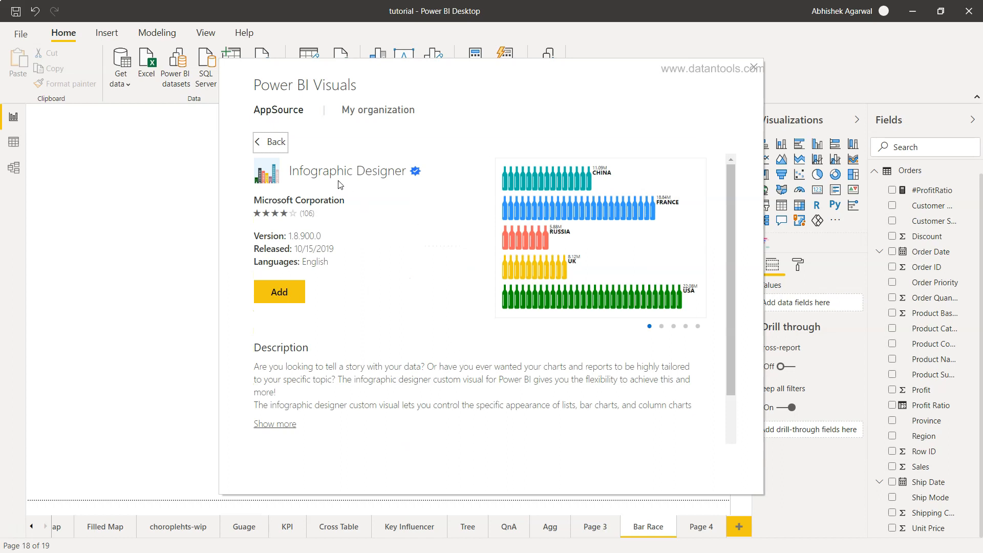
pyautogui.moveTo(286, 212)
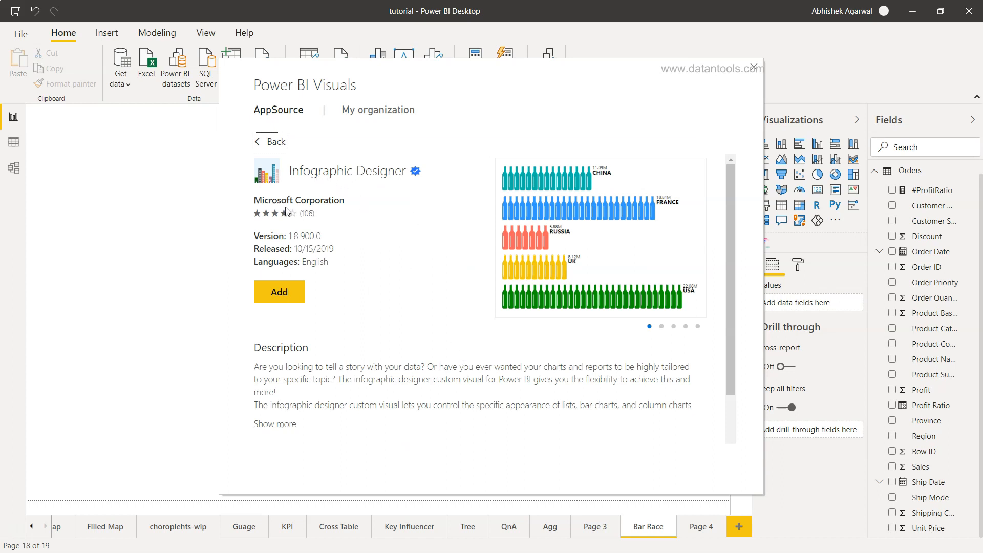
pyautogui.click(661, 326)
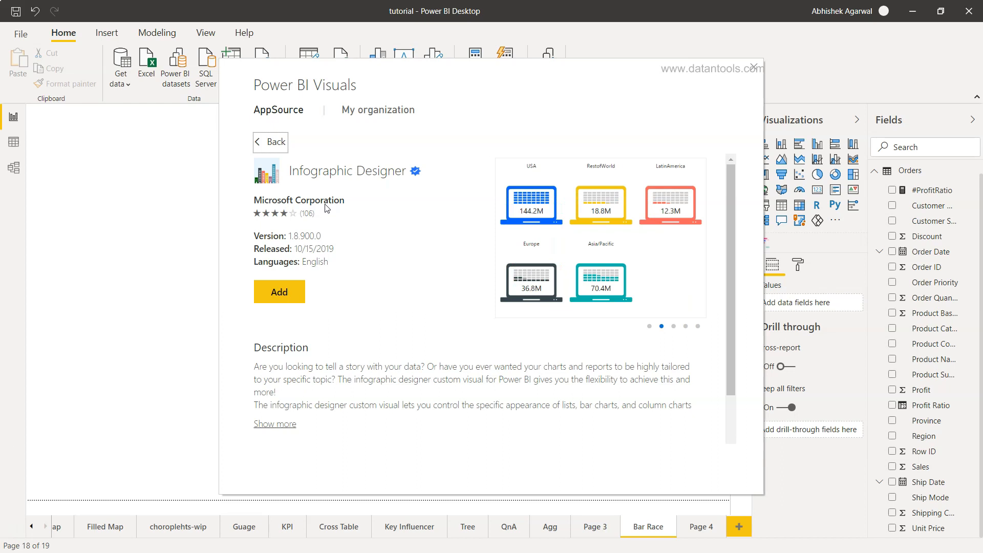
pyautogui.moveTo(406, 170)
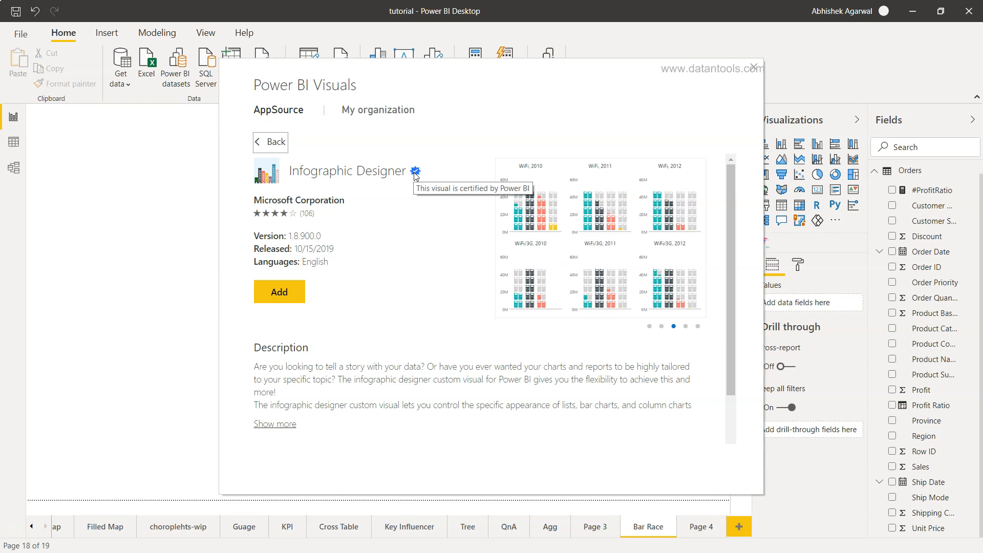
pyautogui.click(685, 326)
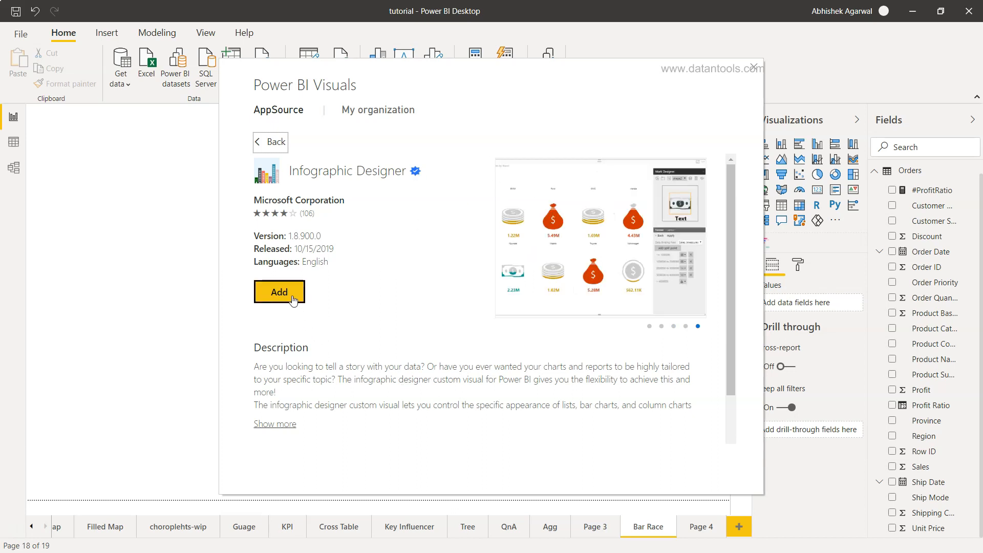
pyautogui.click(278, 292)
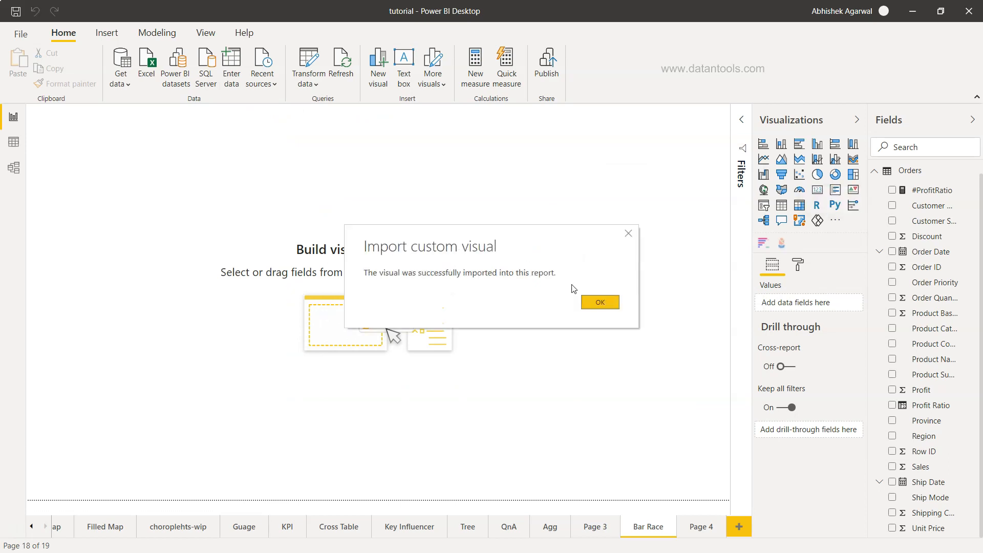
# Step: Dismiss the import confirmation and insert an Infographic Designer visual on the page
pyautogui.click(599, 302)
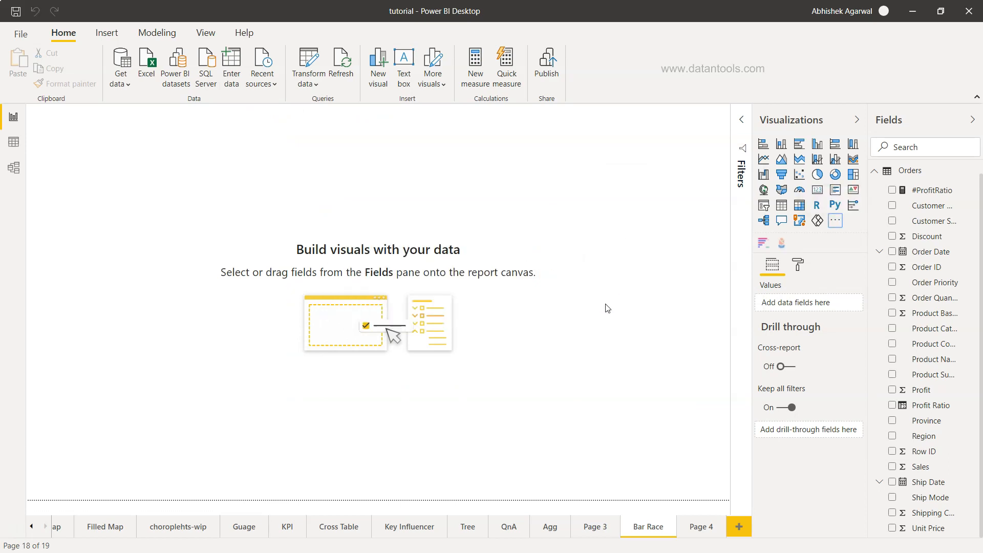
pyautogui.moveTo(782, 243)
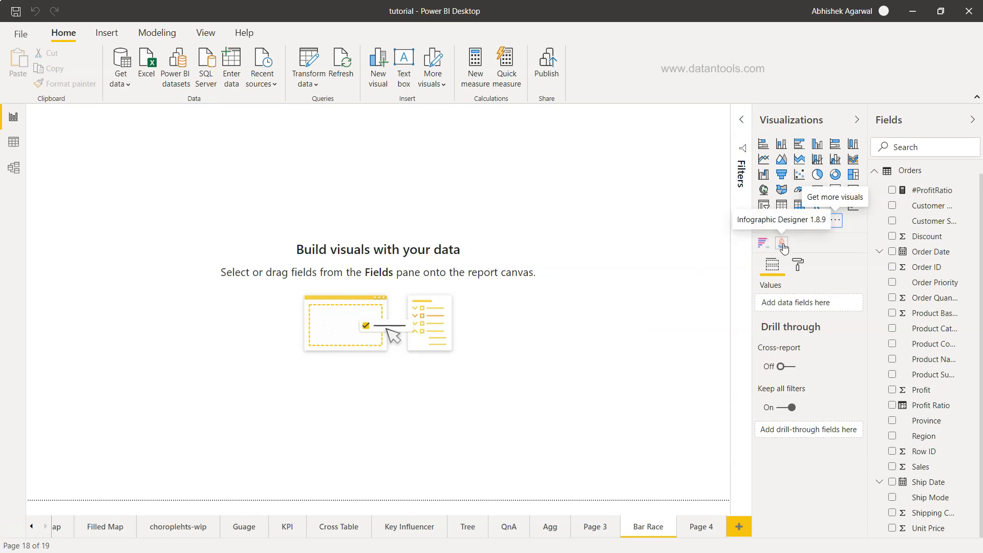
pyautogui.click(782, 244)
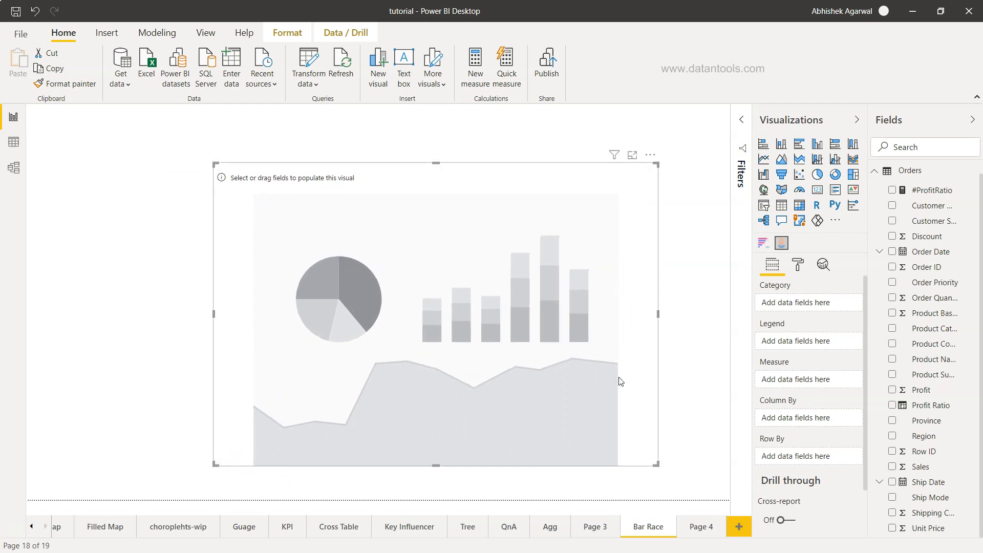
pyautogui.moveTo(798, 333)
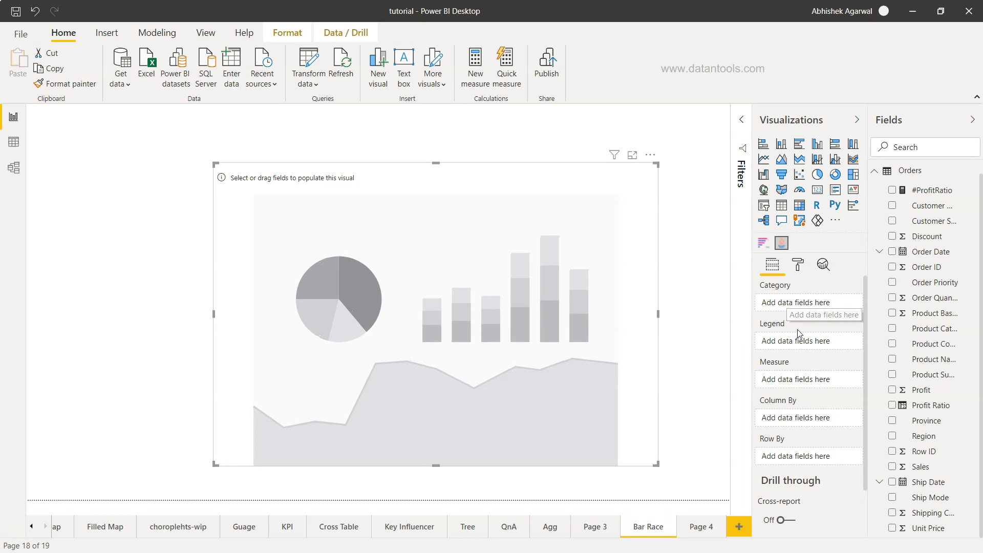
pyautogui.moveTo(804, 449)
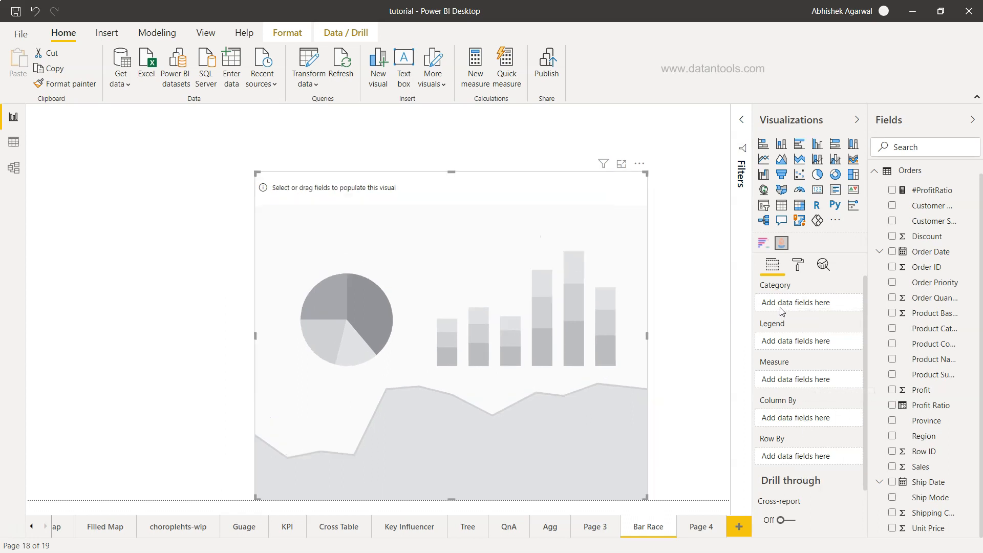
pyautogui.moveTo(928, 207)
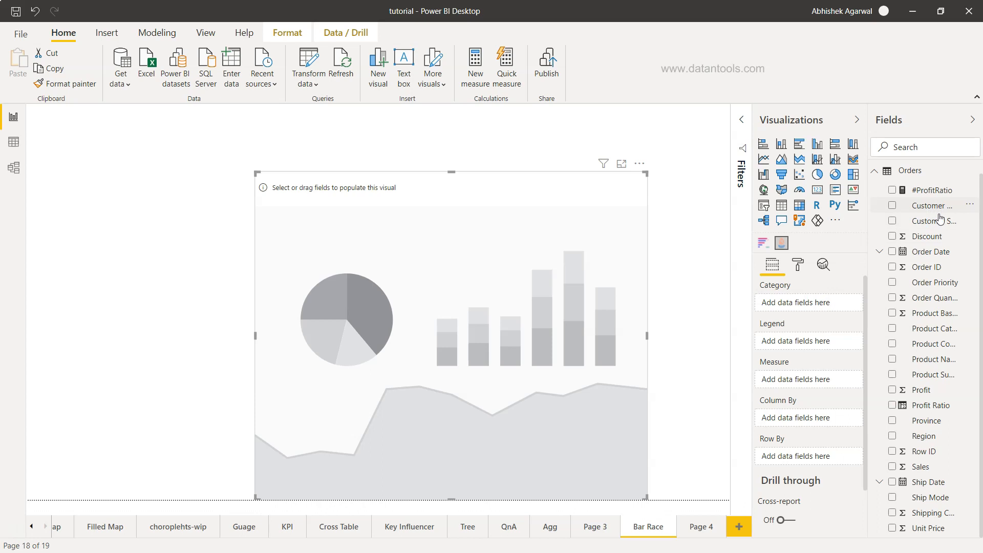
pyautogui.click(891, 221)
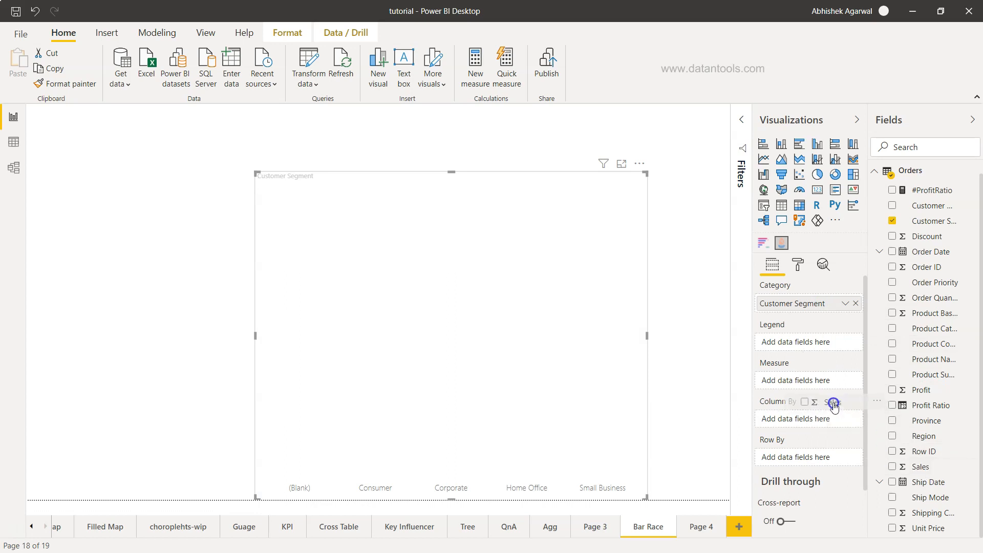
pyautogui.click(893, 467)
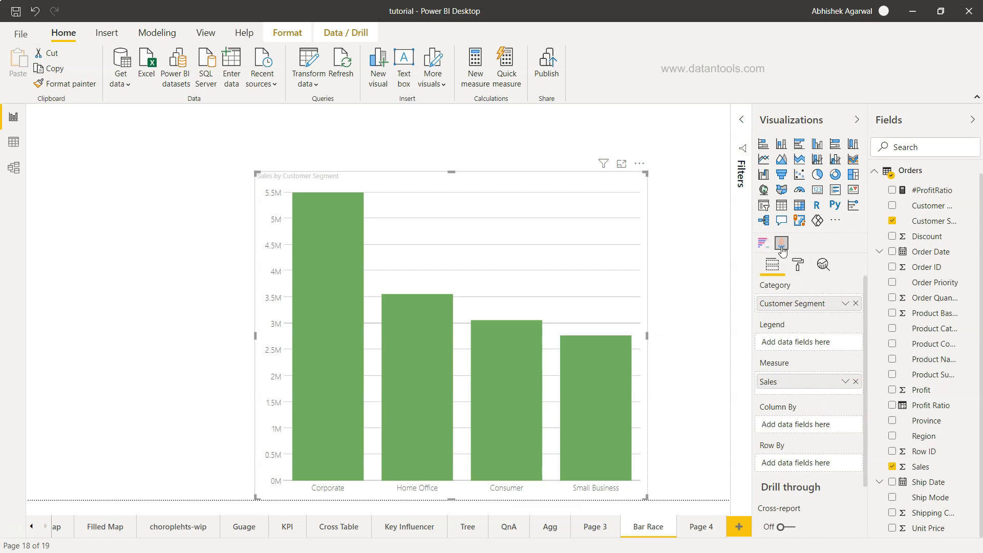
pyautogui.moveTo(361, 284)
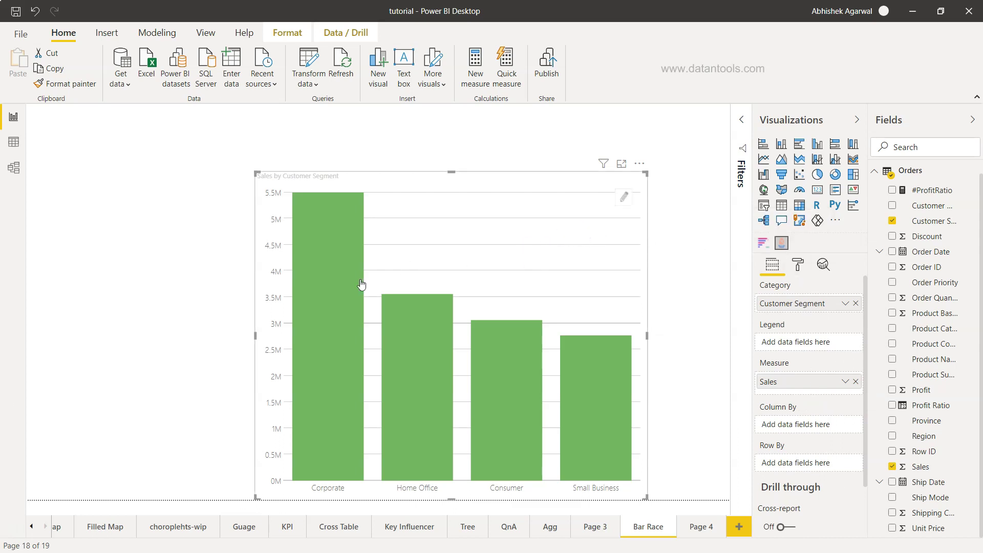
pyautogui.moveTo(409, 313)
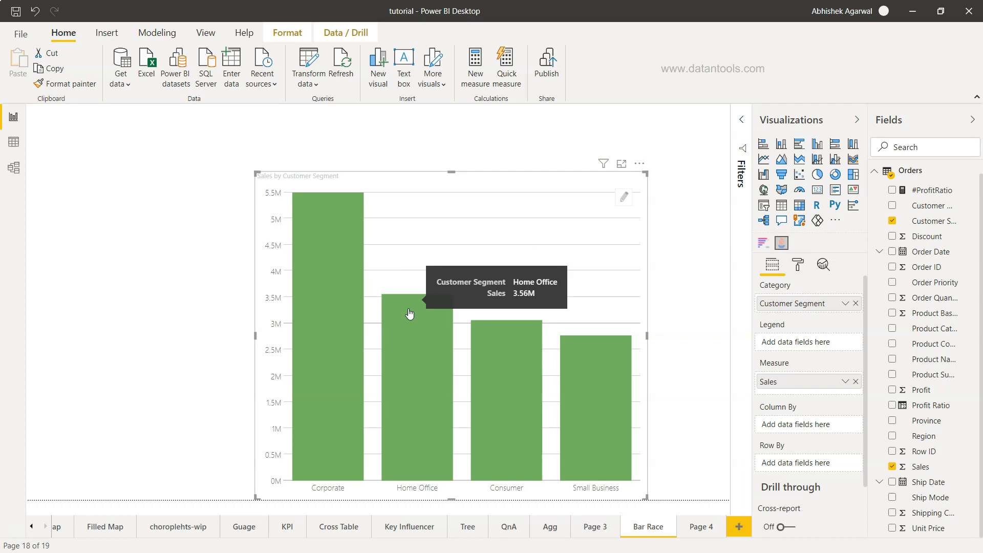
pyautogui.moveTo(625, 203)
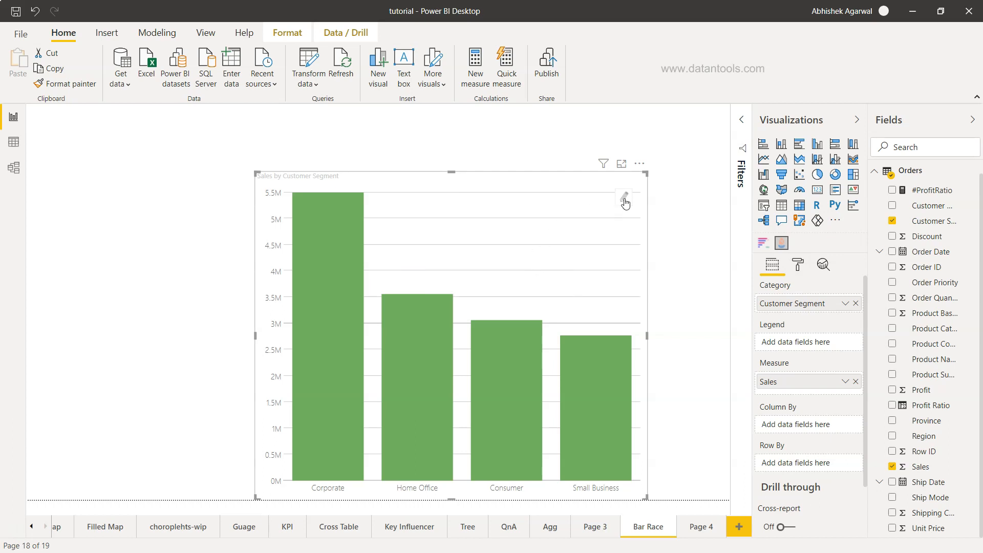
# Step: In Mark Designer, set the bar shape to the Biz & Tech Mobile Phone icon
pyautogui.click(625, 201)
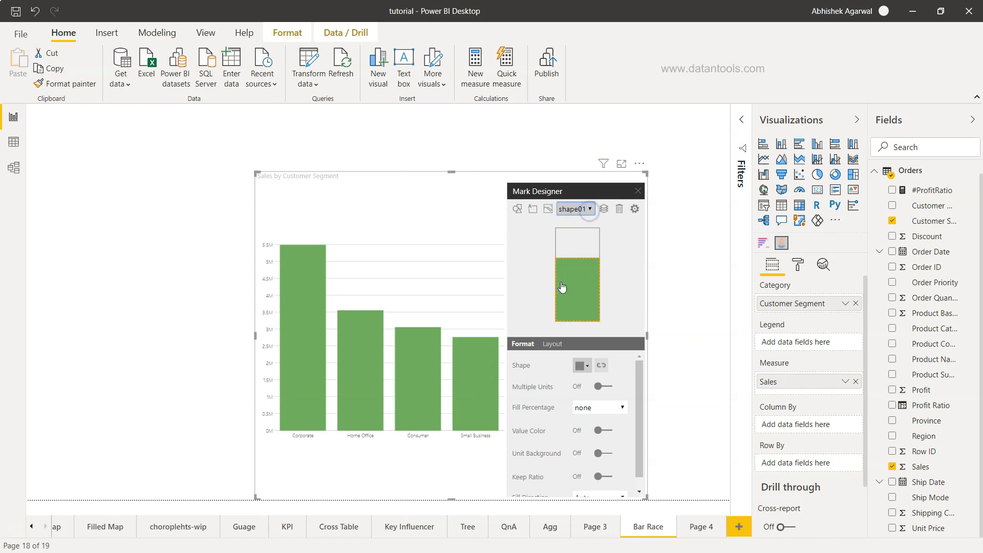
pyautogui.moveTo(561, 365)
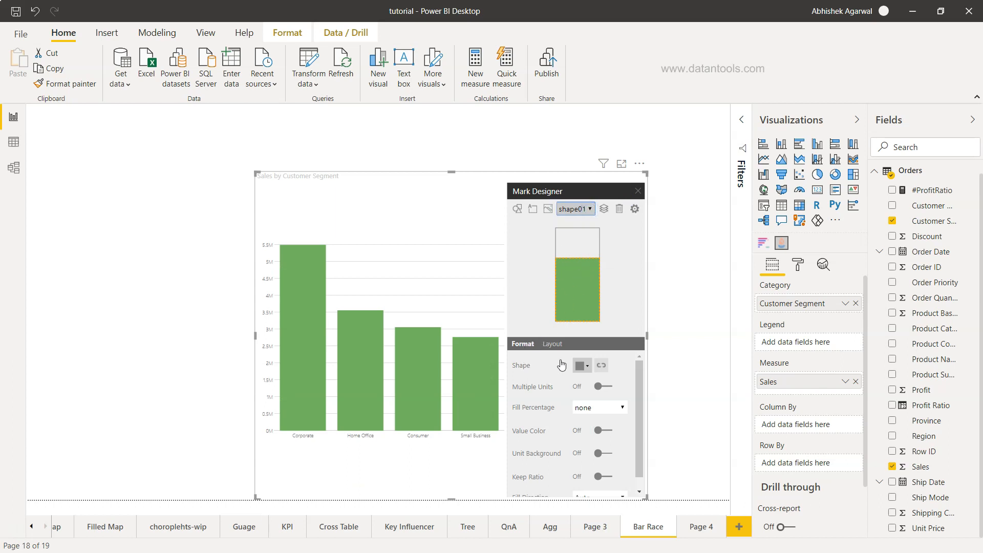
pyautogui.click(581, 365)
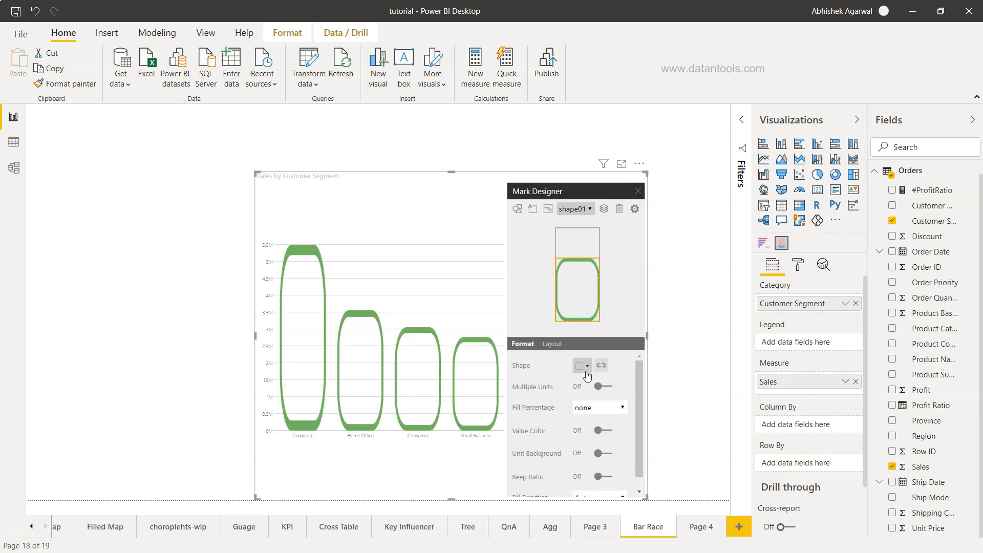
pyautogui.click(587, 365)
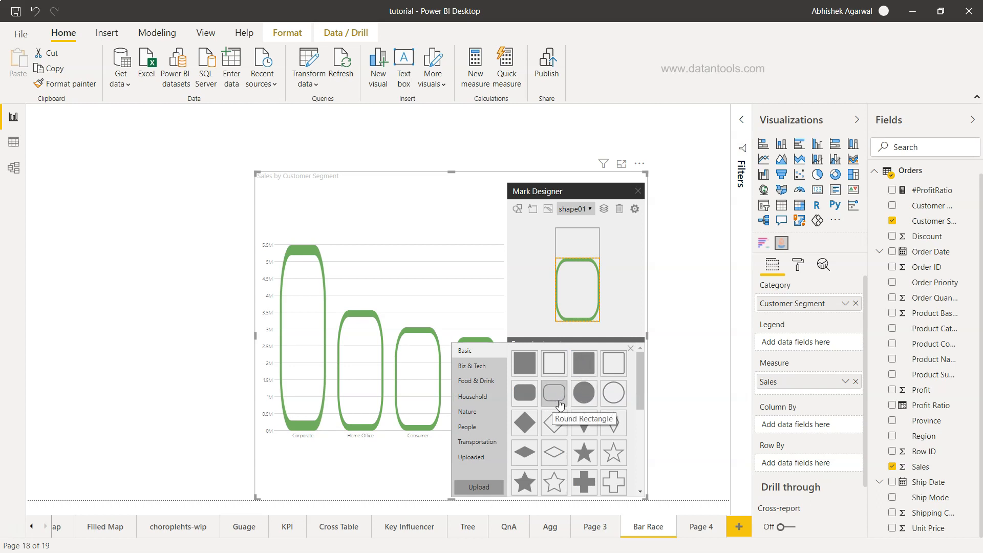
pyautogui.click(582, 363)
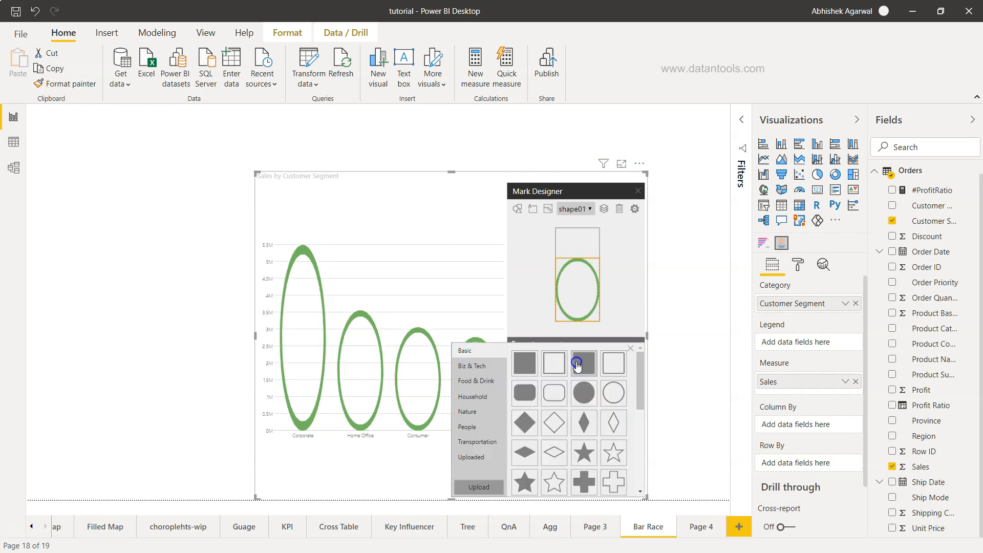
pyautogui.click(473, 366)
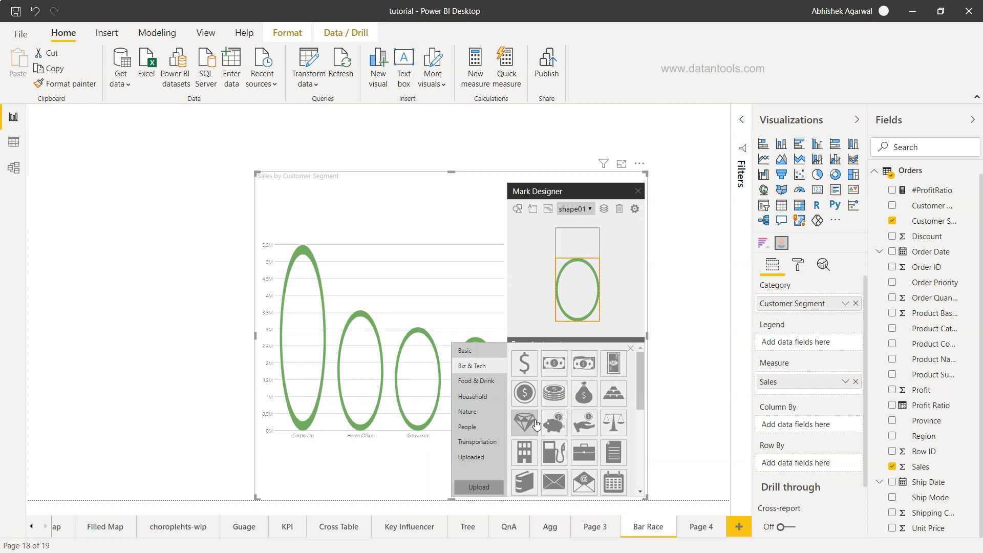
pyautogui.scroll(-3)
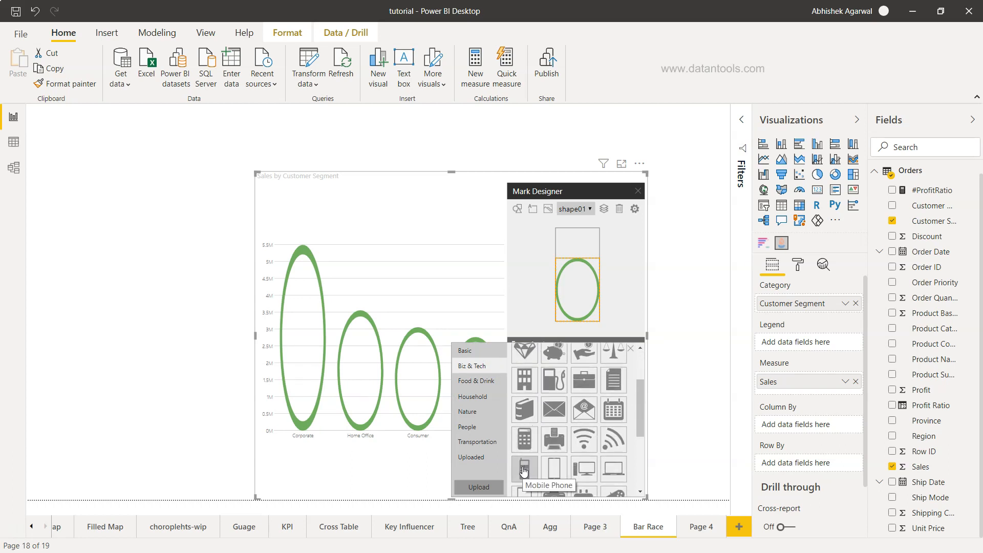
pyautogui.click(524, 467)
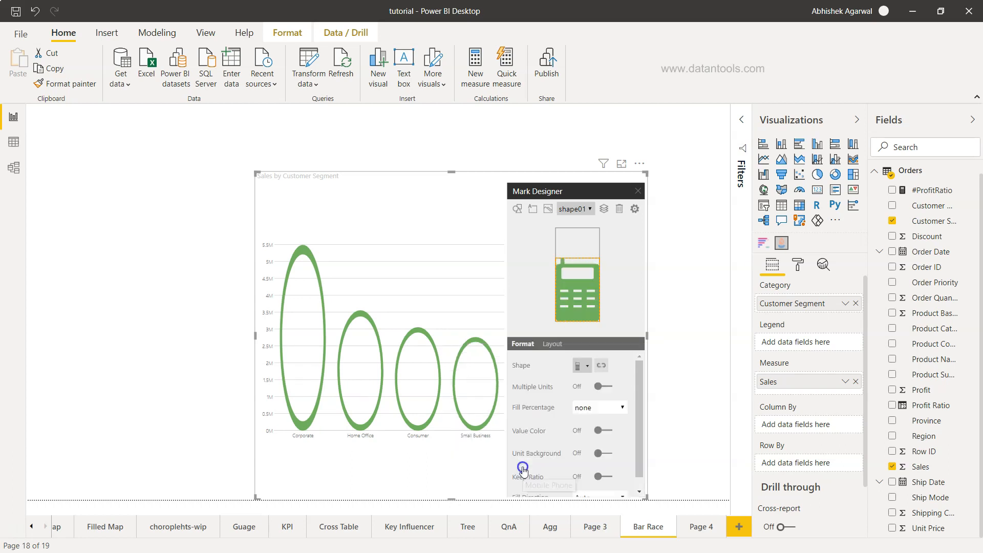
pyautogui.click(523, 469)
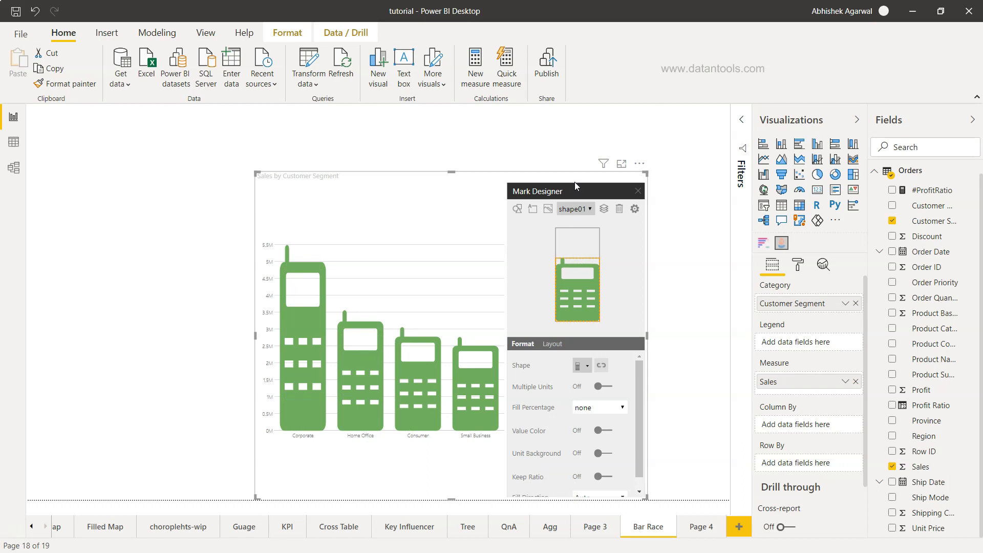
pyautogui.moveTo(464, 393)
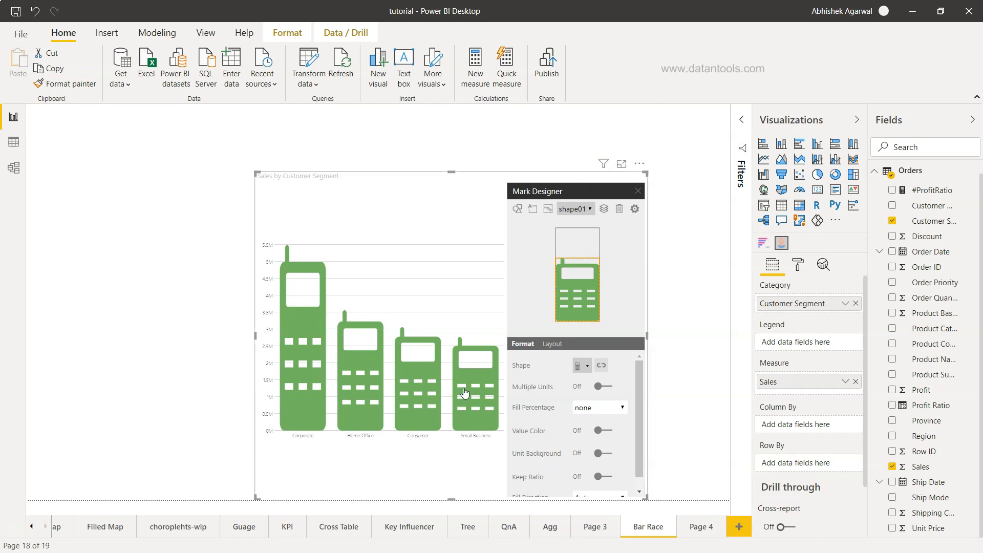
pyautogui.moveTo(387, 453)
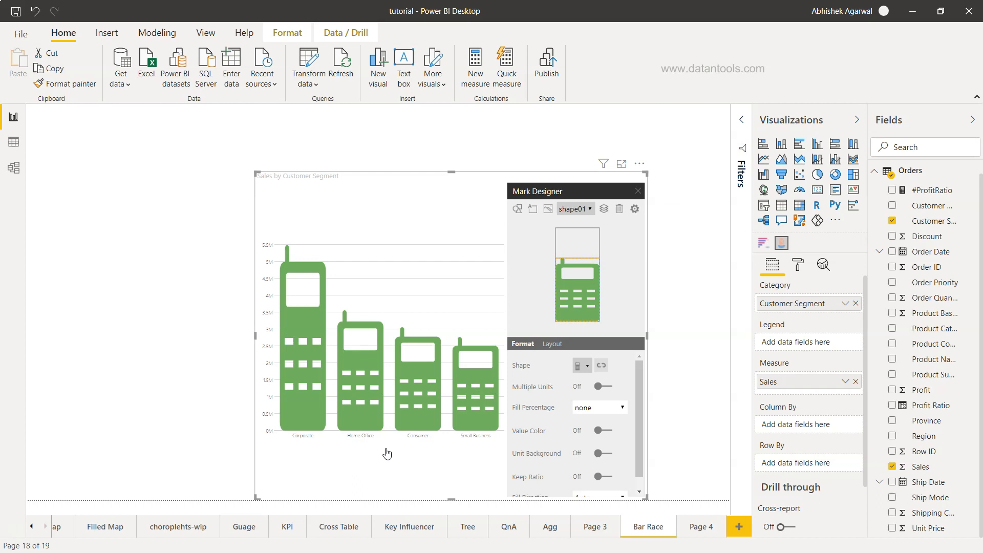
pyautogui.moveTo(365, 441)
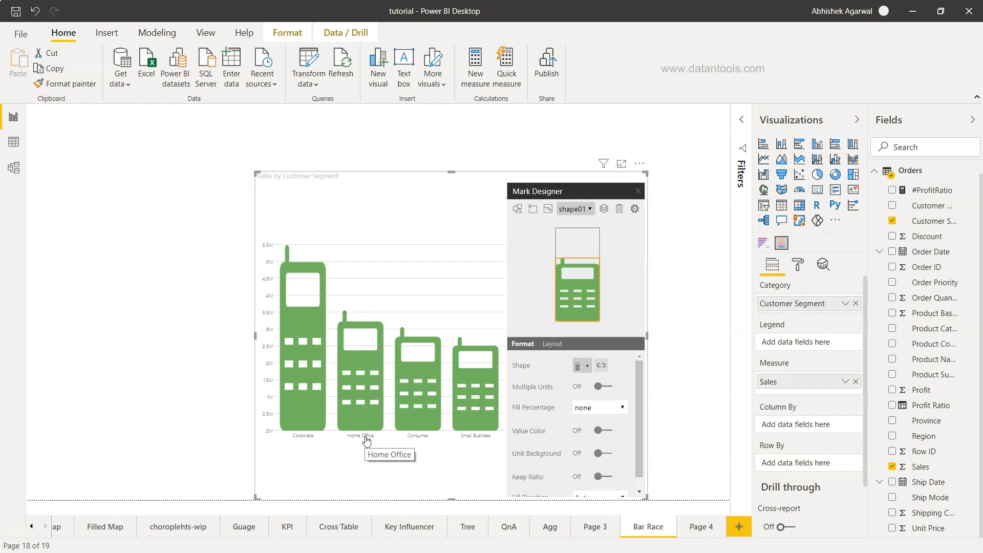
pyautogui.moveTo(464, 441)
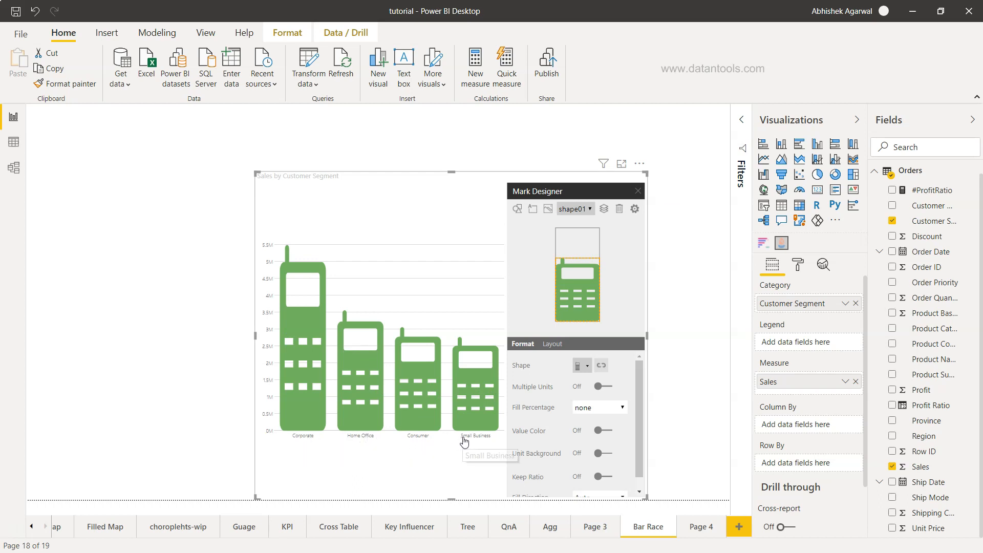
pyautogui.moveTo(464, 441)
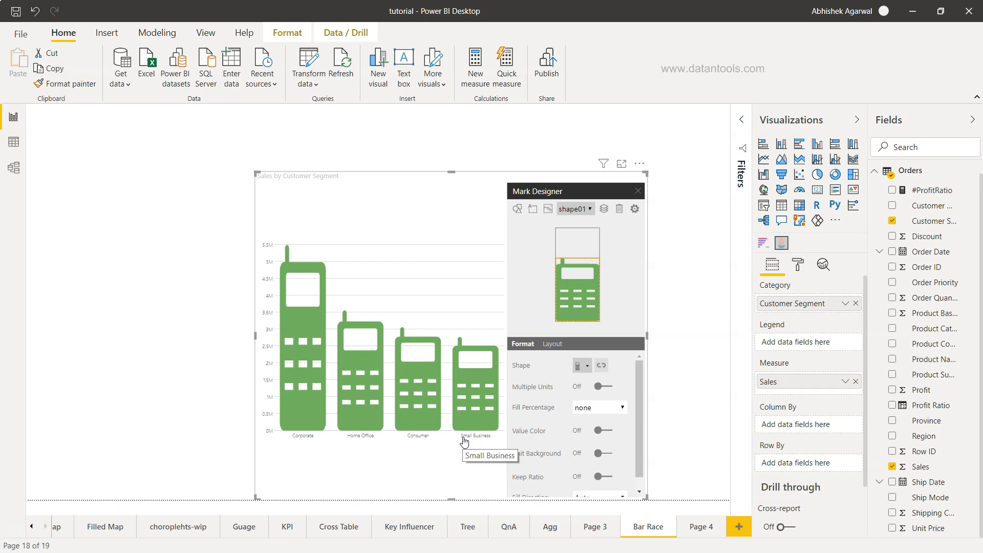
# Step: Turn Multiple Units on, counting units by Row and Column
pyautogui.click(605, 387)
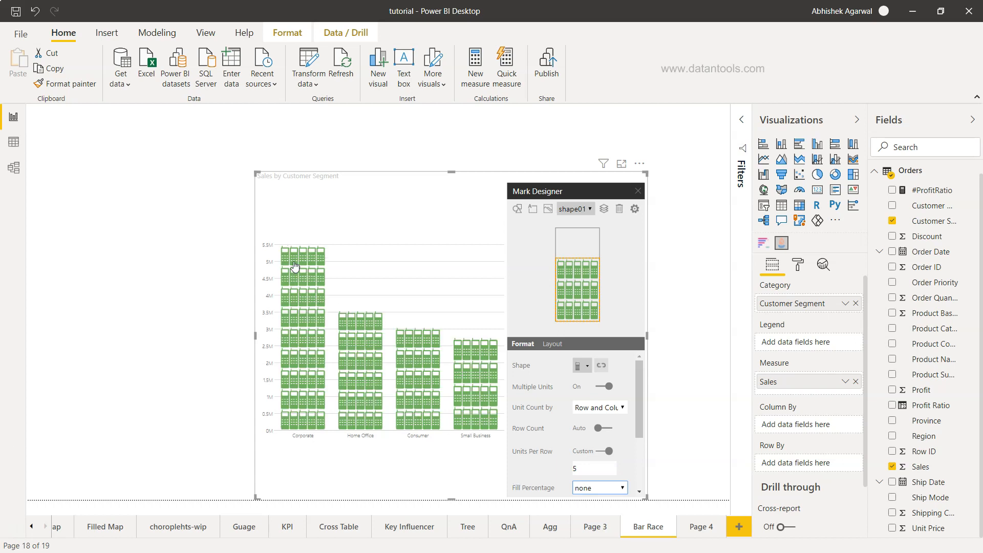
pyautogui.moveTo(539, 387)
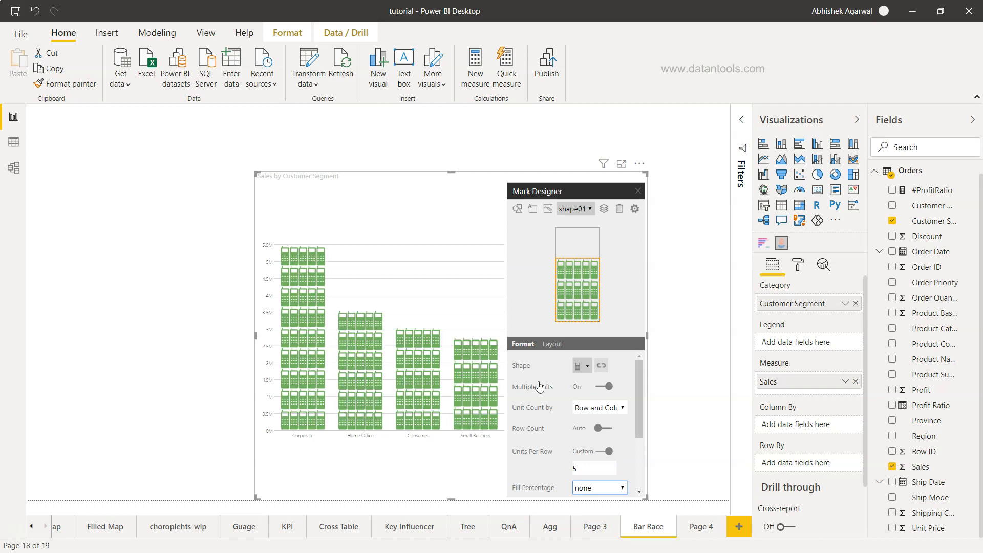
pyautogui.click(598, 407)
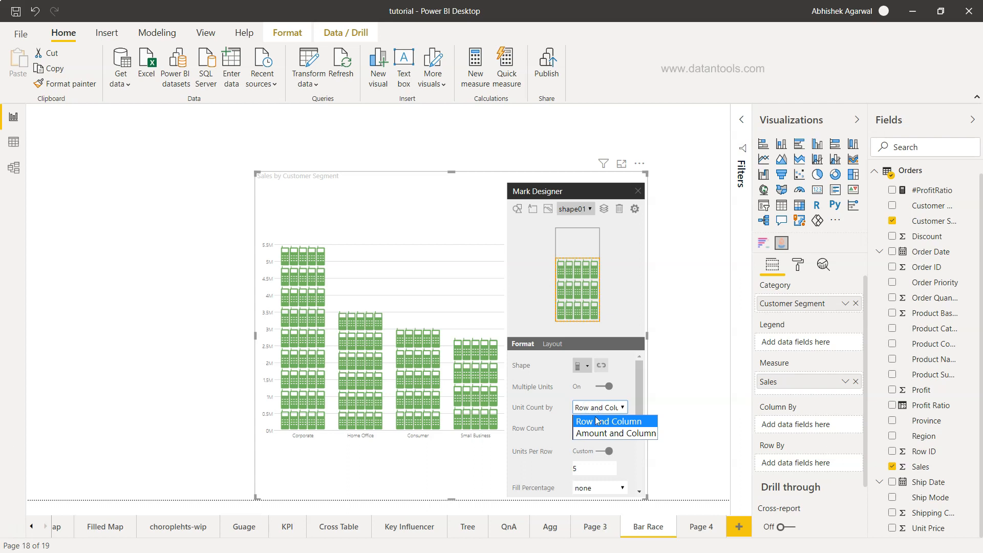
pyautogui.moveTo(606, 424)
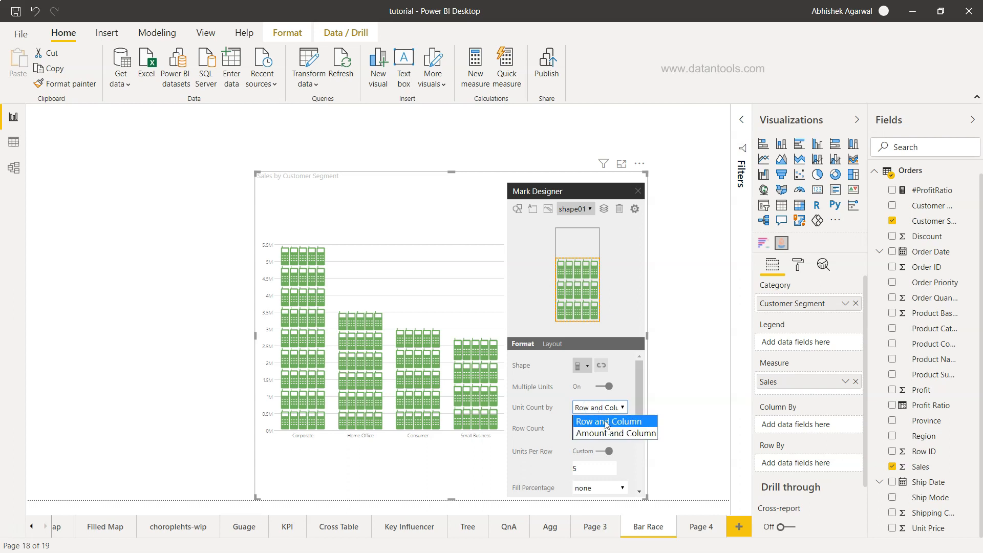
pyautogui.click(607, 422)
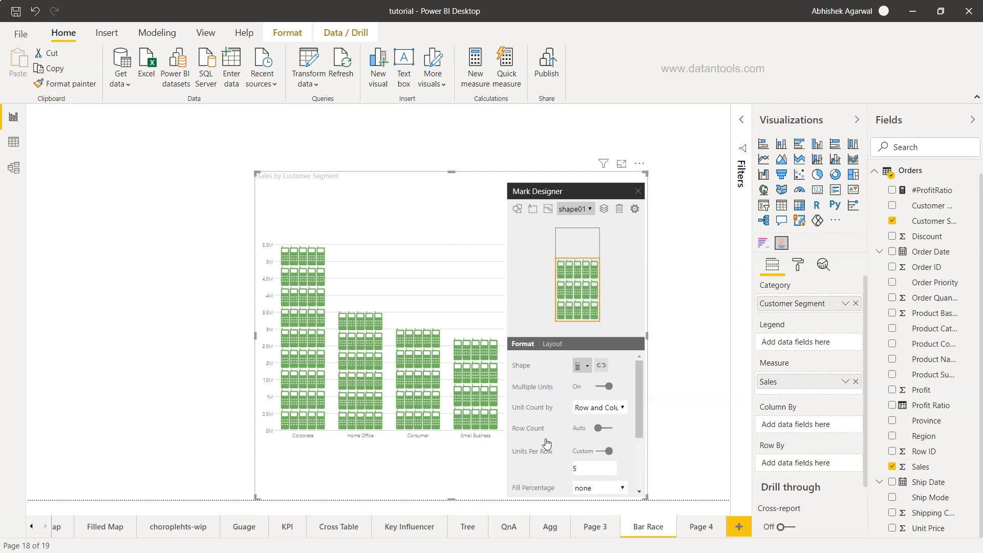
pyautogui.scroll(-3)
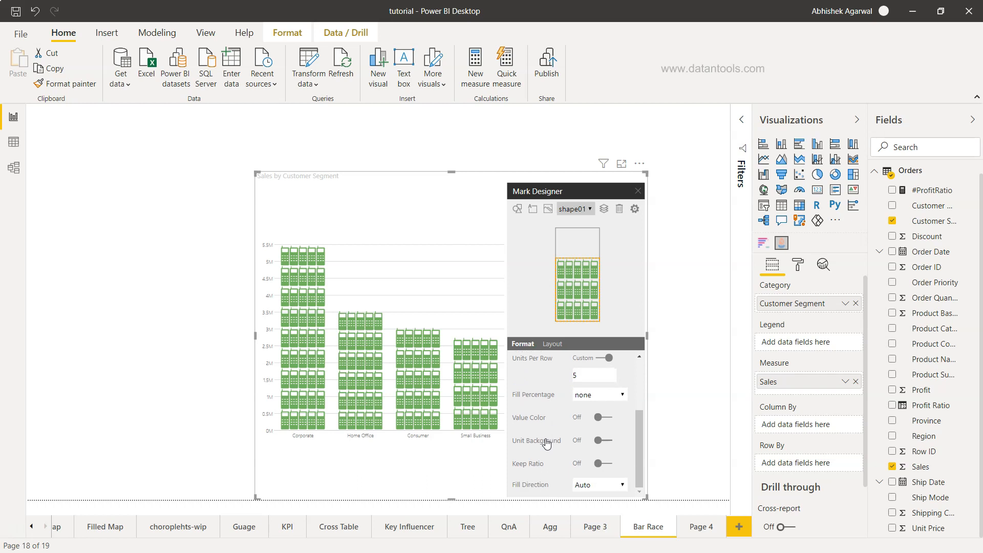
# Step: Turn Value Color on and set the phone units to teal
pyautogui.click(604, 417)
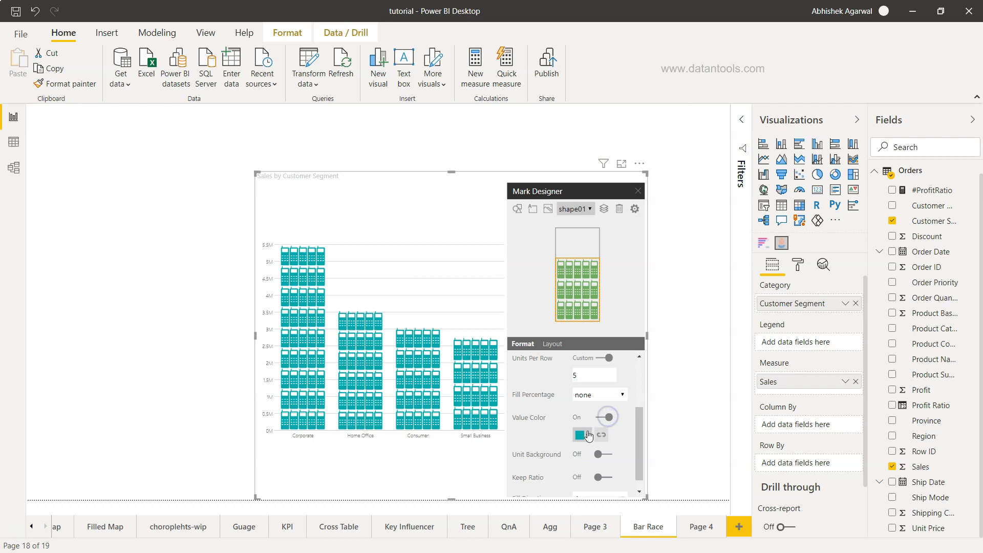
pyautogui.click(582, 434)
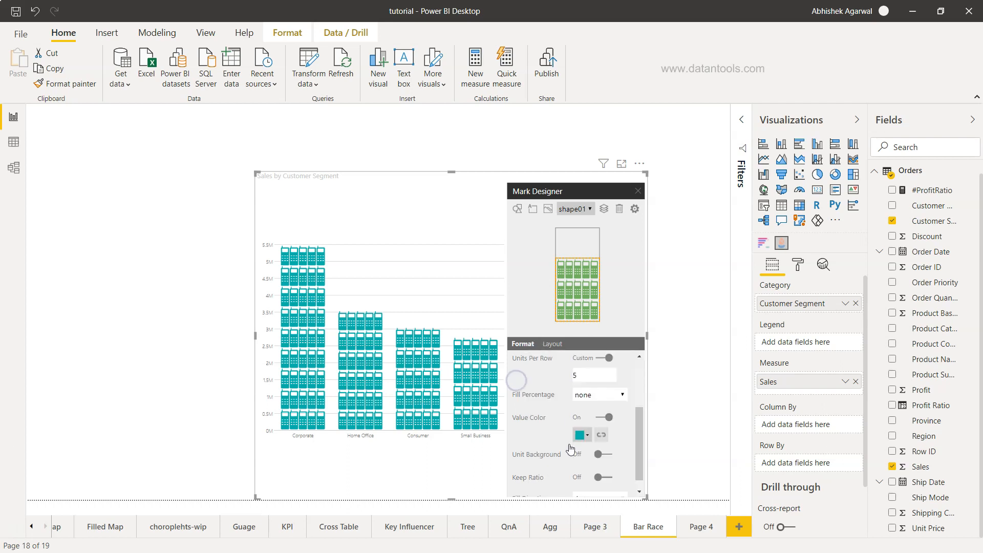
pyautogui.scroll(-3)
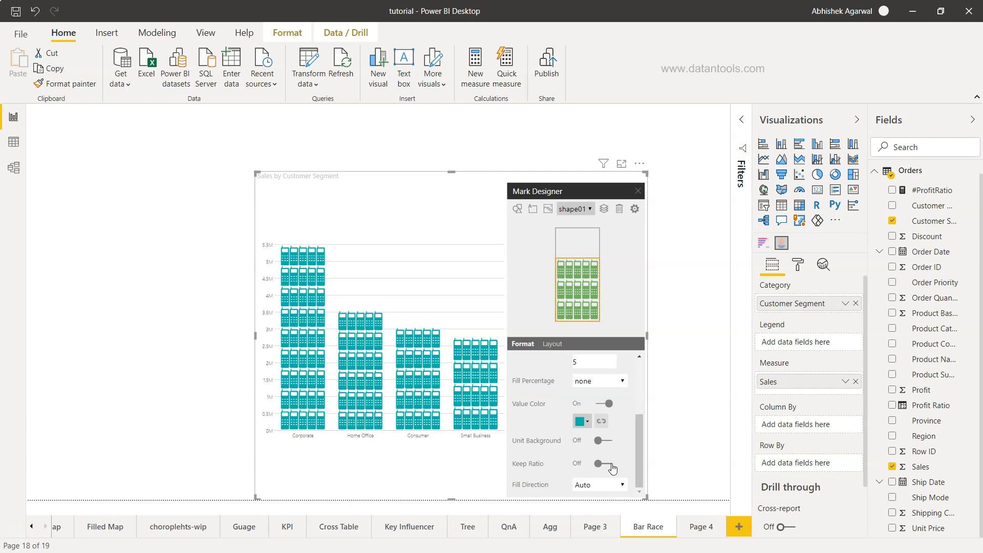
# Step: Turn Keep Ratio on and leave Compact Units off
pyautogui.click(601, 463)
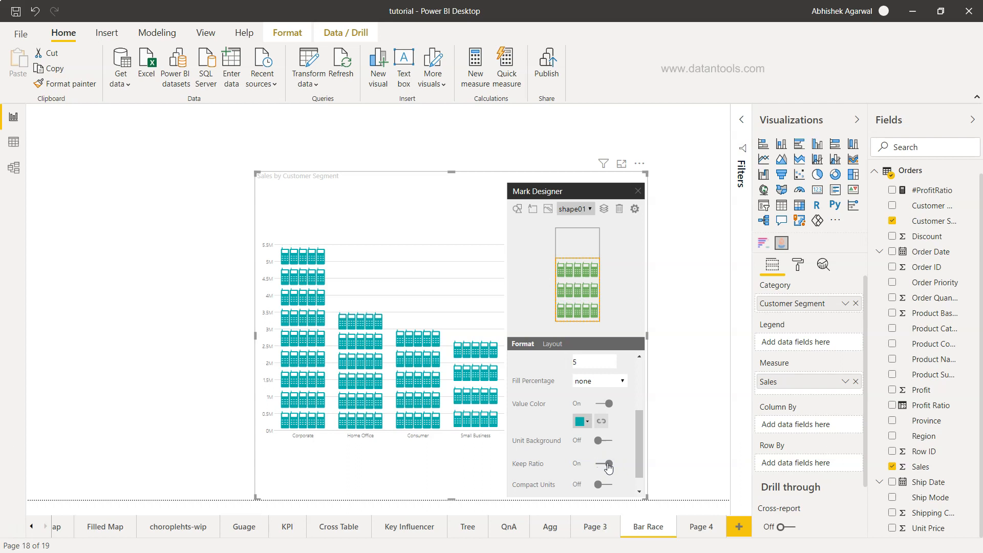
pyautogui.scroll(-3)
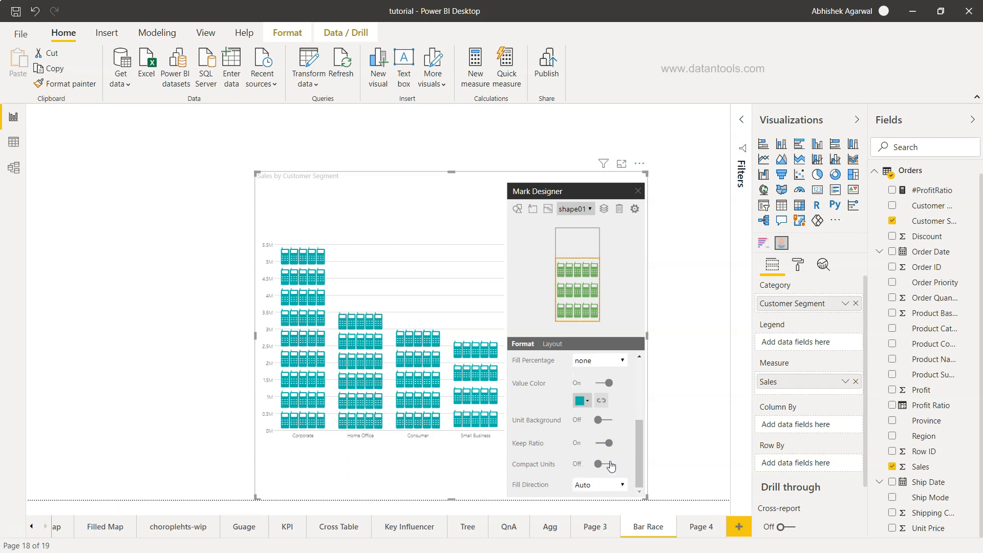
pyautogui.click(604, 464)
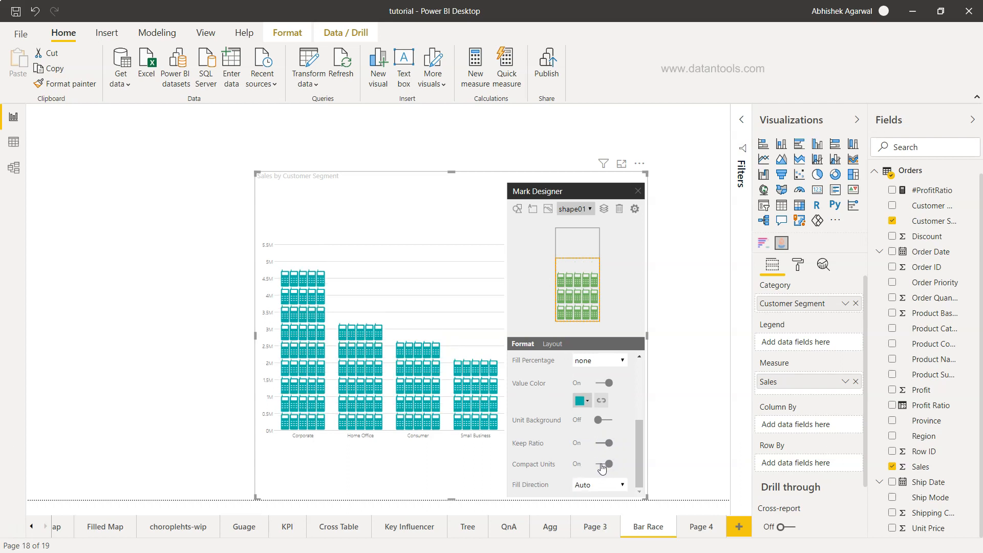
pyautogui.click(603, 463)
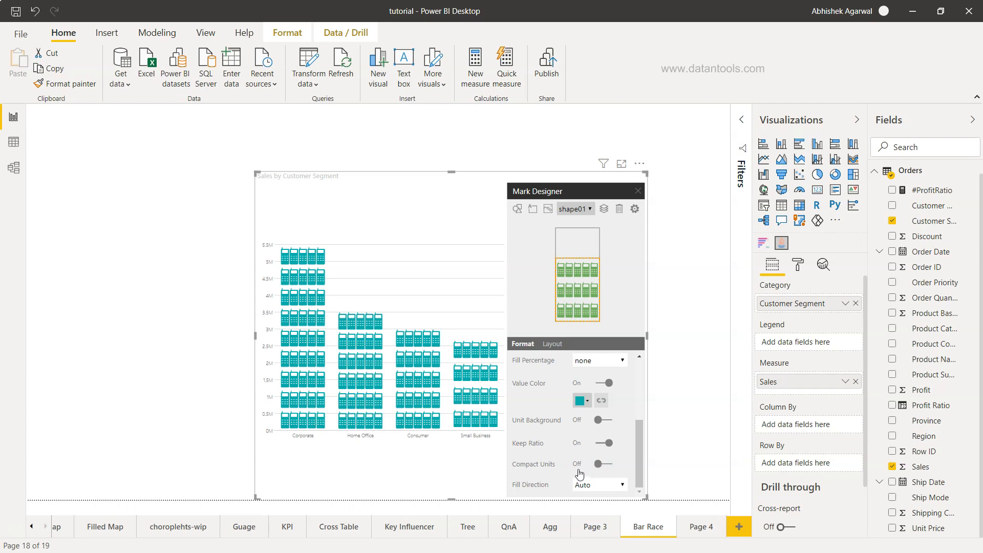
pyautogui.click(598, 483)
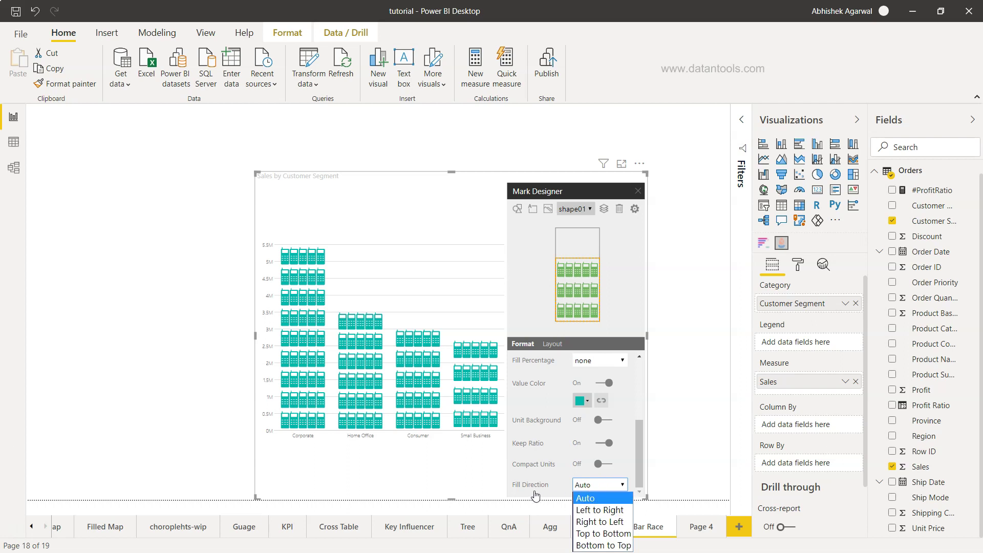
pyautogui.moveTo(600, 522)
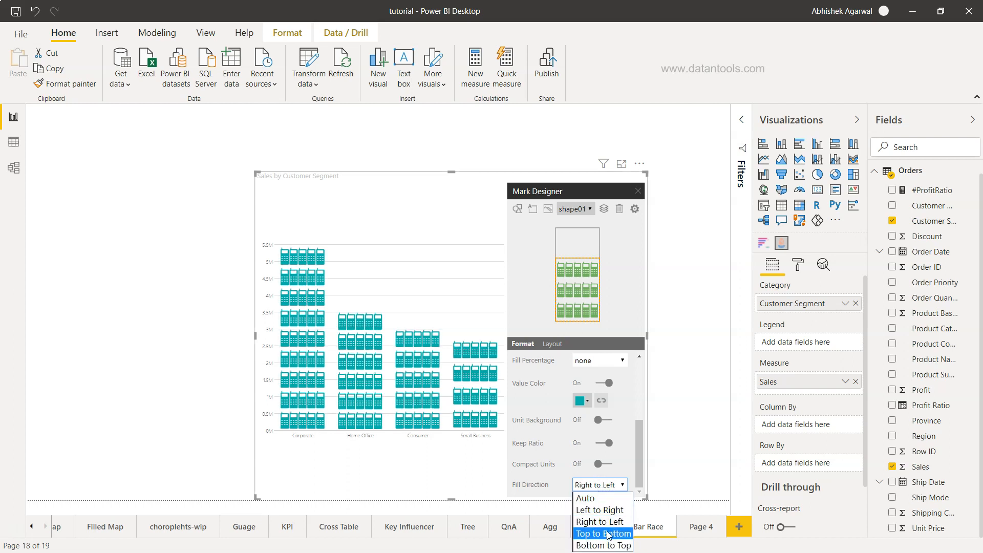
pyautogui.click(603, 533)
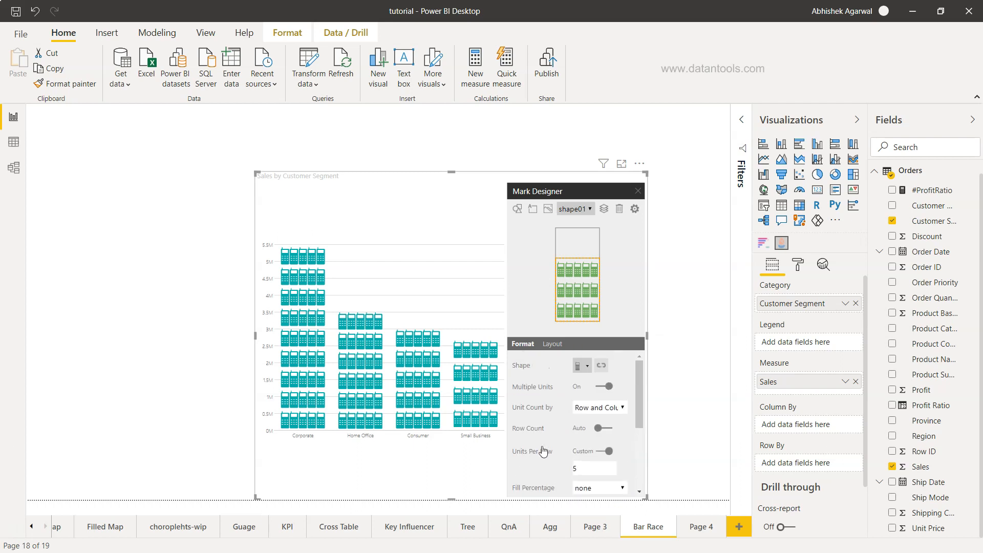
pyautogui.moveTo(580, 231)
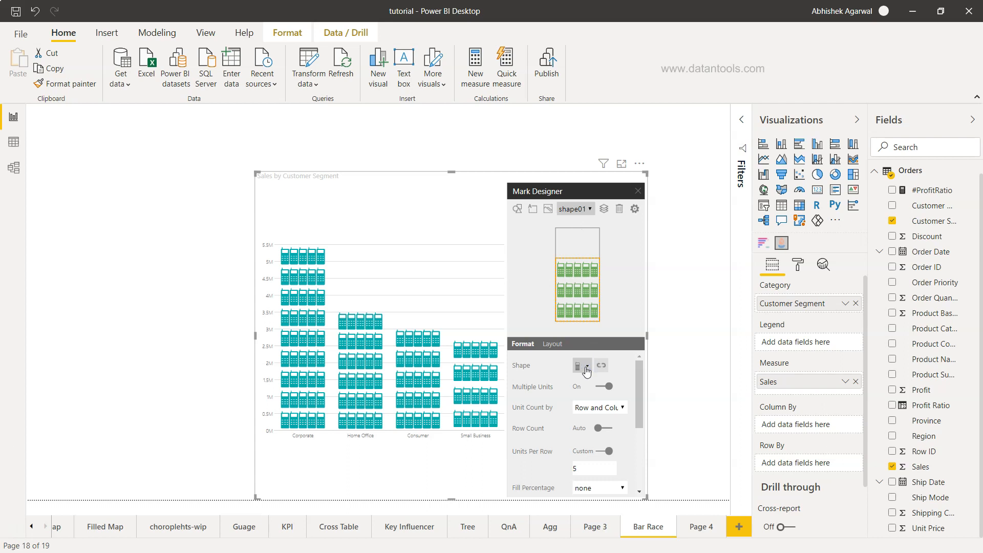
# Step: Browse the Food & Drink, Household and Nature icons, then open the Uploaded category
pyautogui.click(581, 365)
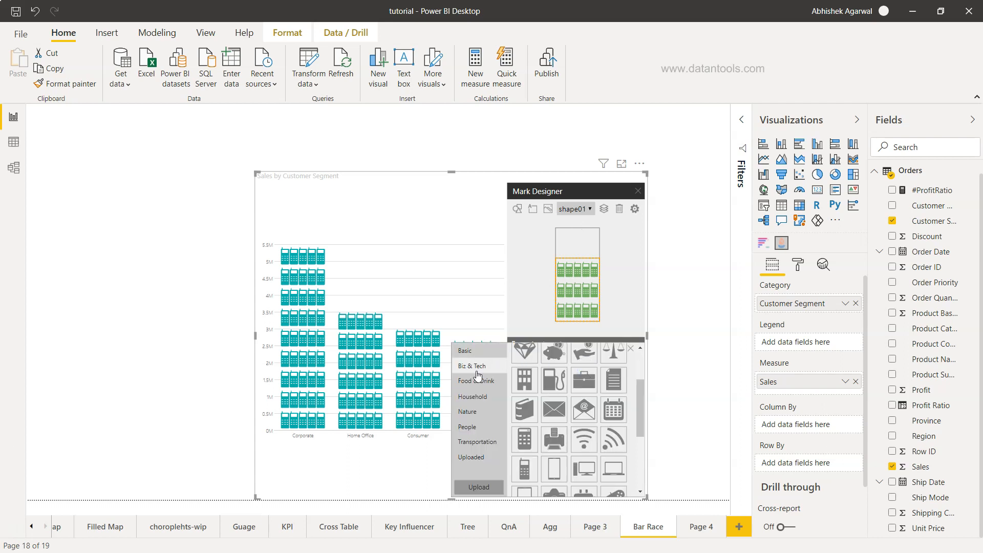
pyautogui.click(474, 380)
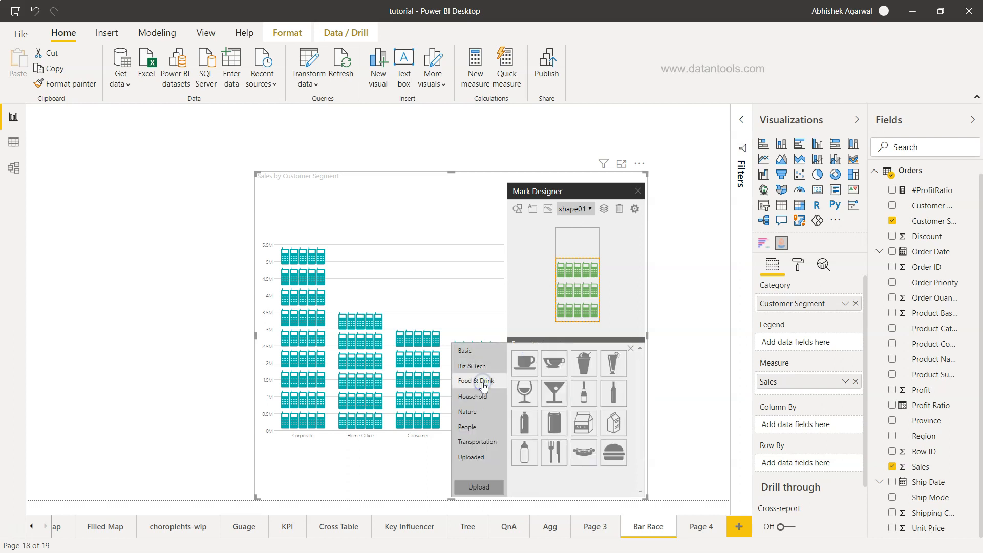
pyautogui.click(472, 397)
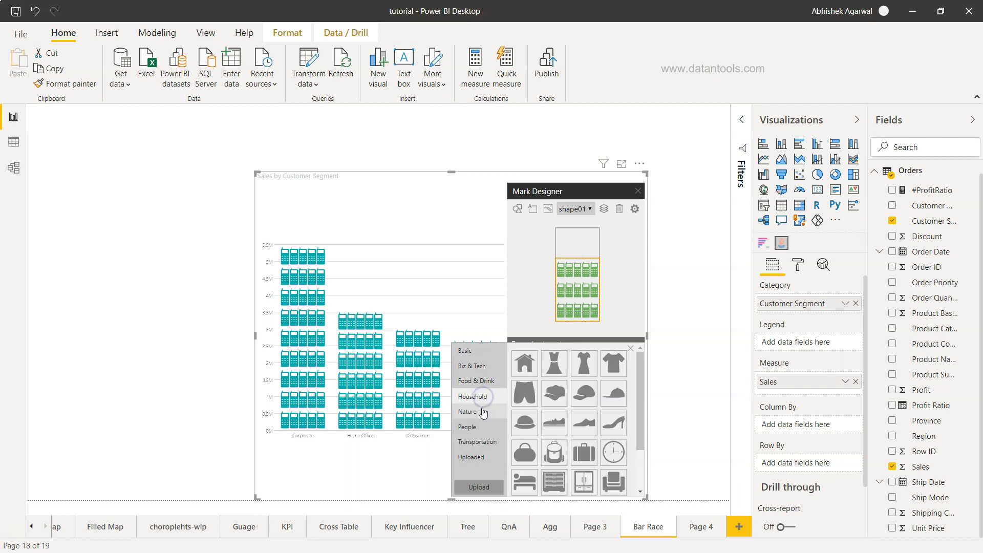
pyautogui.click(467, 412)
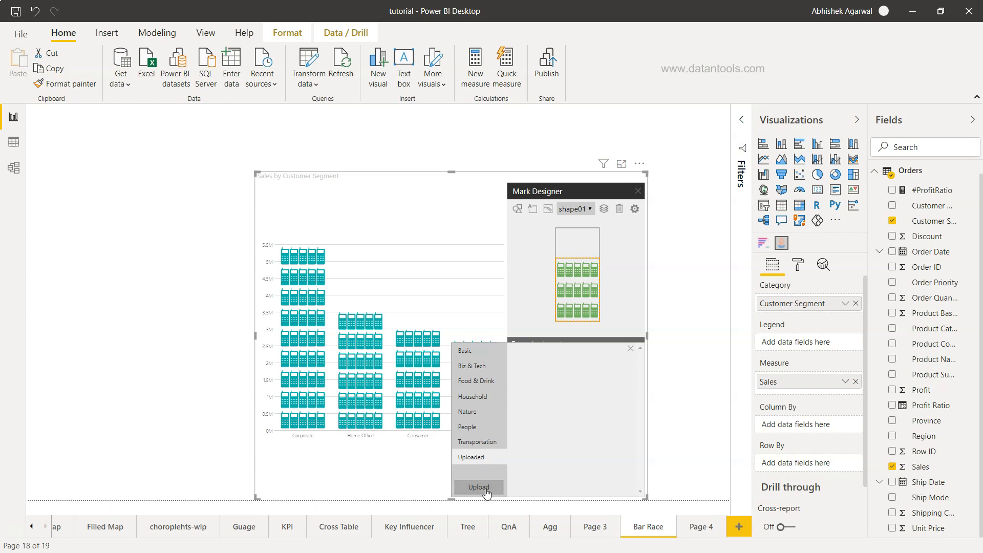
pyautogui.click(478, 487)
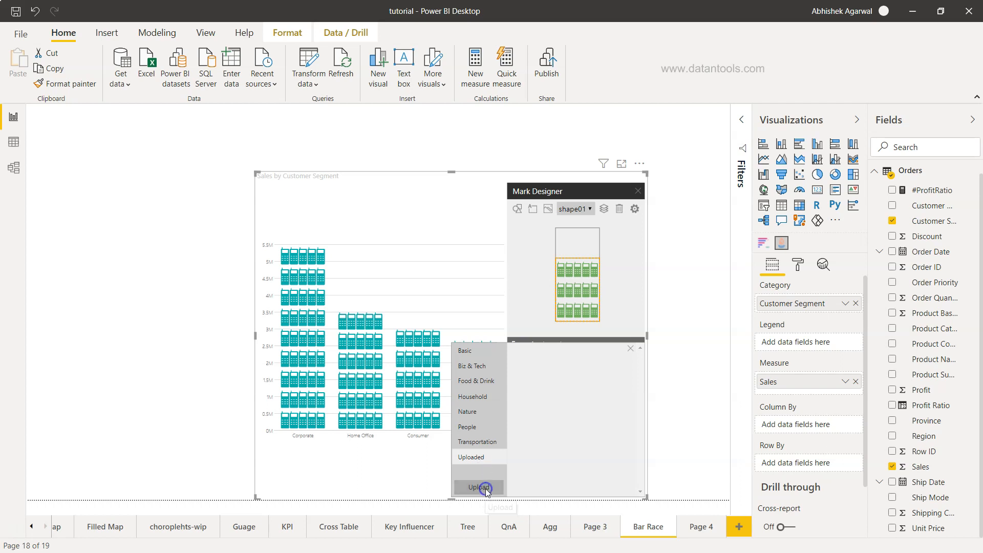
pyautogui.click(478, 486)
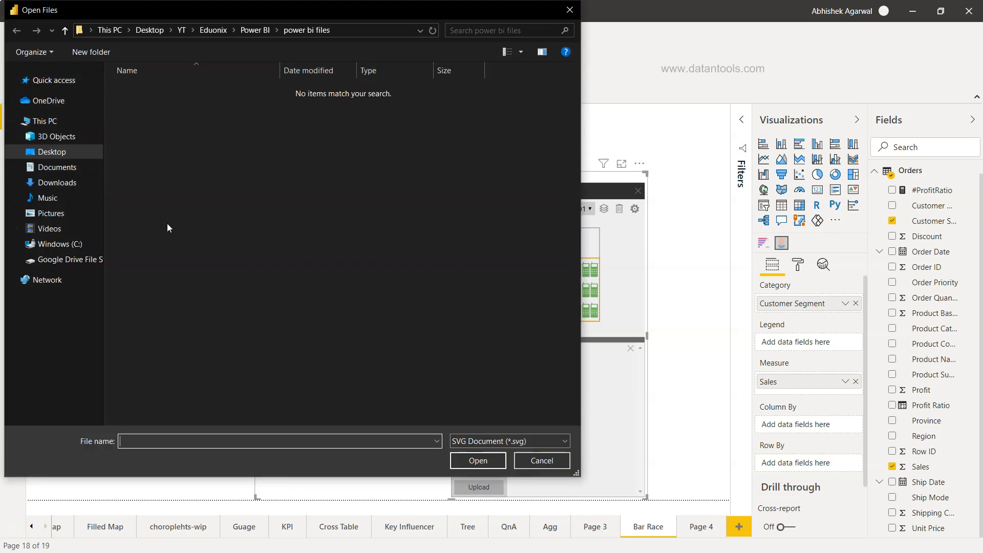
pyautogui.moveTo(50, 213)
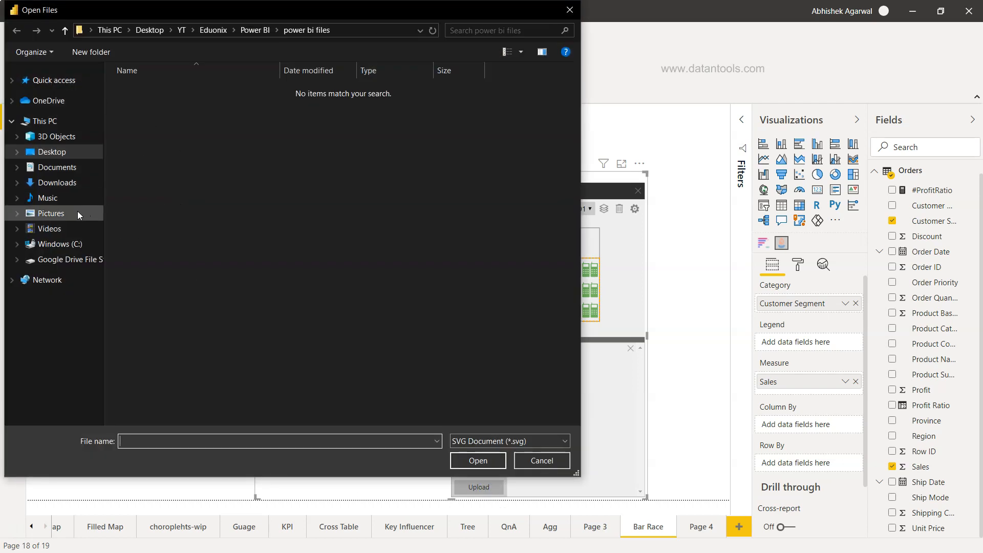
pyautogui.click(50, 213)
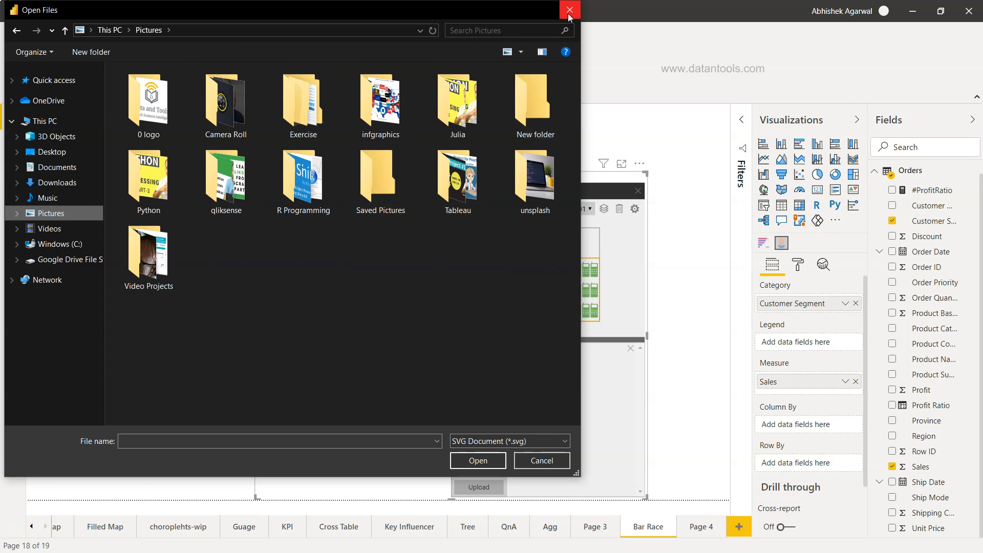
pyautogui.click(569, 10)
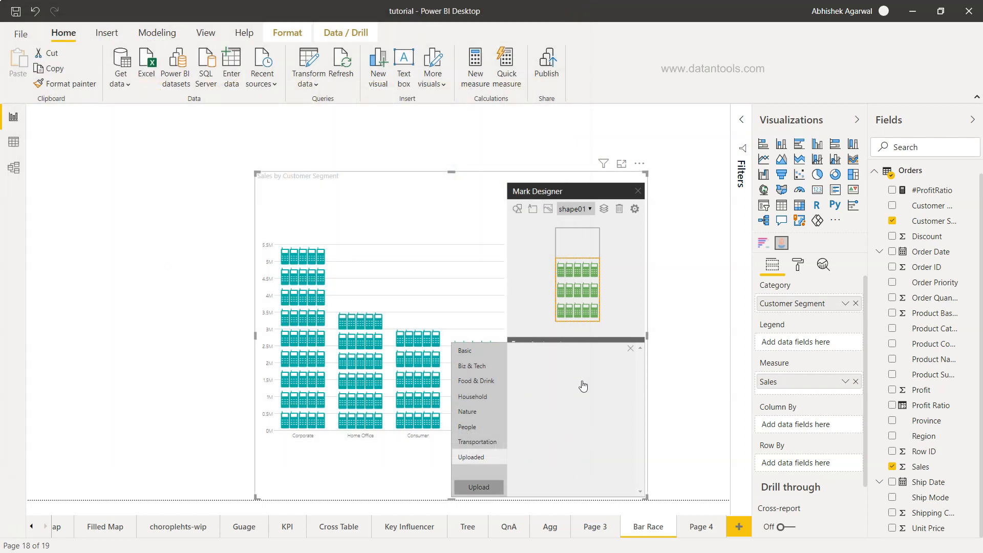
pyautogui.moveTo(572, 372)
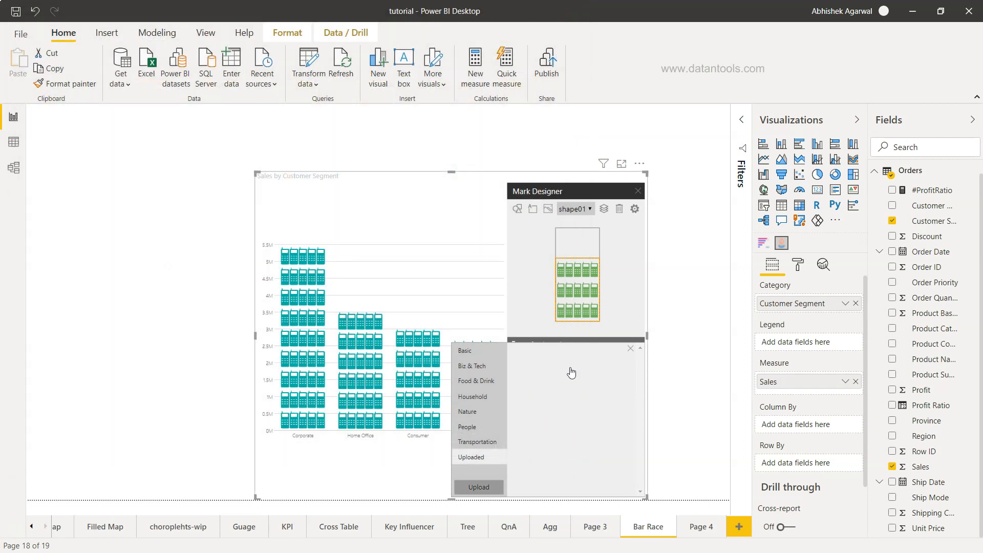
pyautogui.moveTo(582, 336)
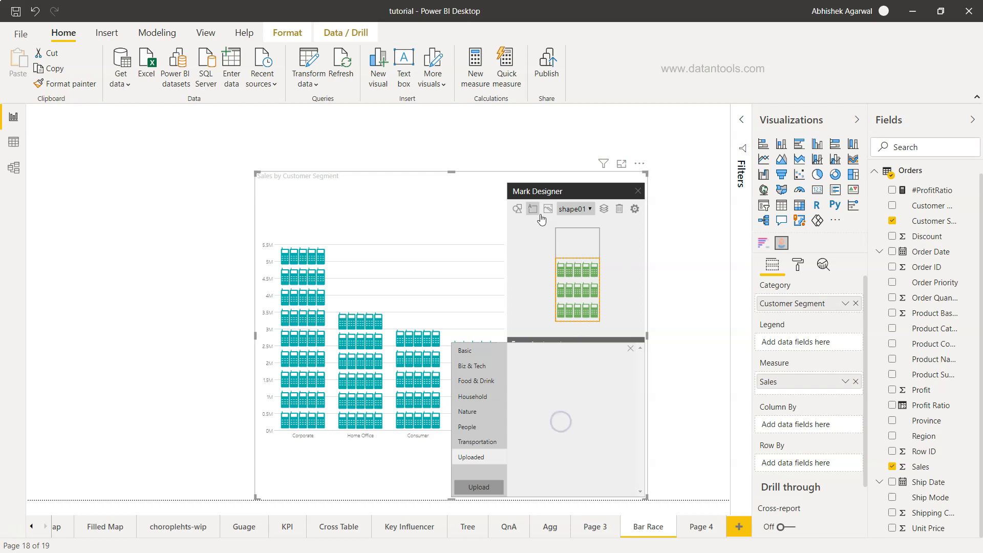
pyautogui.moveTo(532, 209)
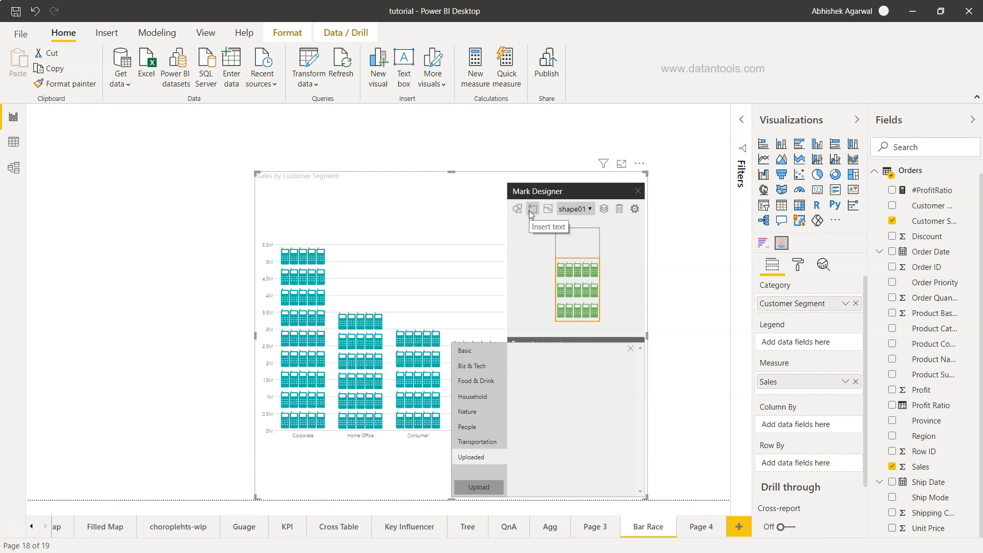
pyautogui.moveTo(517, 209)
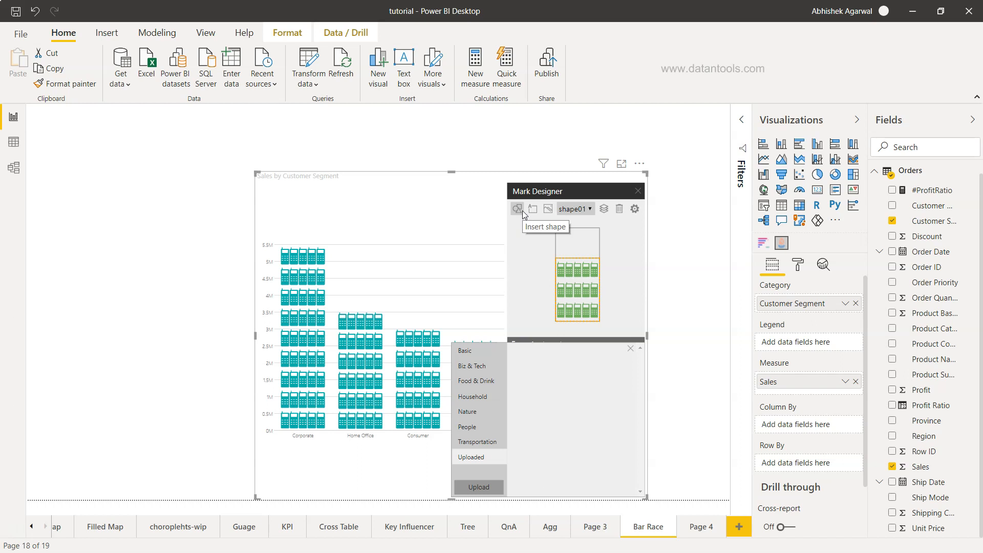
pyautogui.moveTo(516, 215)
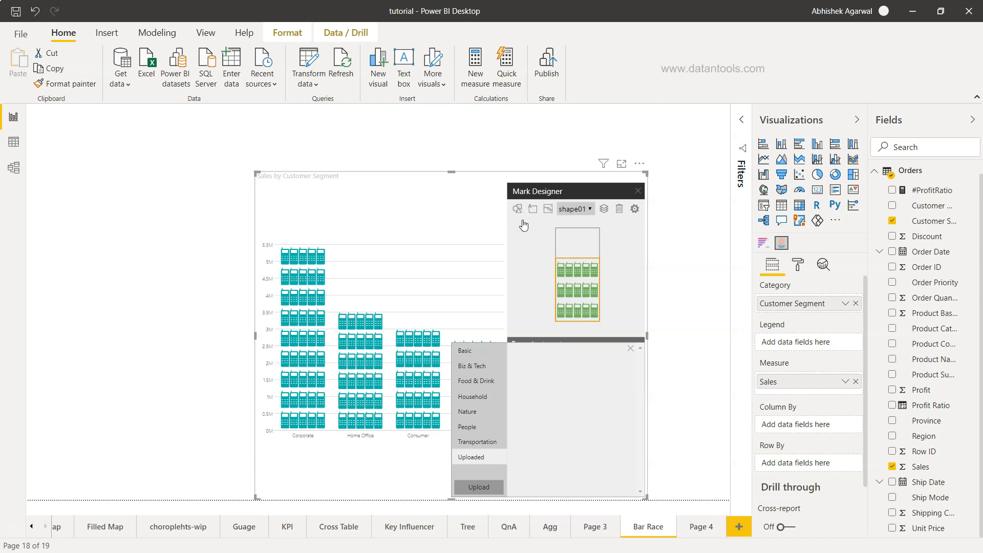
pyautogui.moveTo(495, 396)
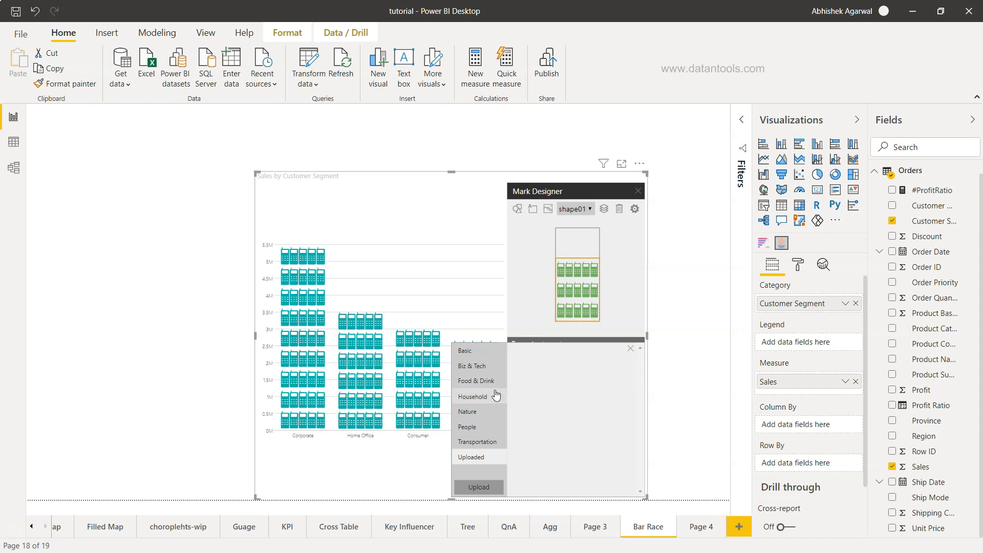
# Step: Switch the shape library to the Basic icon category
pyautogui.click(472, 366)
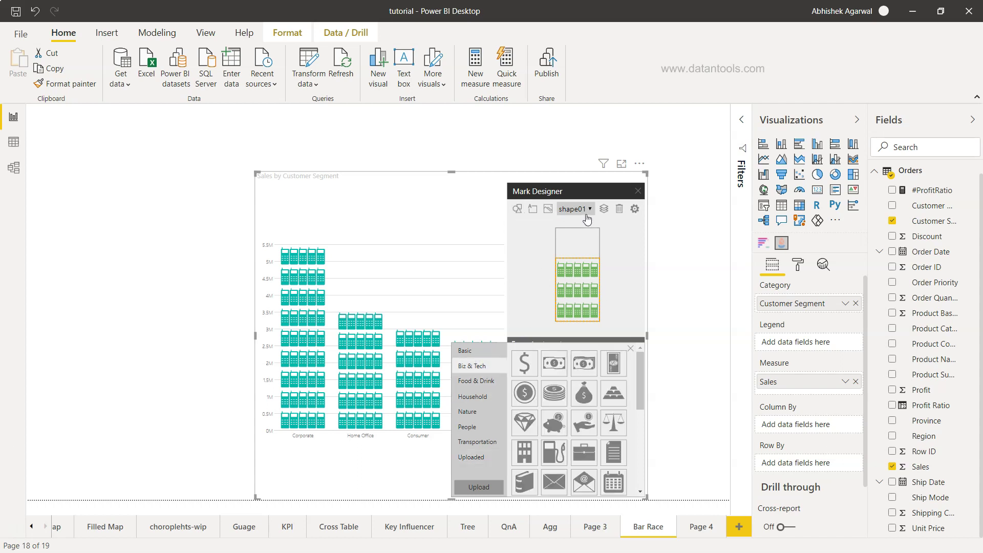
# Step: Check the shape01 element list and shape library, then close Mark Designer
pyautogui.click(573, 223)
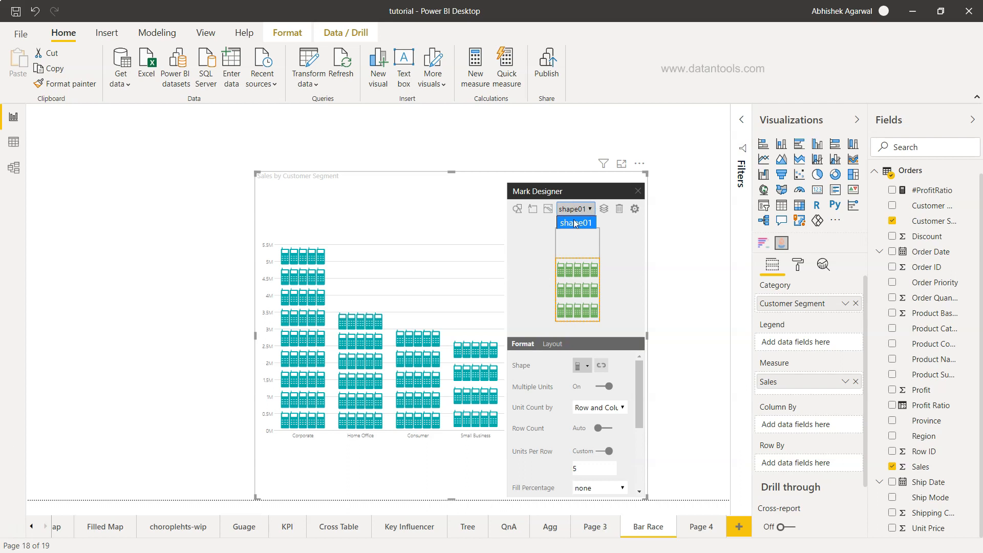
pyautogui.moveTo(592, 230)
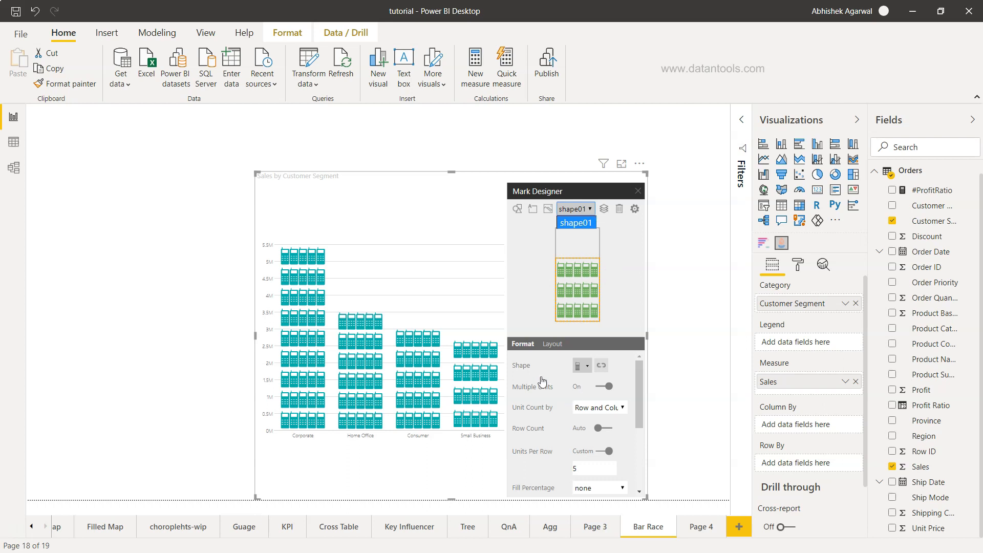
pyautogui.click(577, 365)
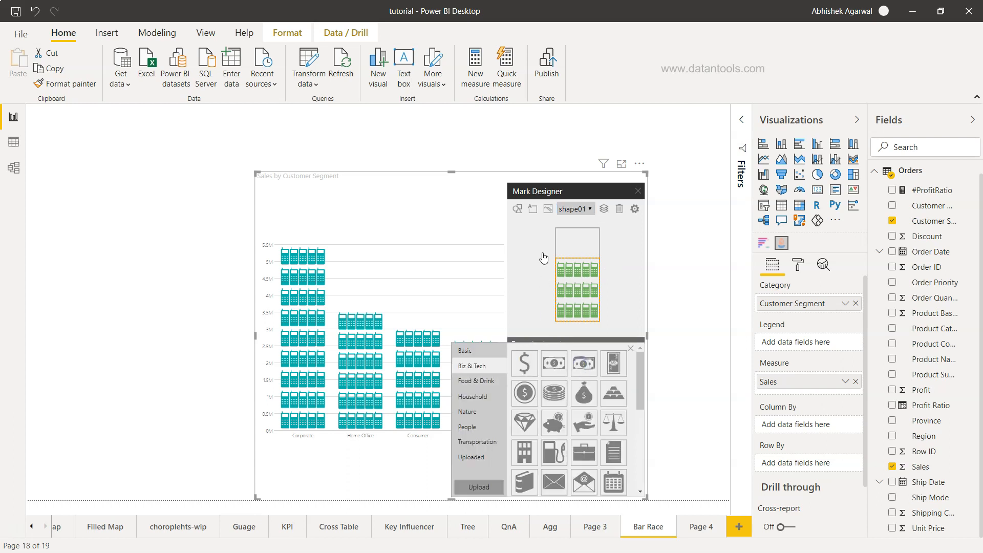
pyautogui.moveTo(633, 298)
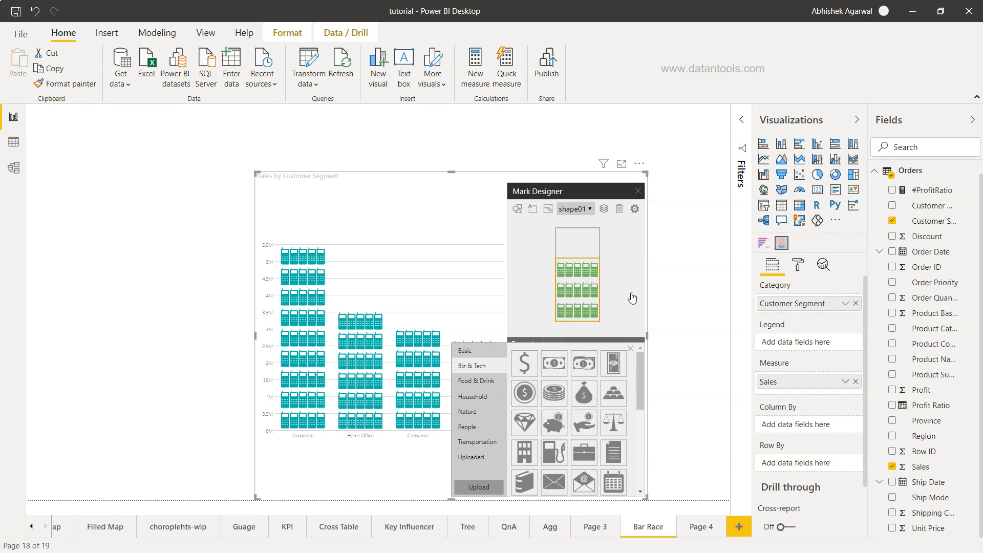
pyautogui.click(547, 209)
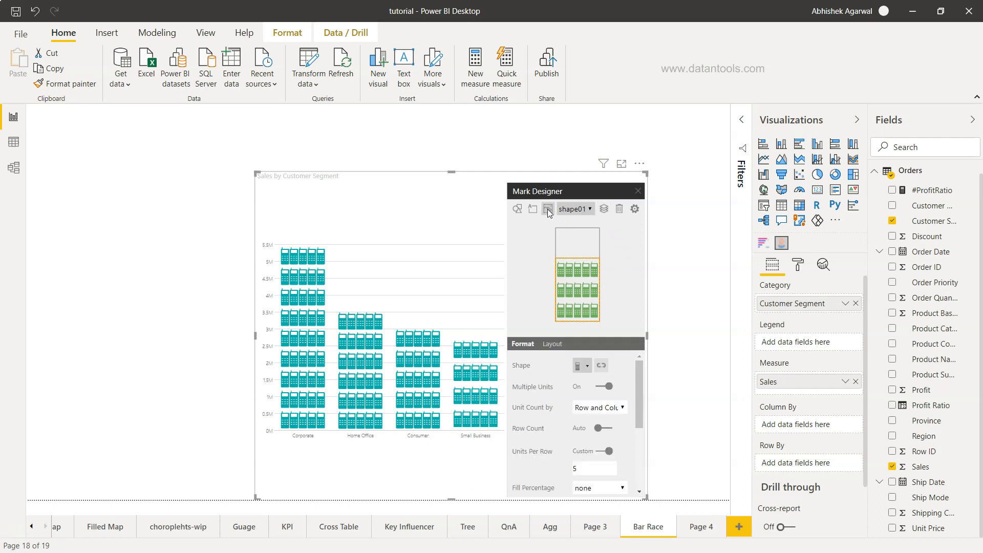
pyautogui.moveTo(532, 208)
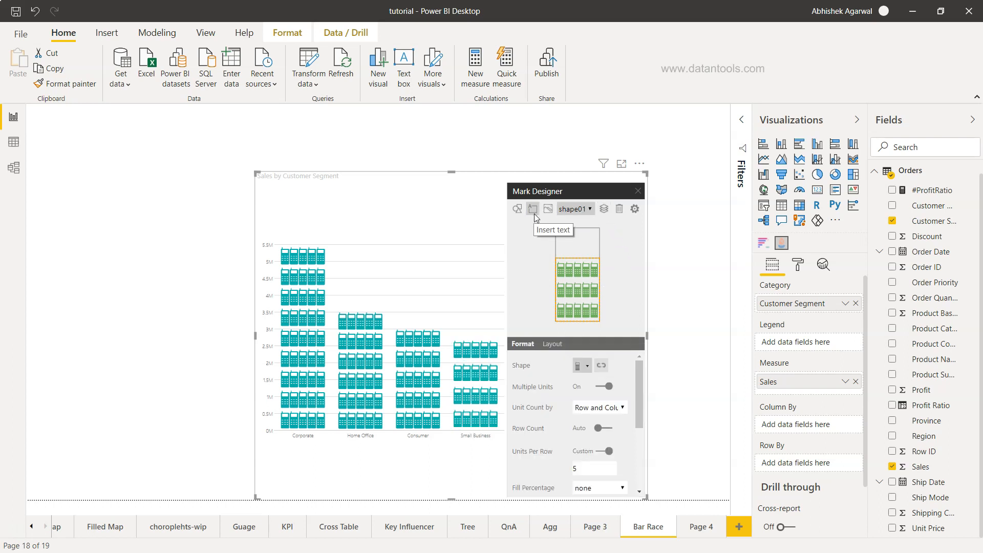
pyautogui.moveTo(603, 209)
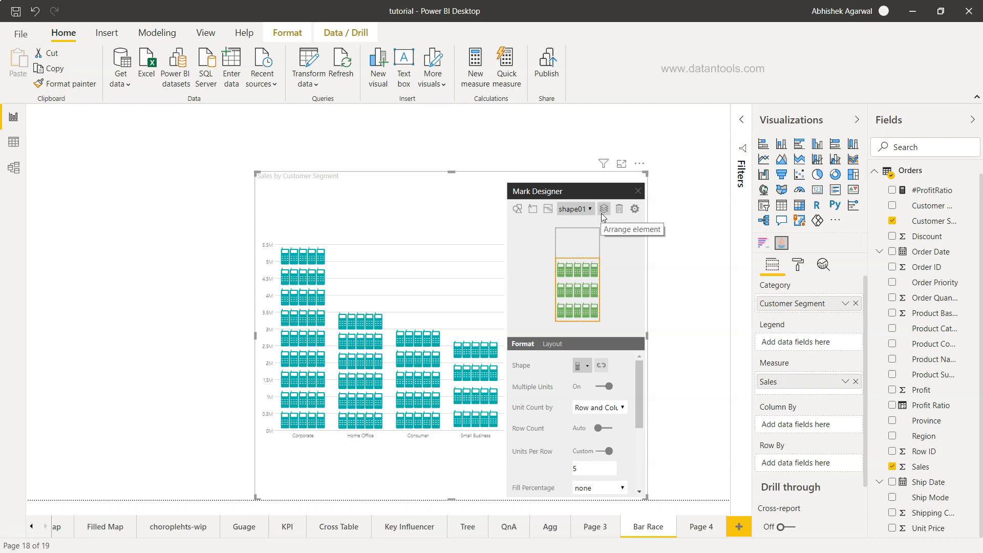
pyautogui.moveTo(620, 209)
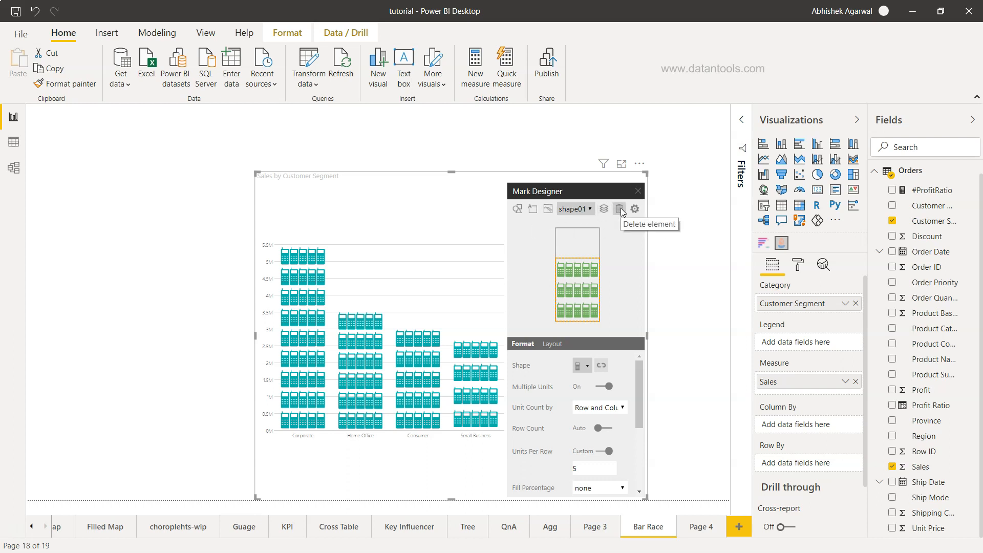
pyautogui.moveTo(635, 209)
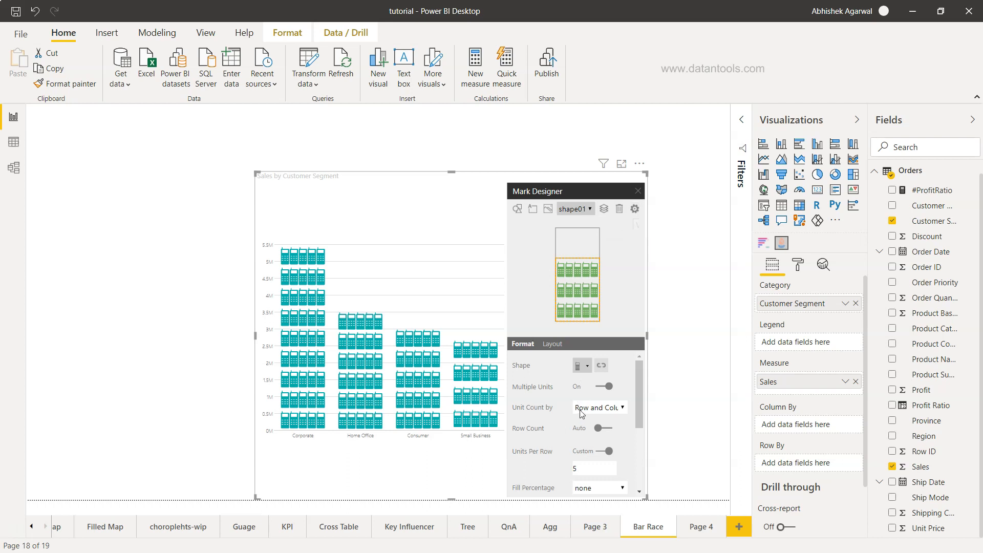
pyautogui.moveTo(650, 193)
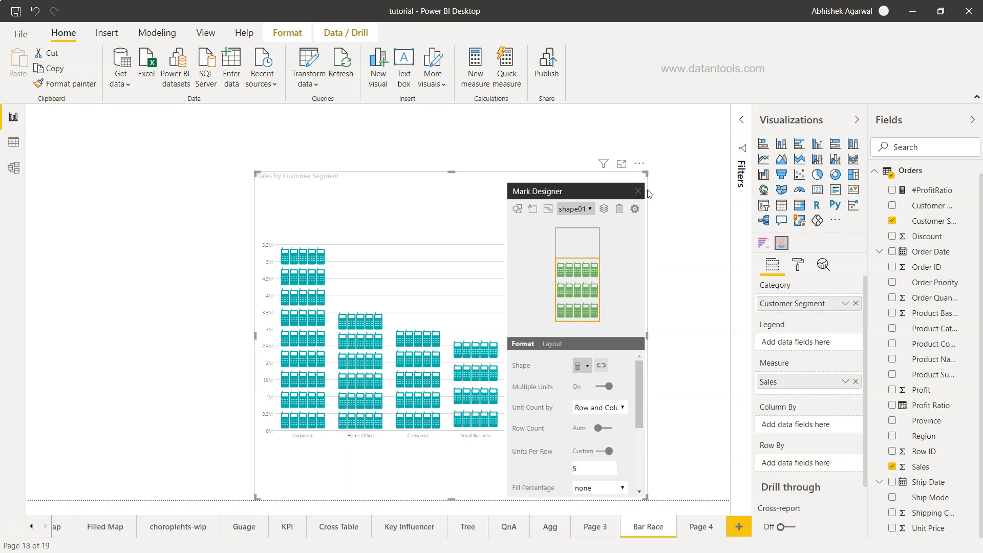
pyautogui.click(637, 191)
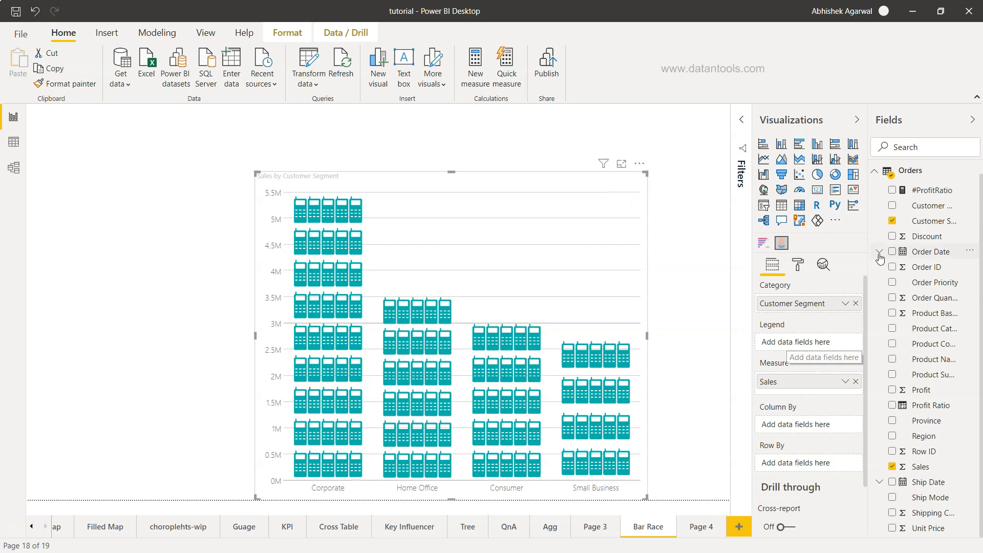
pyautogui.moveTo(812, 363)
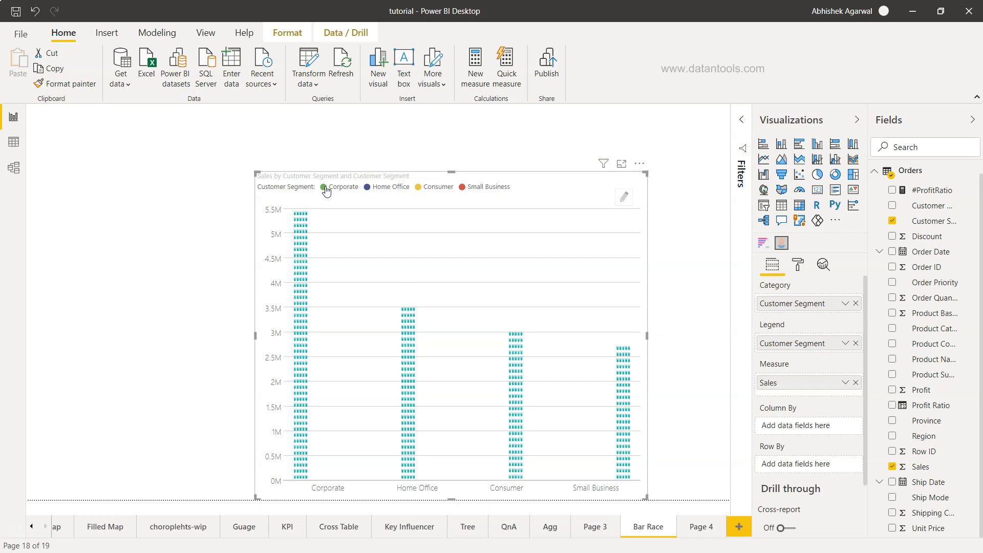
pyautogui.moveTo(471, 190)
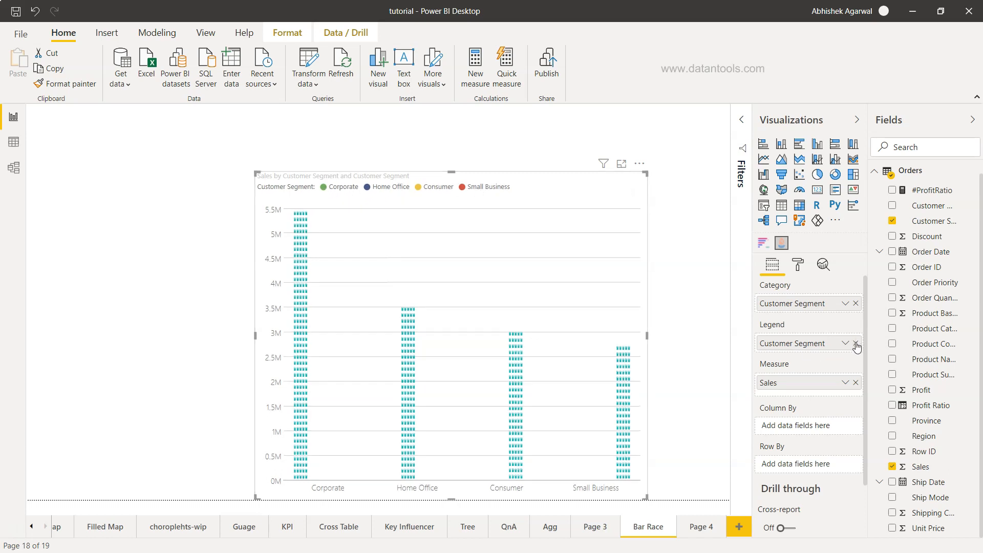
pyautogui.click(854, 343)
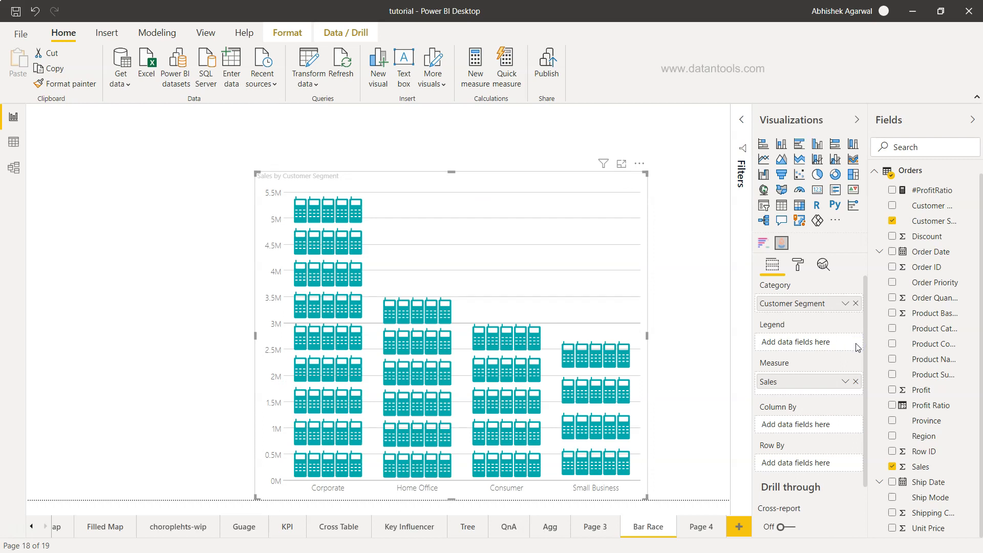
pyautogui.moveTo(785, 428)
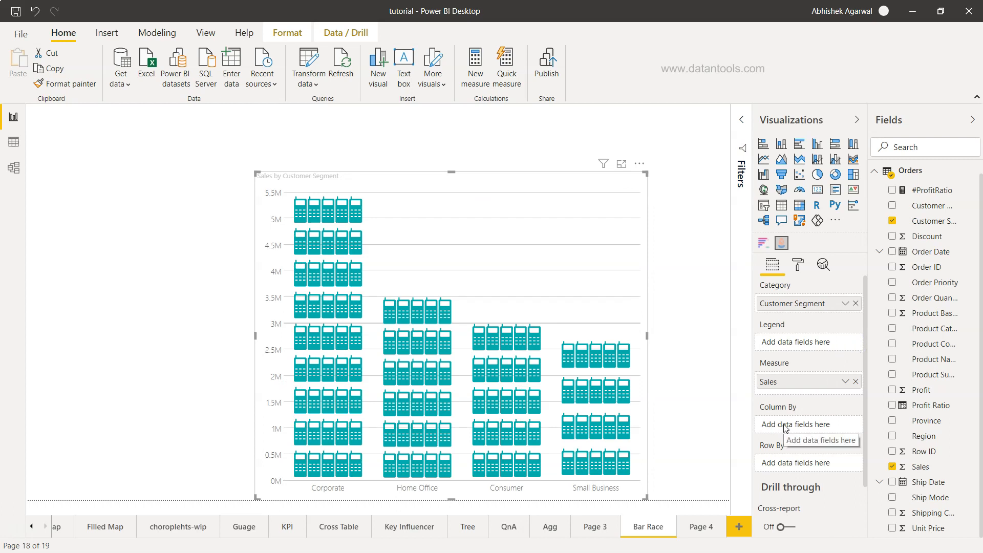
pyautogui.moveTo(790, 466)
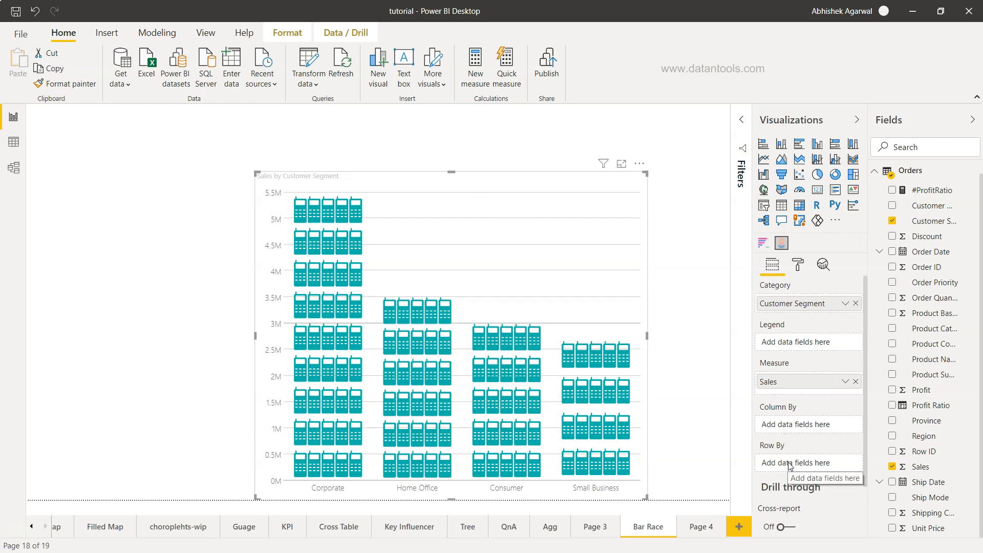
pyautogui.moveTo(769, 427)
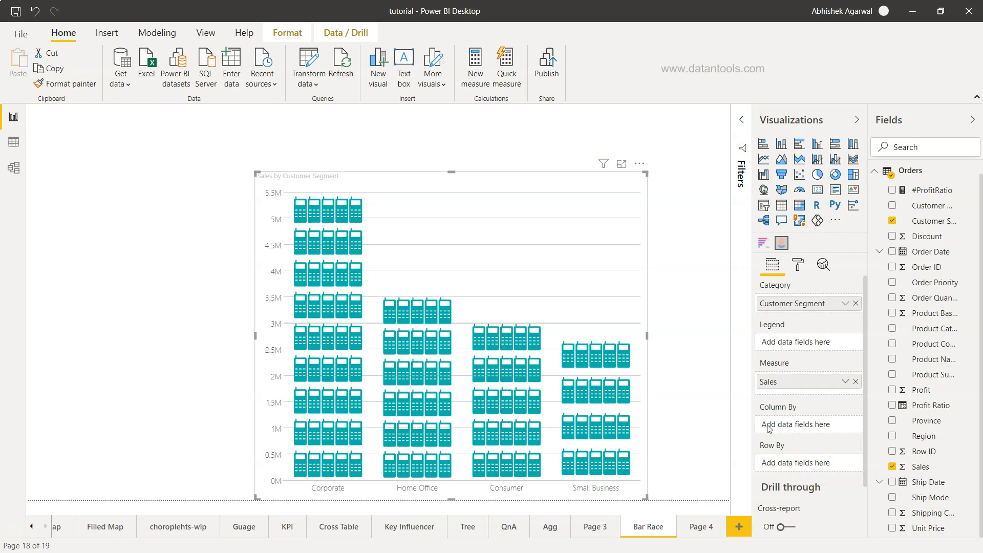
pyautogui.moveTo(796, 427)
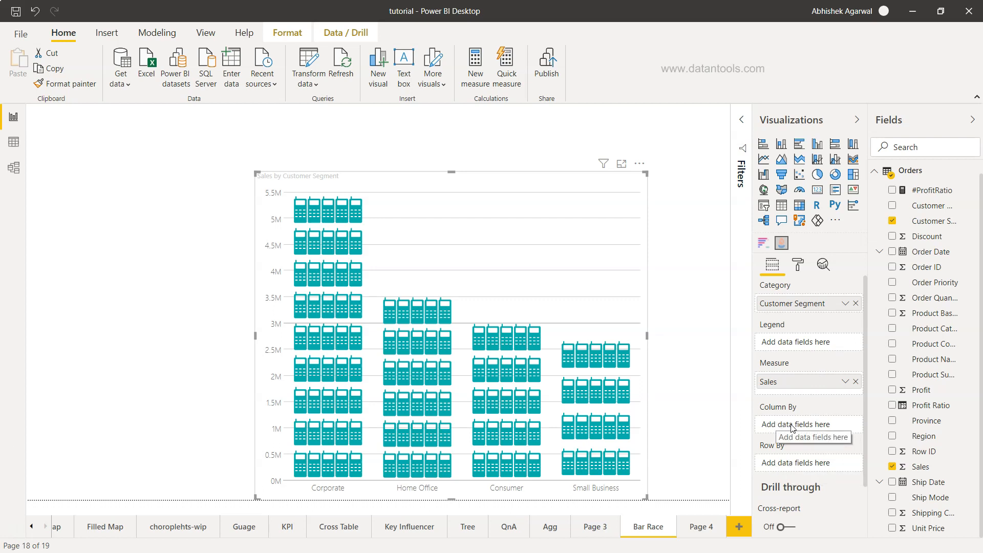
pyautogui.moveTo(559, 437)
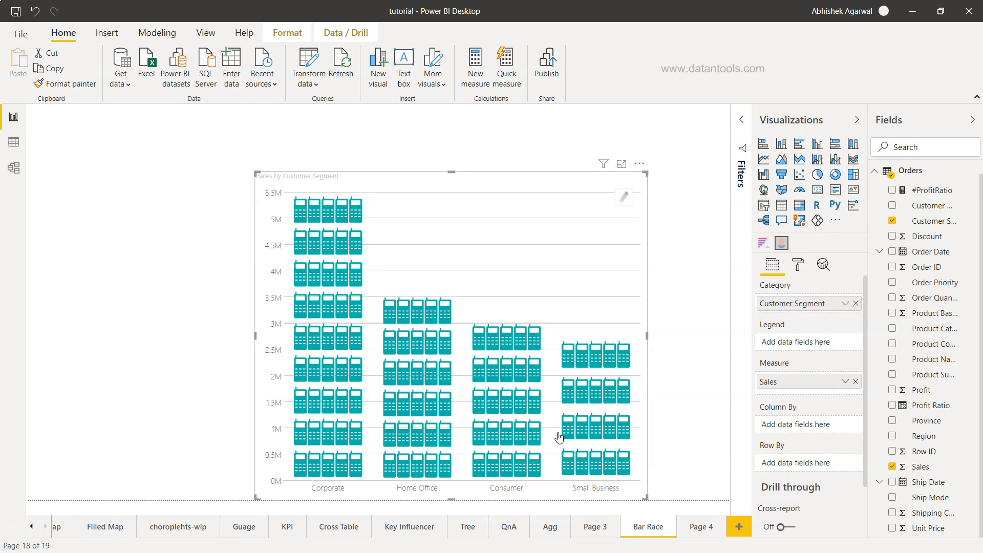
pyautogui.moveTo(613, 376)
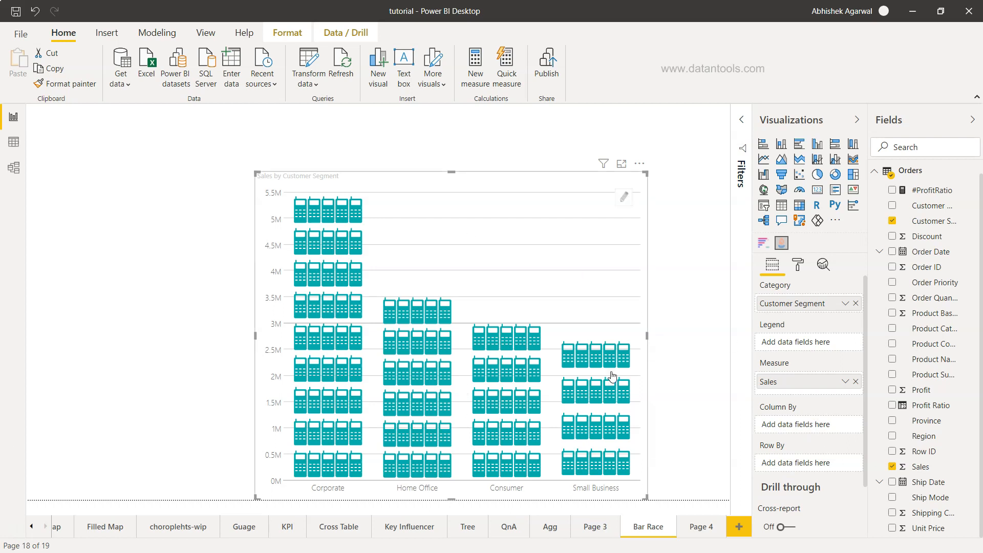
pyautogui.moveTo(926, 436)
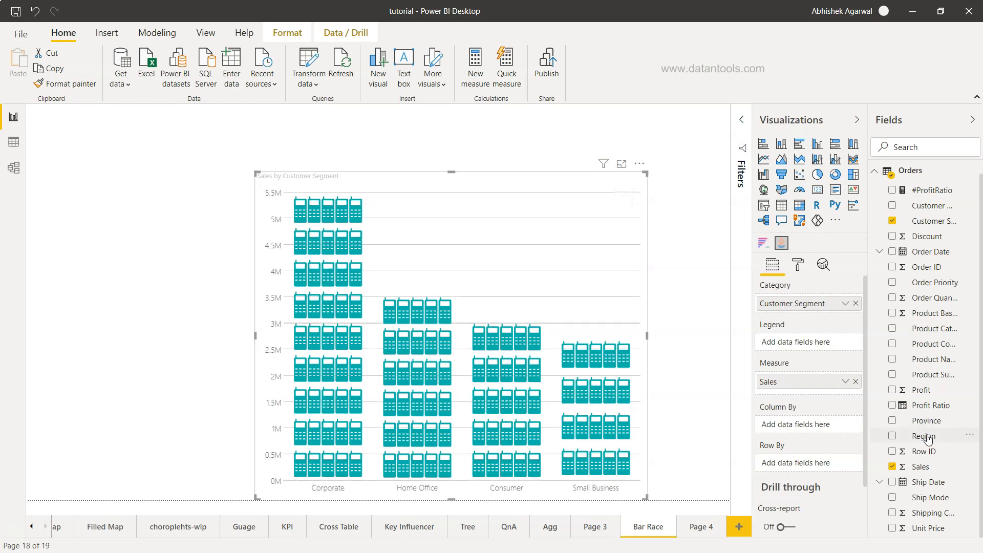
# Step: Add the Region field to the visual's Column By well
pyautogui.click(924, 436)
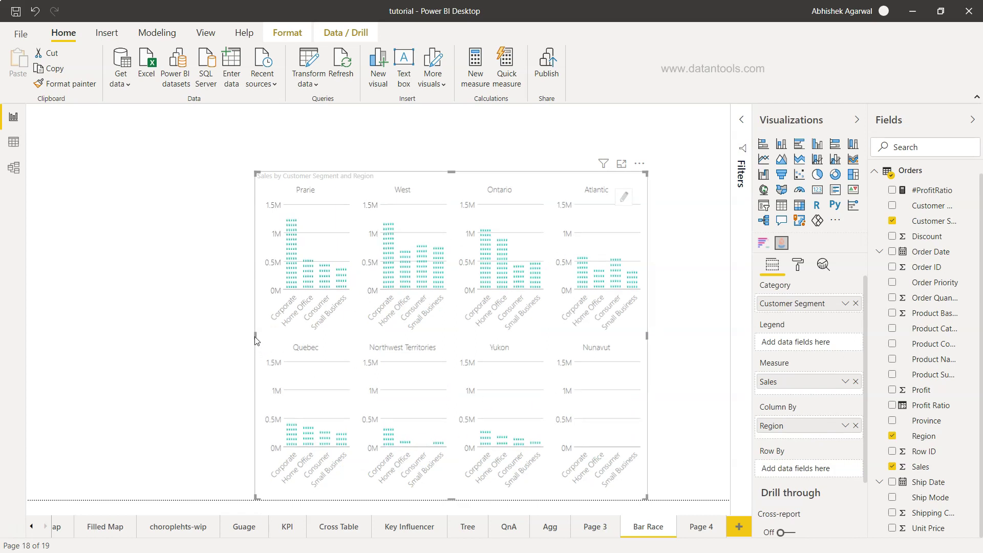
pyautogui.moveTo(232, 335)
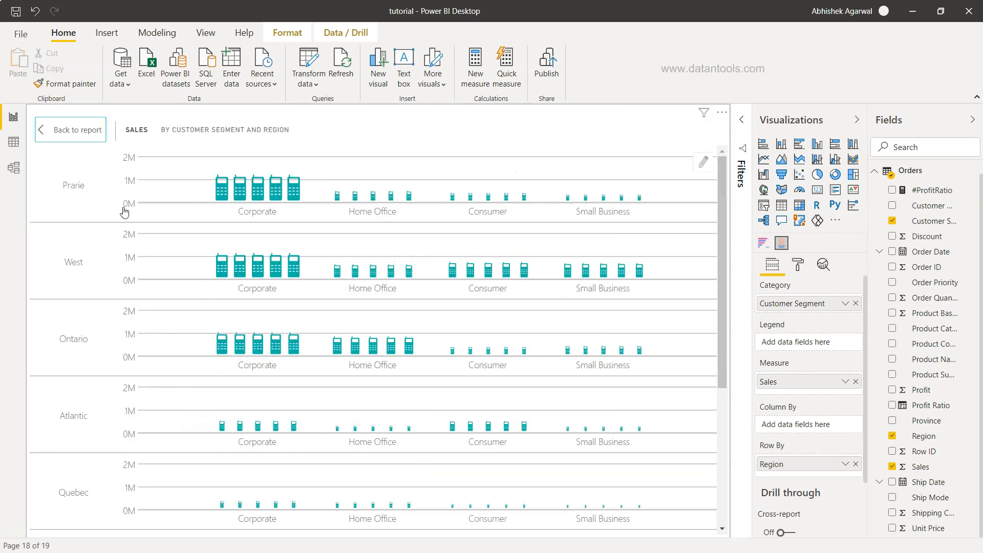
pyautogui.moveTo(61, 498)
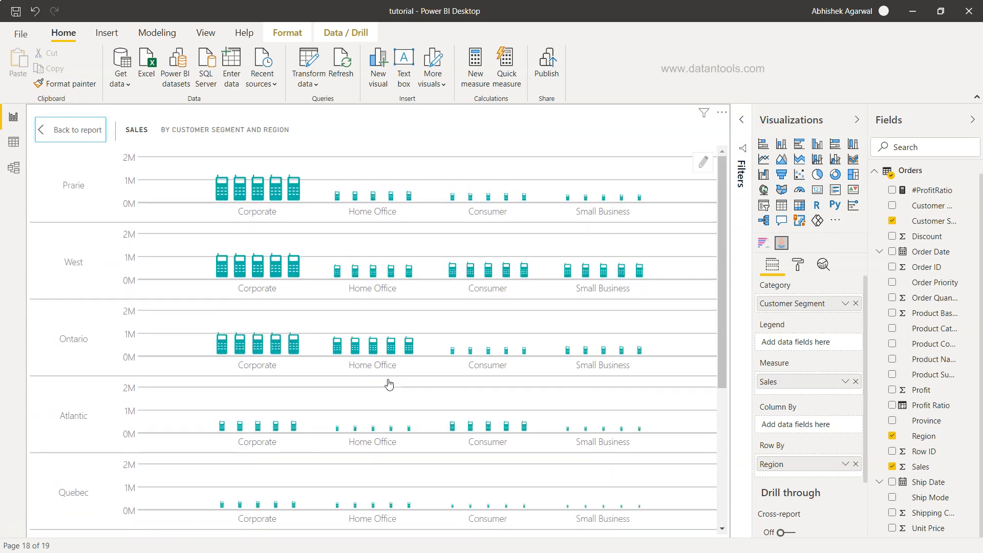
# Step: Switch the Visualizations pane to the phone-icon visual's Format settings
pyautogui.scroll(-3)
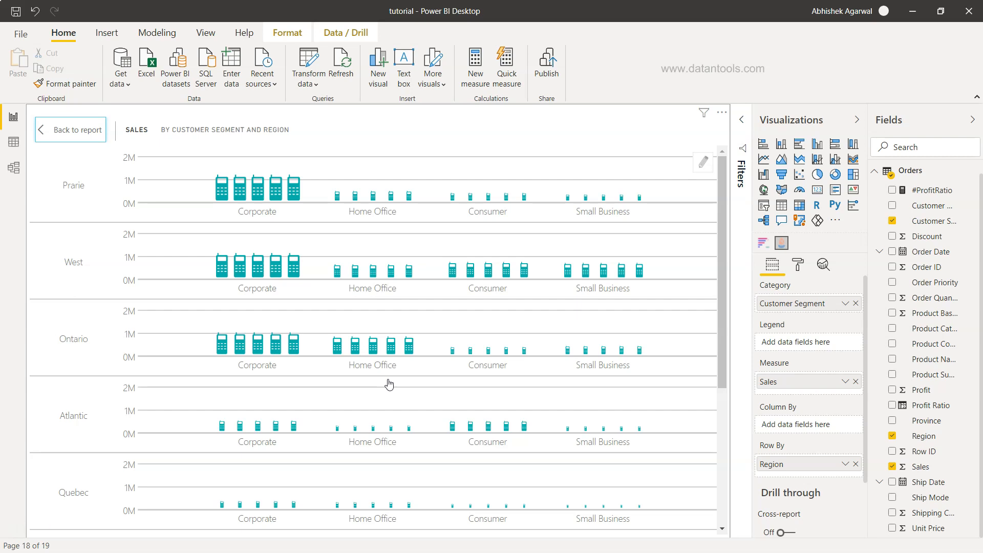
pyautogui.moveTo(293, 182)
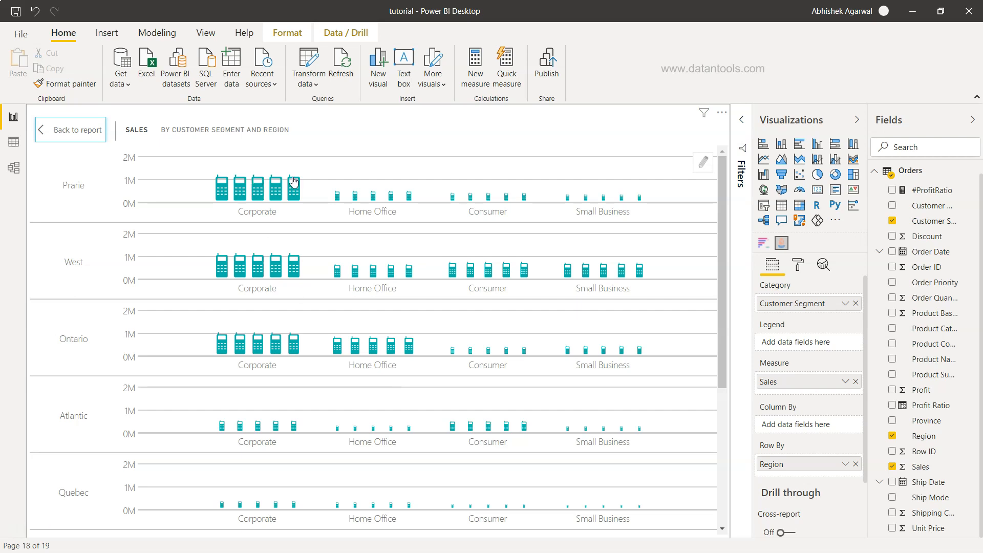
pyautogui.moveTo(467, 381)
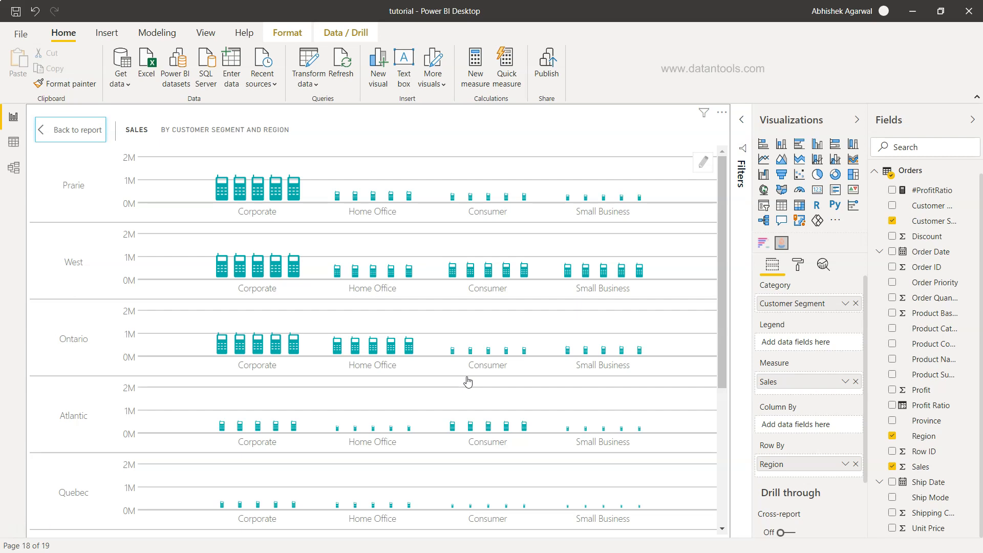
pyautogui.moveTo(639, 297)
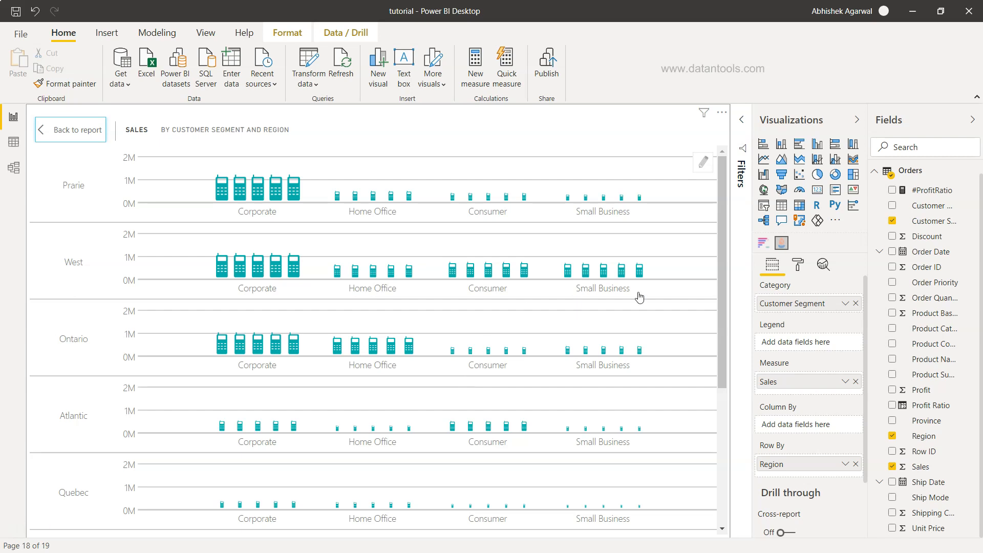
pyautogui.click(798, 264)
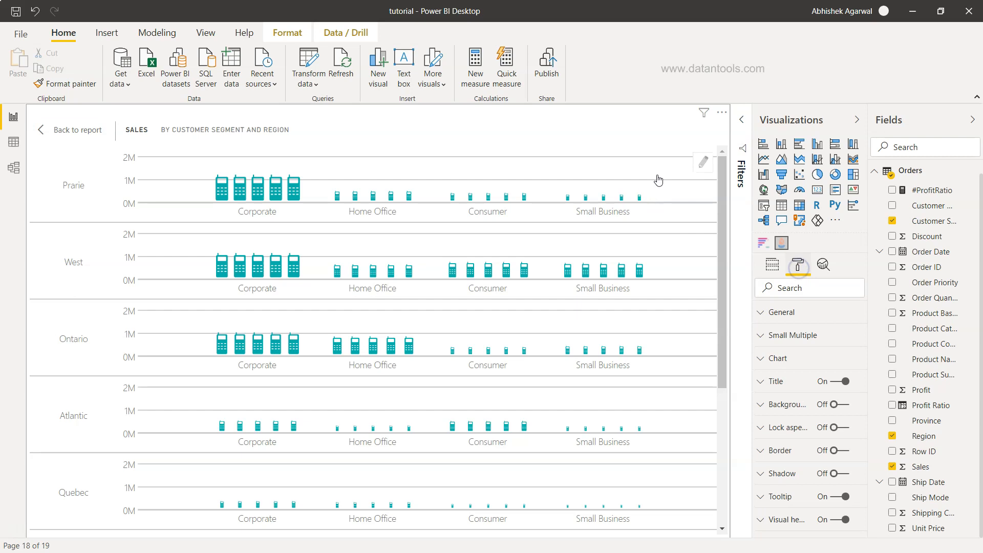
pyautogui.moveTo(758, 353)
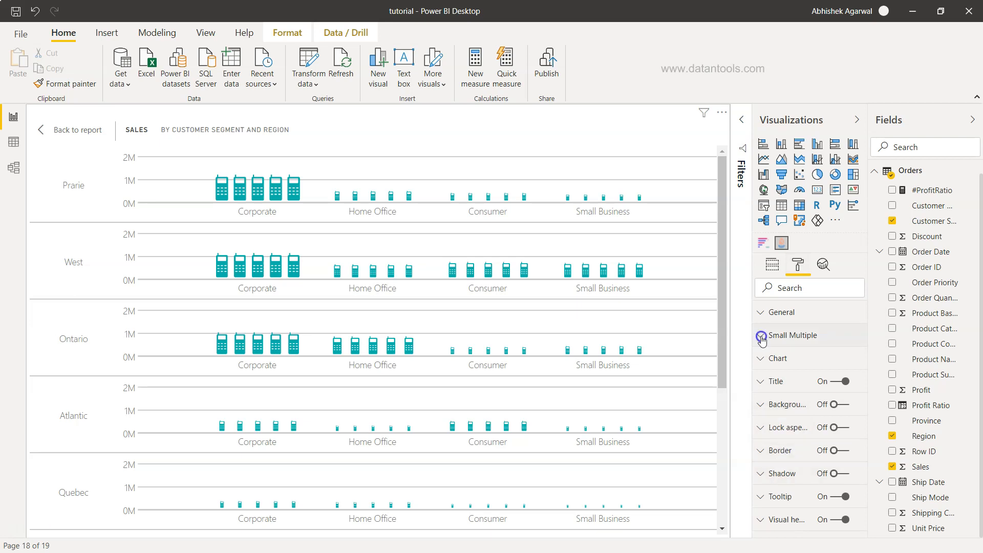
# Step: Expand Small Multiple and turn Show Separators off between region rows
pyautogui.click(761, 335)
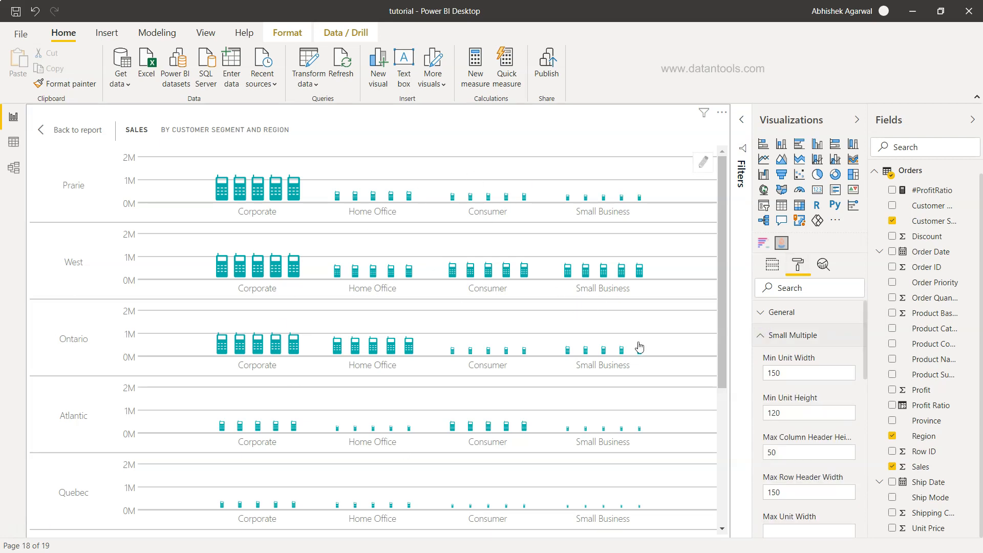
pyautogui.scroll(-3)
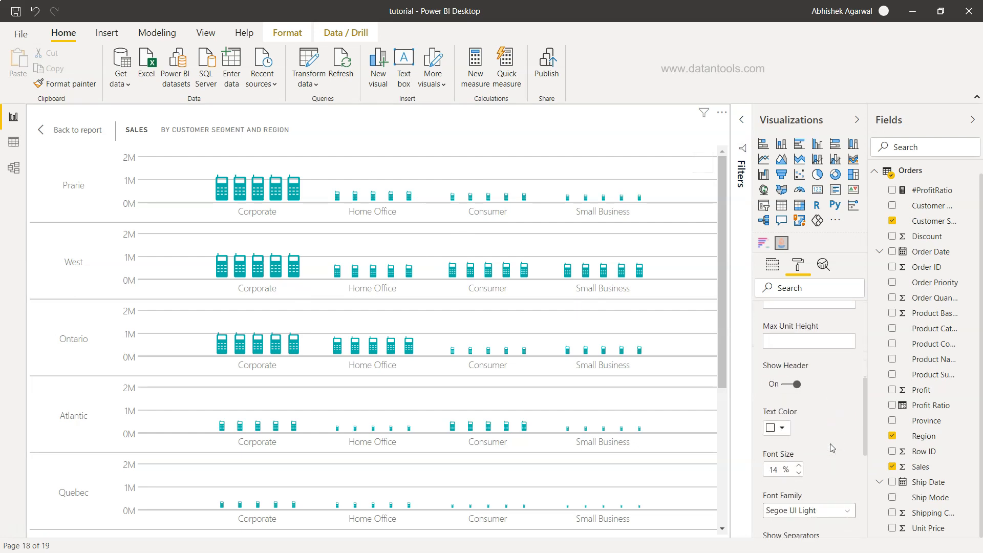
pyautogui.scroll(-3)
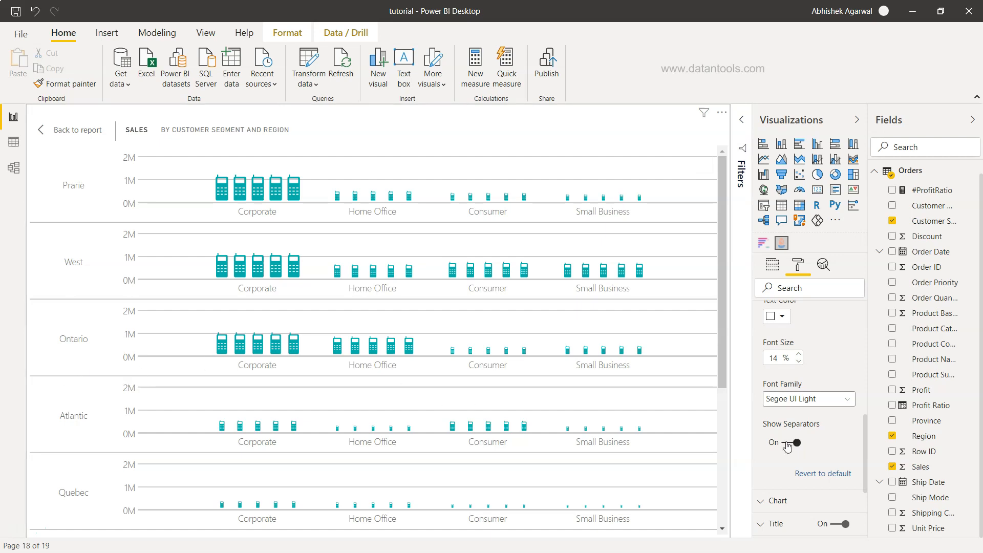
pyautogui.click(796, 443)
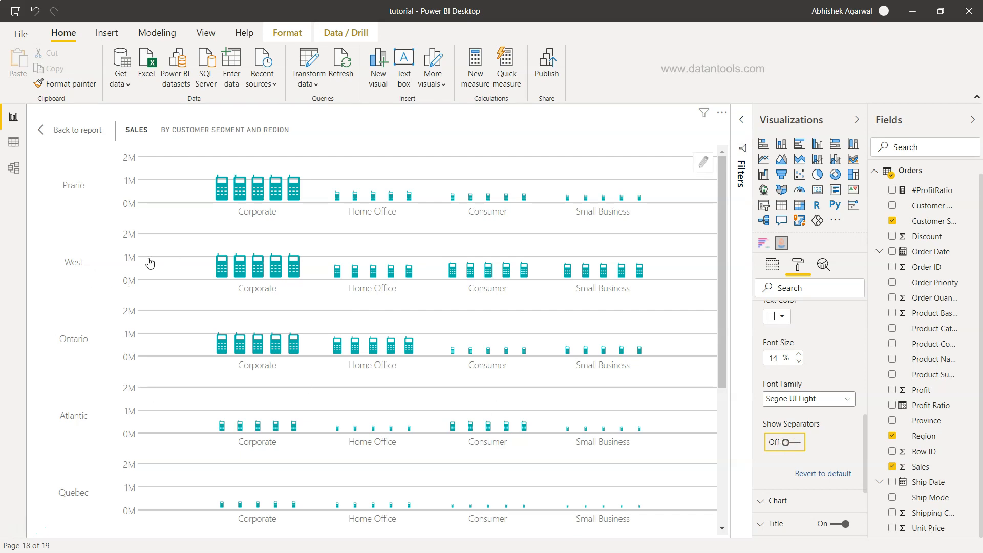
pyautogui.moveTo(88, 191)
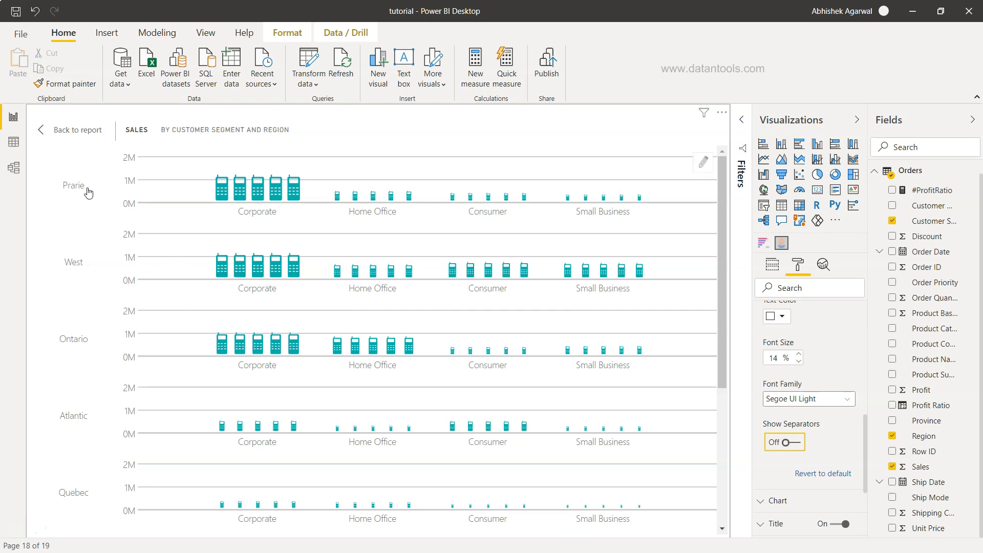
pyautogui.moveTo(350, 259)
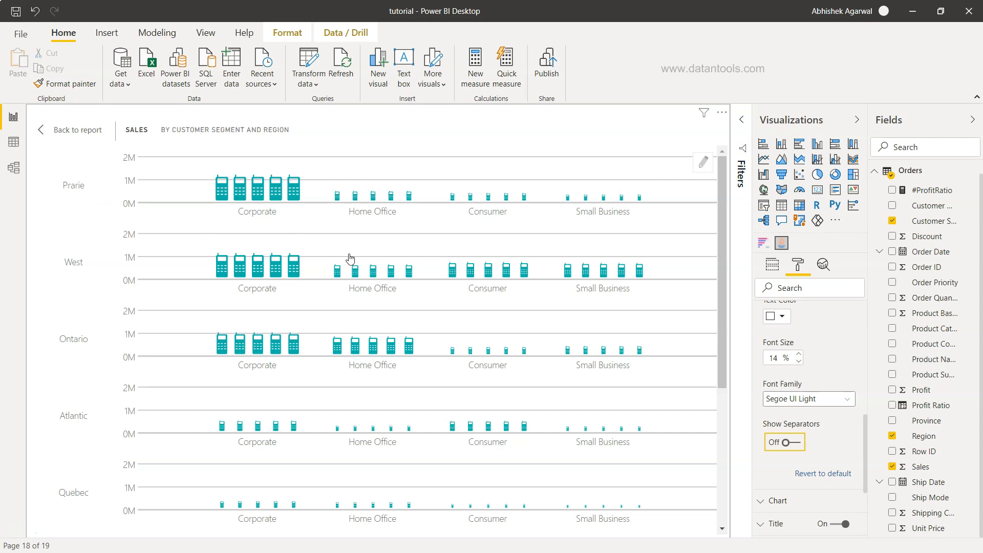
pyautogui.moveTo(456, 351)
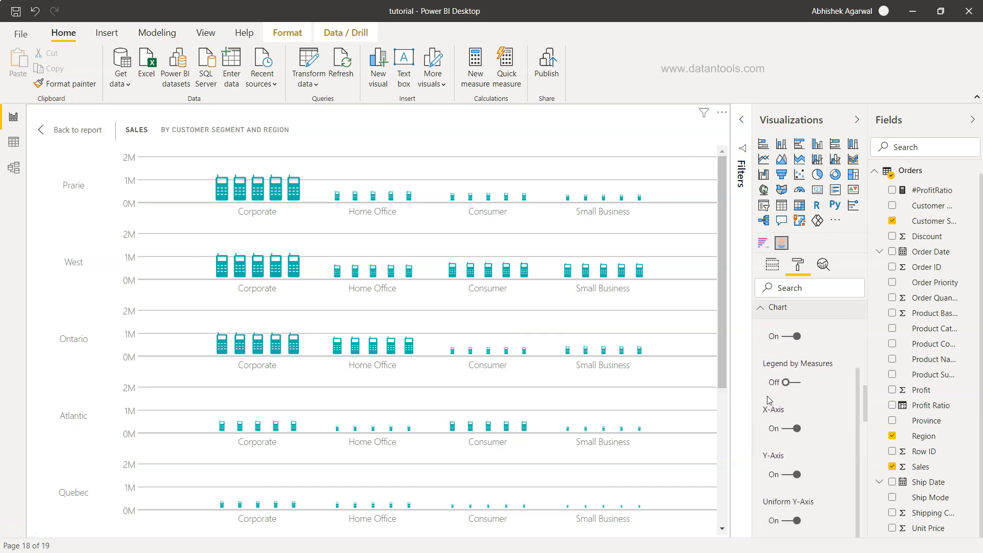
# Step: Turn the X-Axis off, keeping the Y-Axis value scale on after briefly toggling it
pyautogui.scroll(-3)
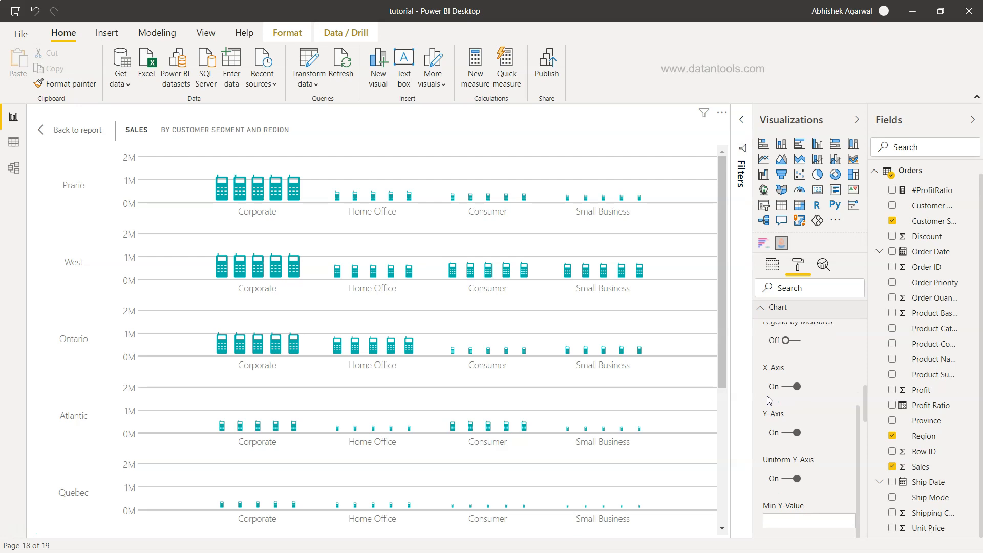
pyautogui.moveTo(545, 404)
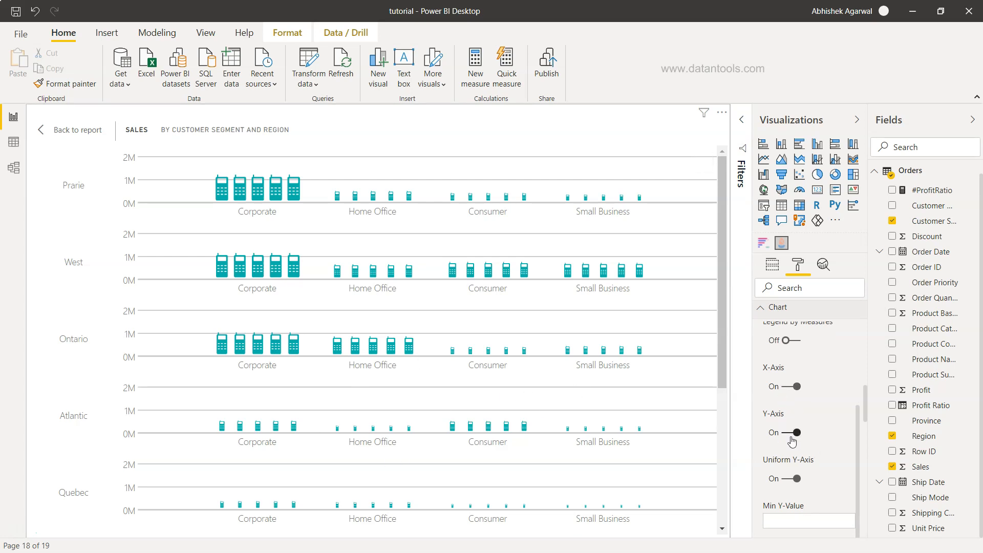
pyautogui.click(796, 386)
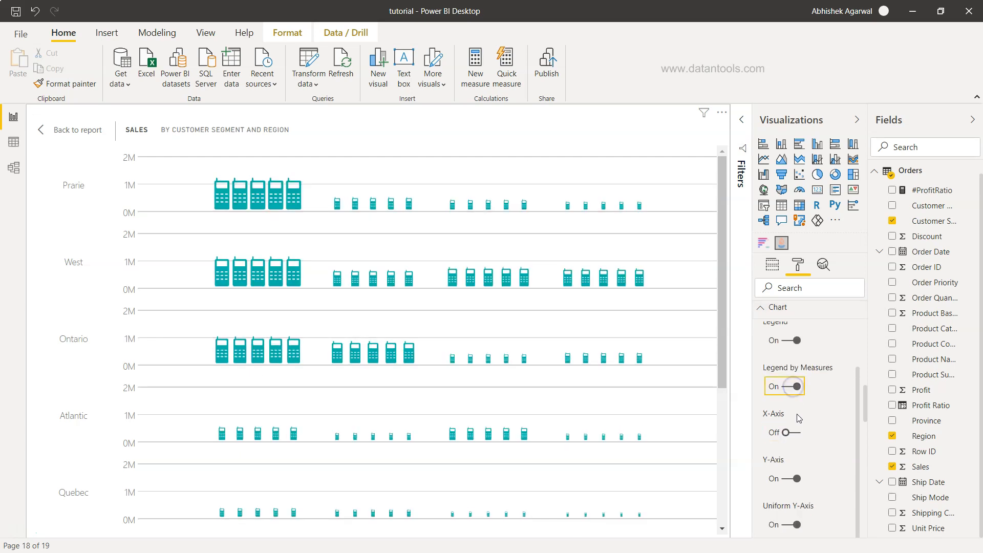
pyautogui.click(797, 479)
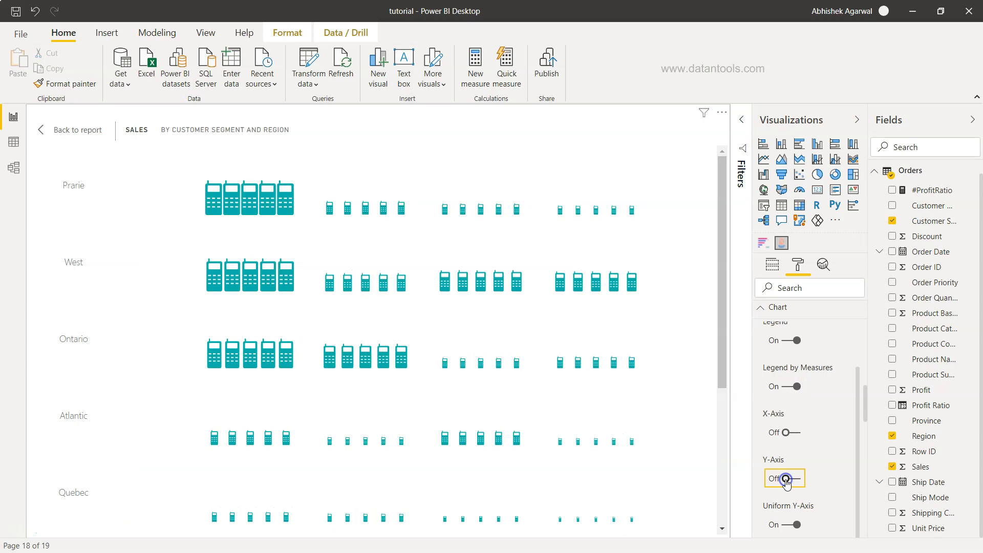
pyautogui.scroll(3)
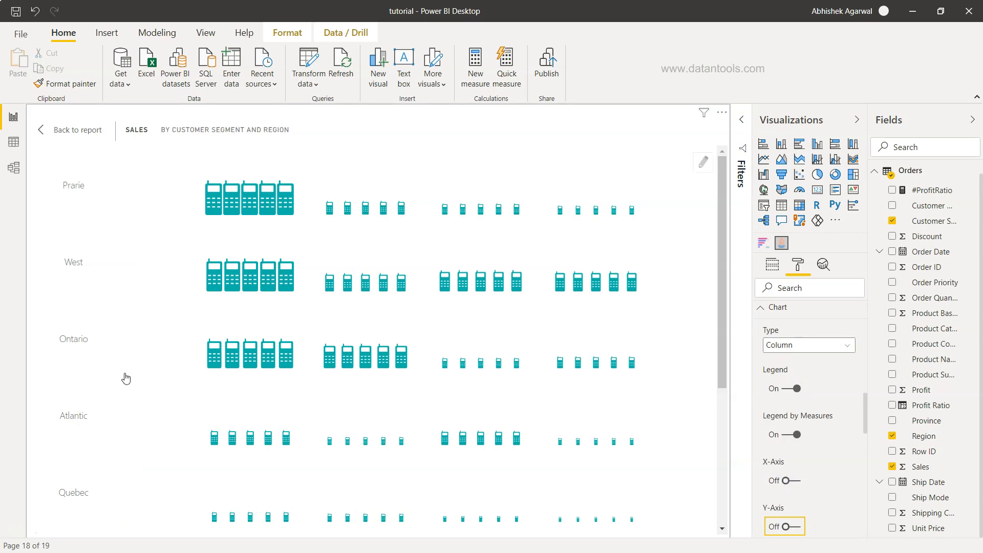
pyautogui.moveTo(652, 492)
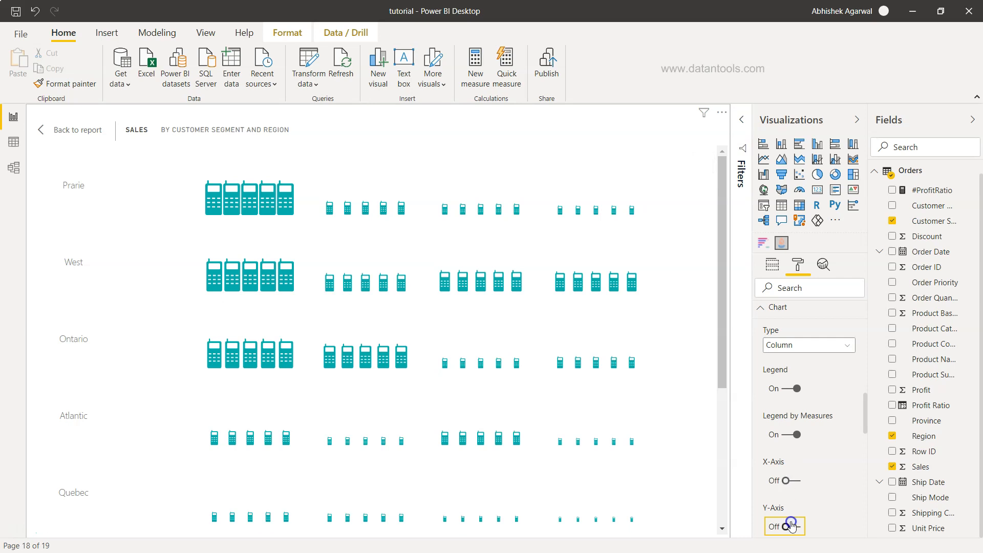
pyautogui.click(784, 526)
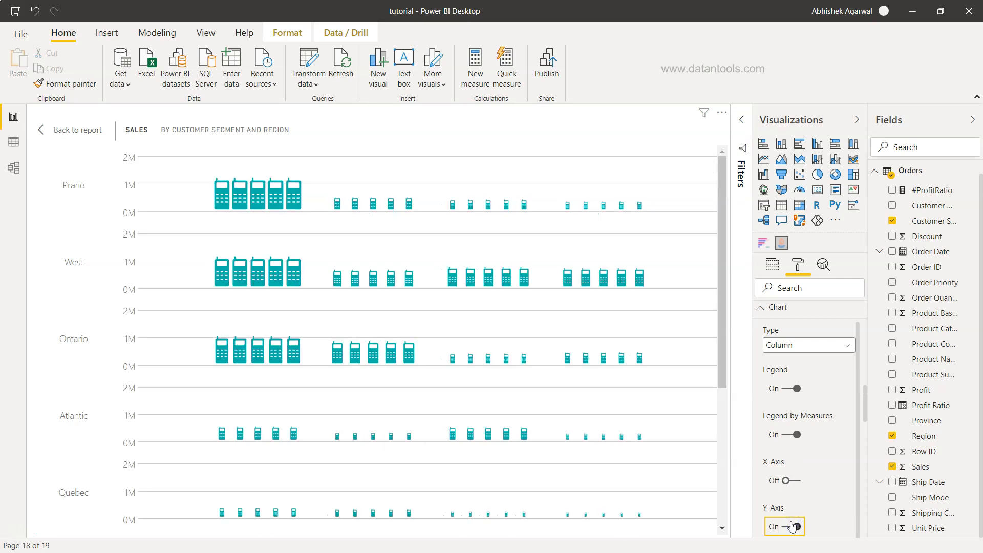